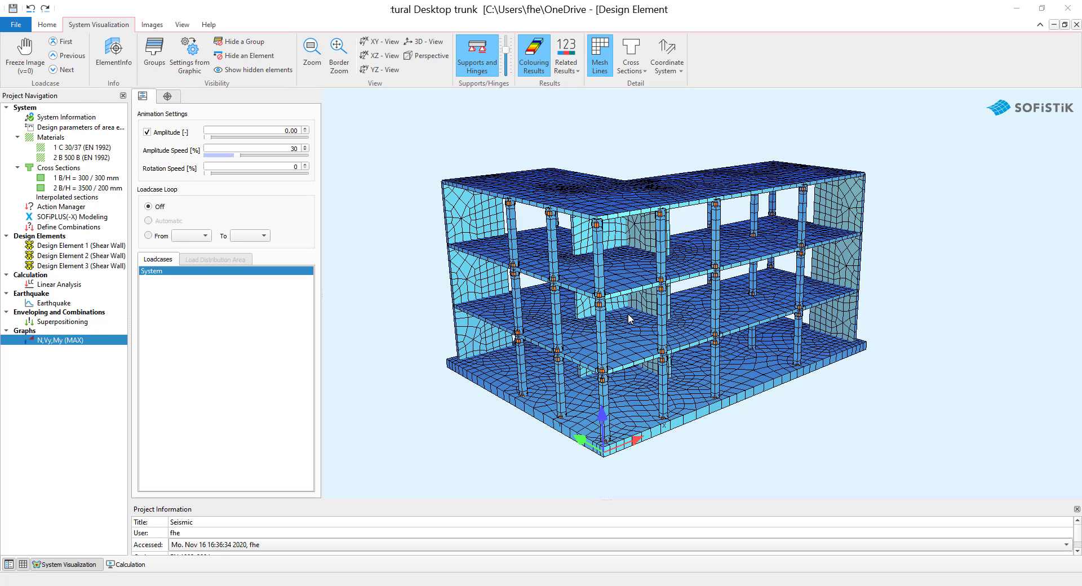
# Toggle the mesh display, then review Design Element 1's DSEL and DSLC records against the help reference
pyautogui.click(598, 54)
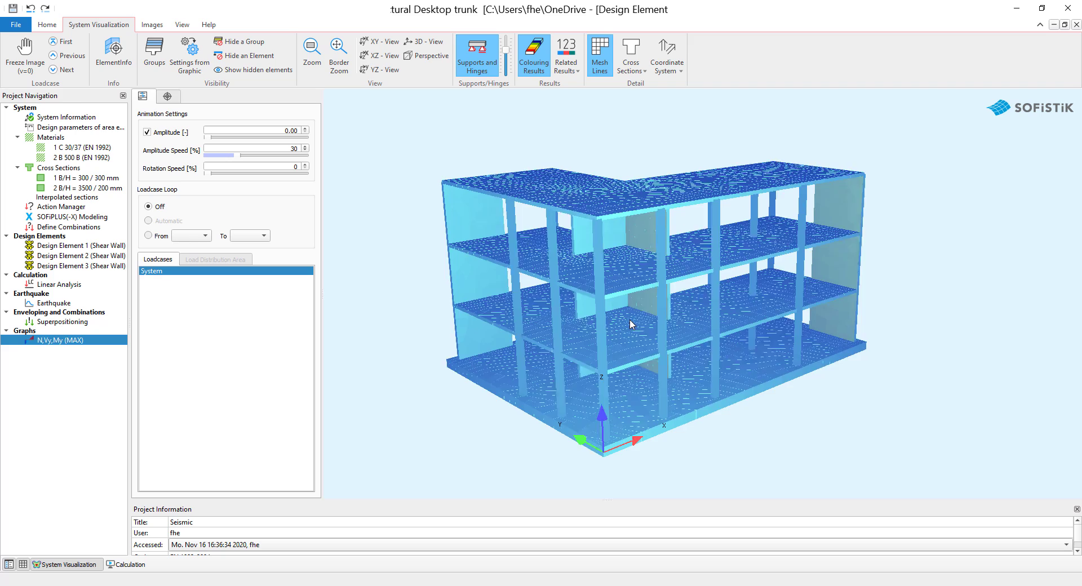
pyautogui.click(598, 54)
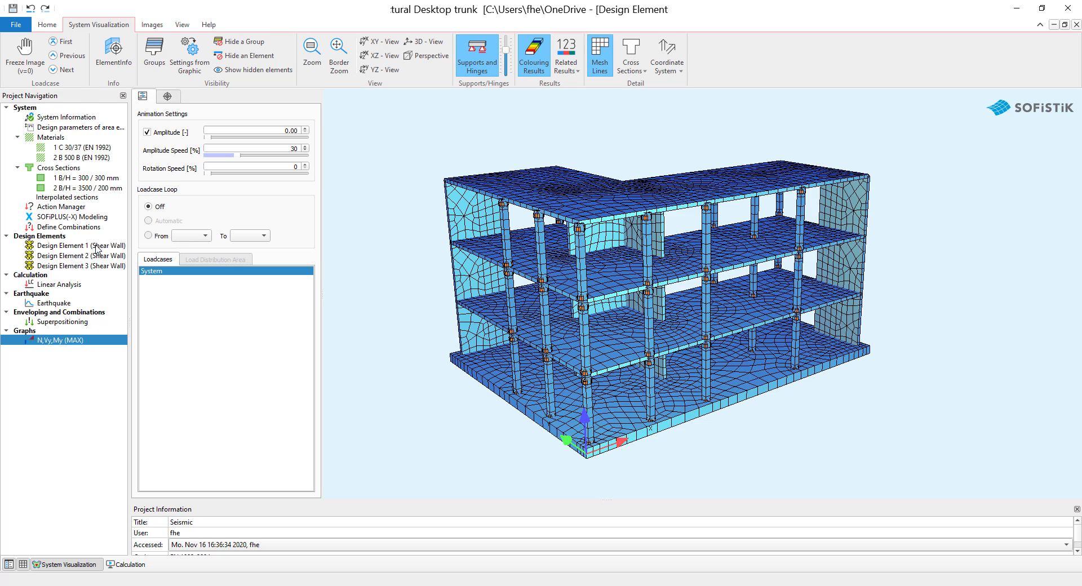
pyautogui.doubleClick(81, 244)
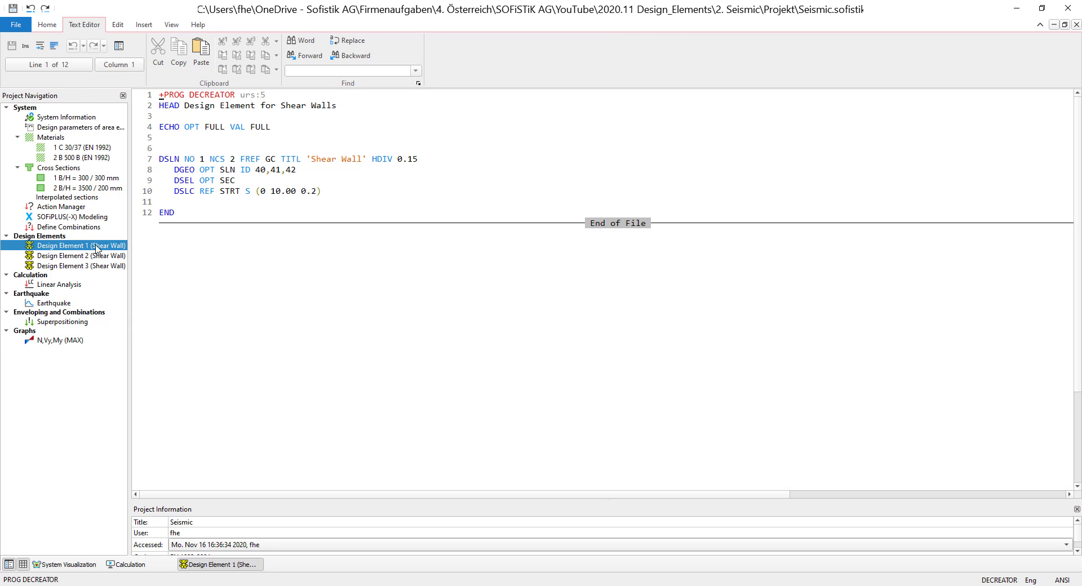
pyautogui.moveTo(235, 113)
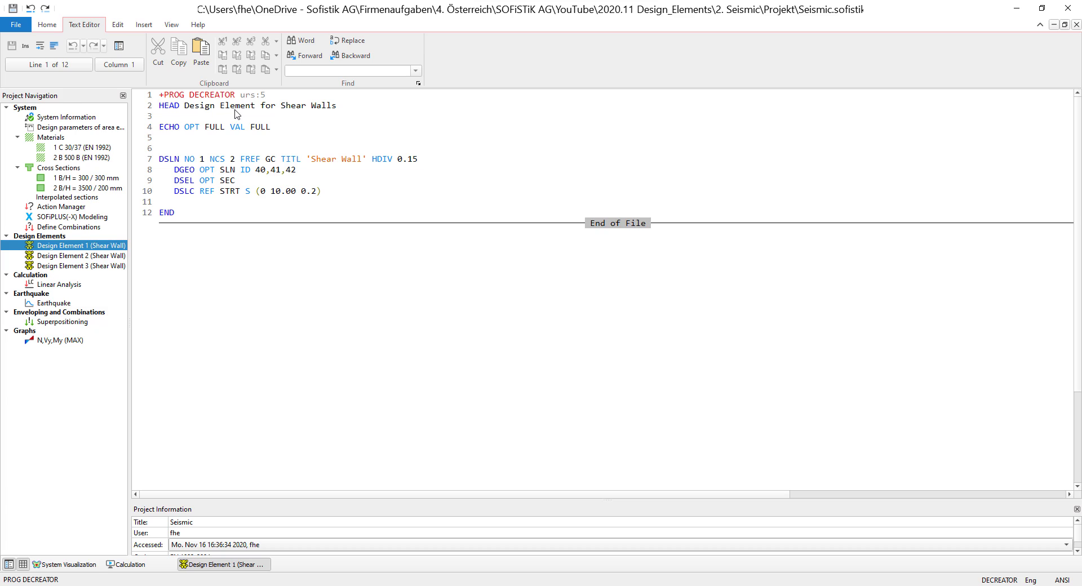
pyautogui.moveTo(195, 220)
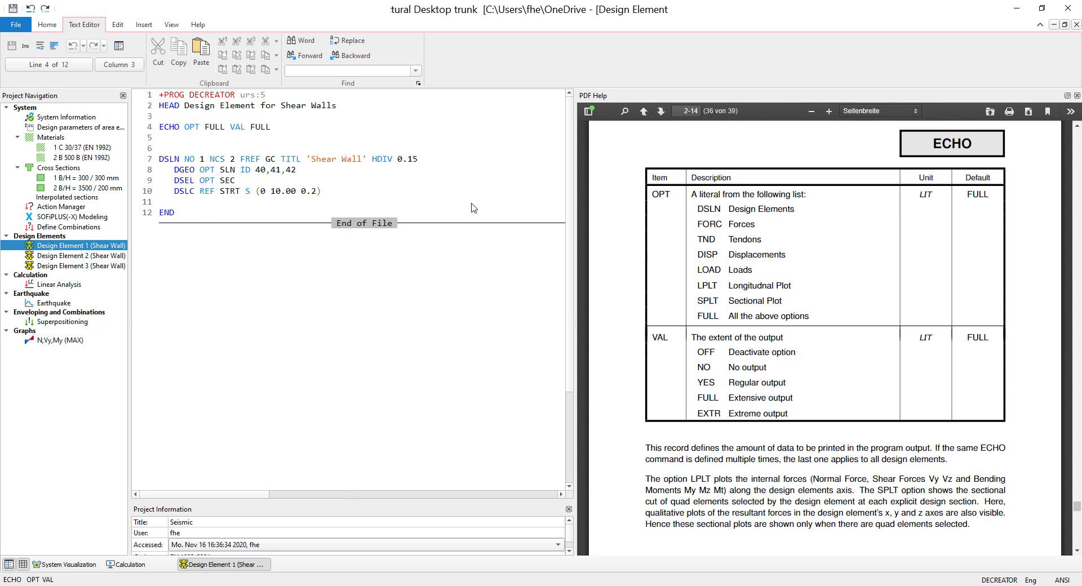
pyautogui.moveTo(773, 283)
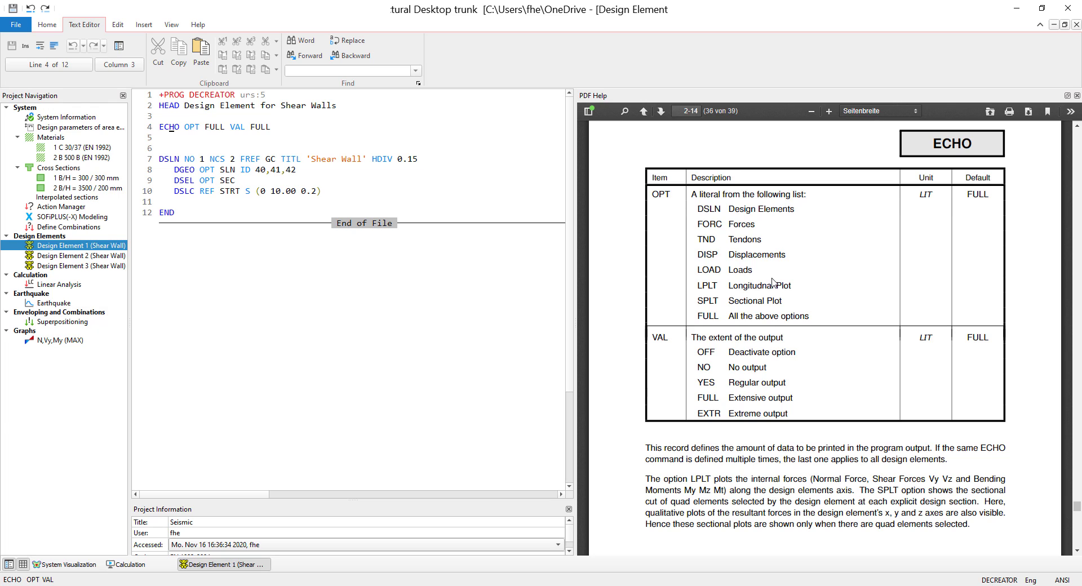
pyautogui.moveTo(173, 131)
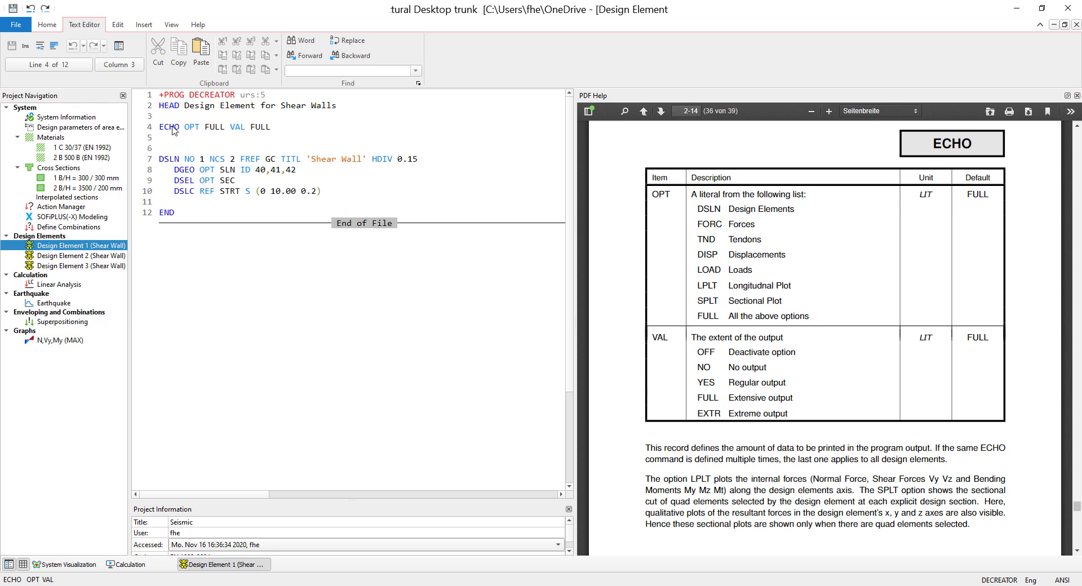
pyautogui.moveTo(174, 165)
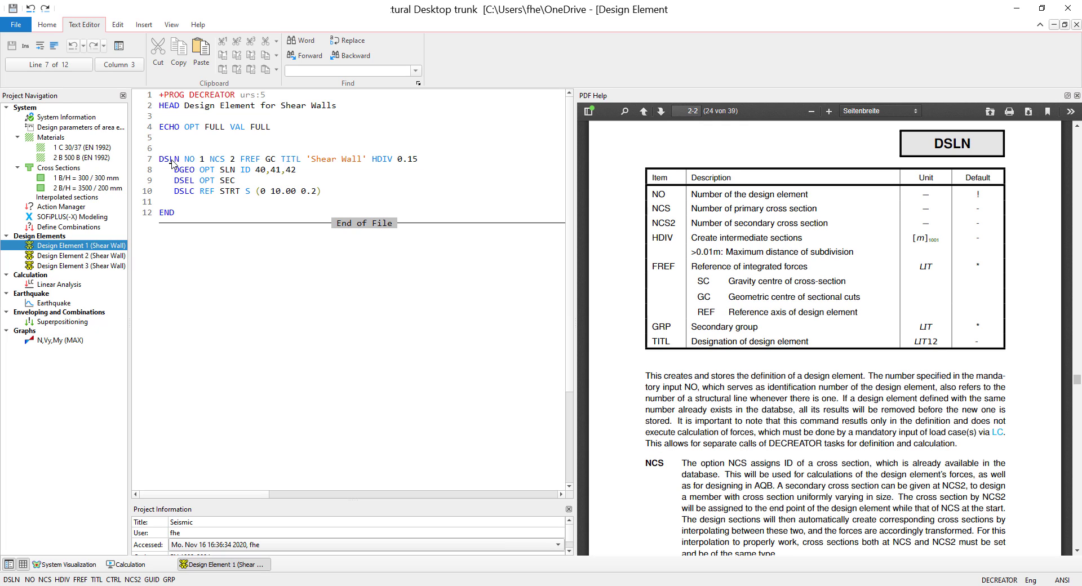
pyautogui.moveTo(178, 168)
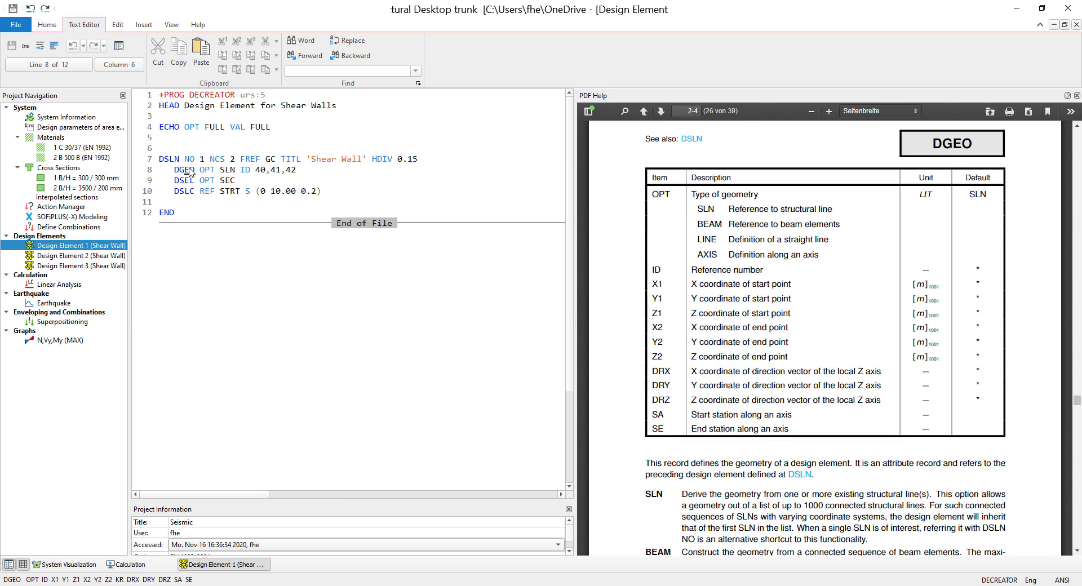
pyautogui.click(182, 180)
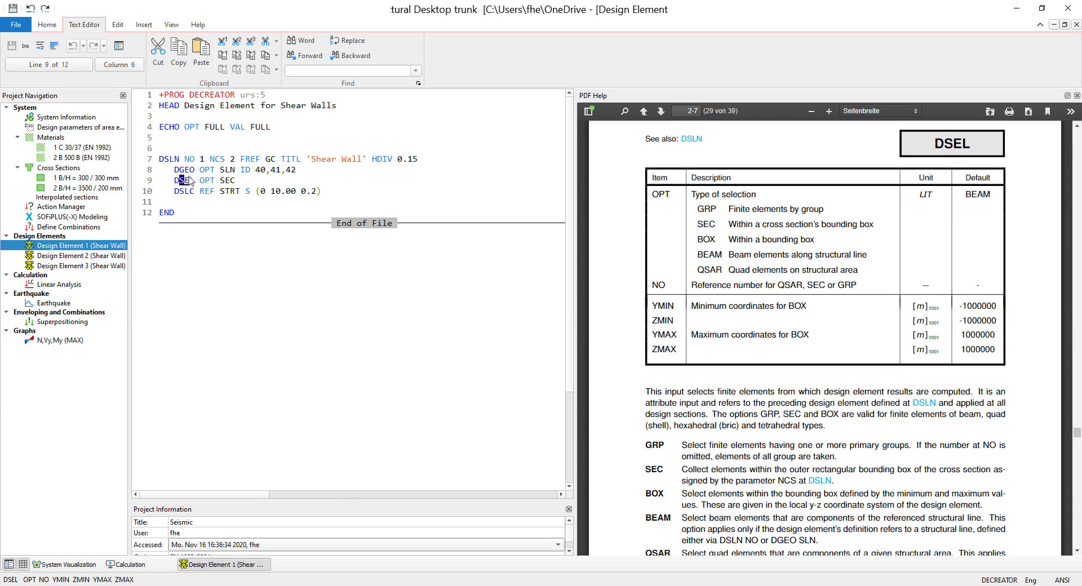
pyautogui.moveTo(205, 176)
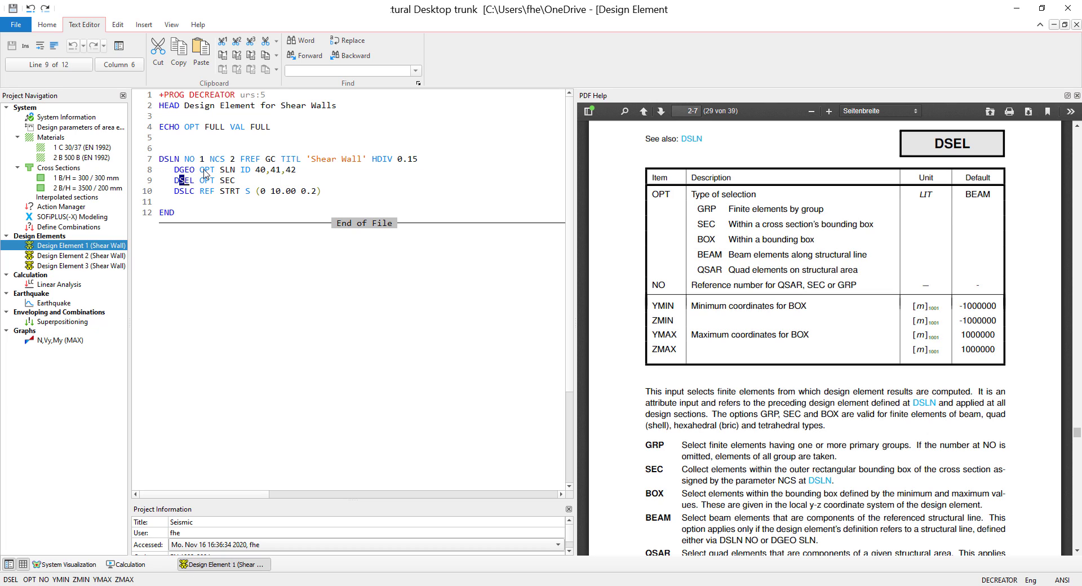
pyautogui.click(192, 191)
pyautogui.write('l')
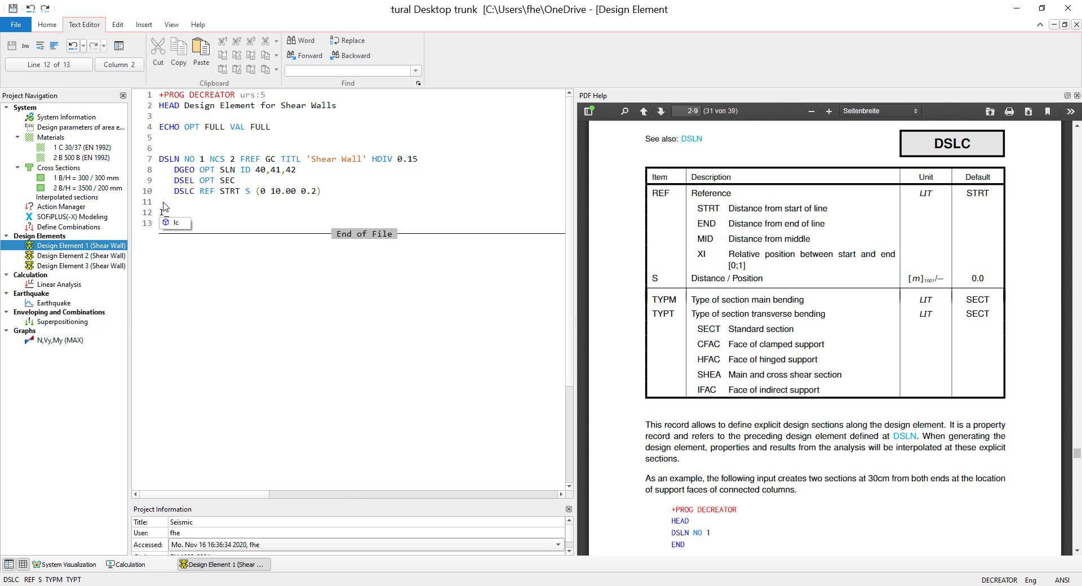
# Check the LC record's help examples and discard the half-typed lc line after the section record
pyautogui.write('c')
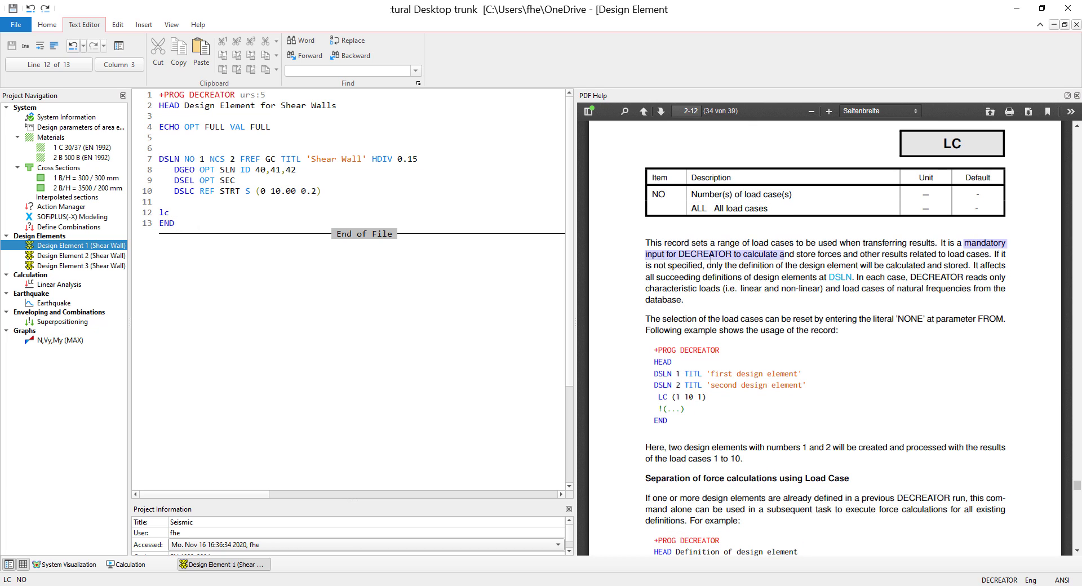
pyautogui.click(734, 278)
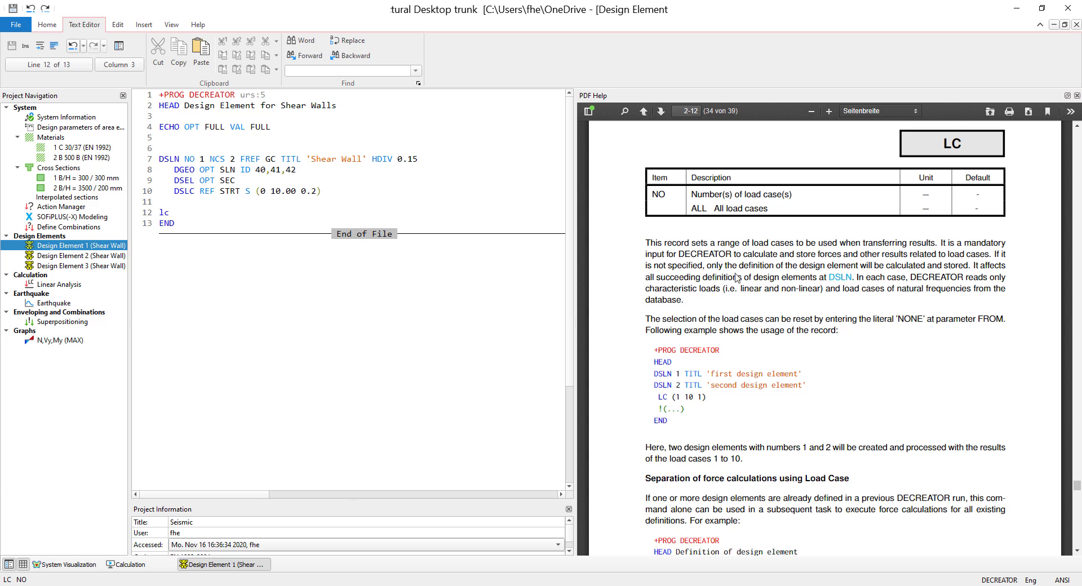
pyautogui.scroll(-3)
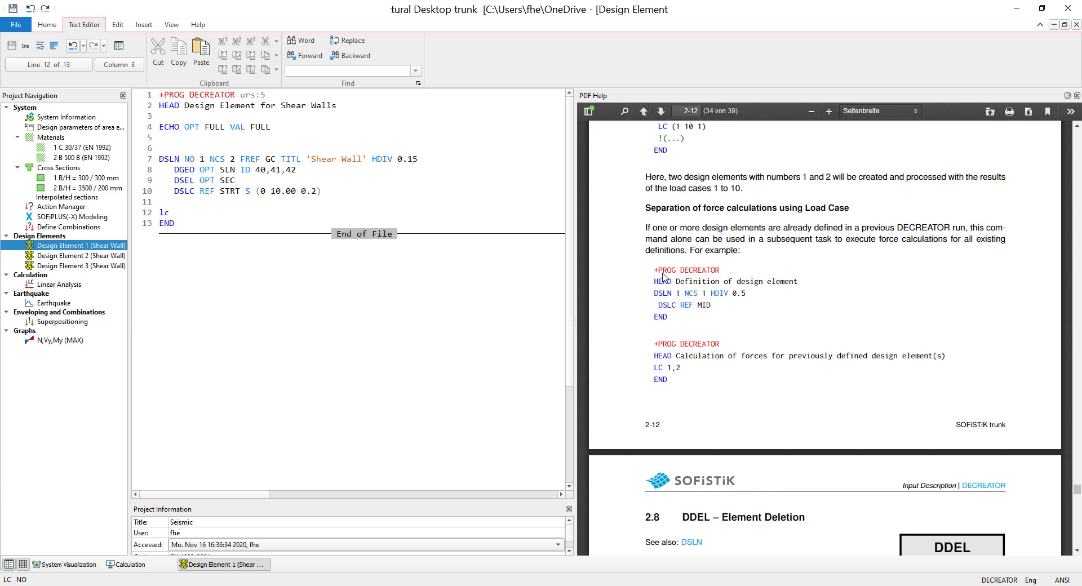
pyautogui.moveTo(660, 302)
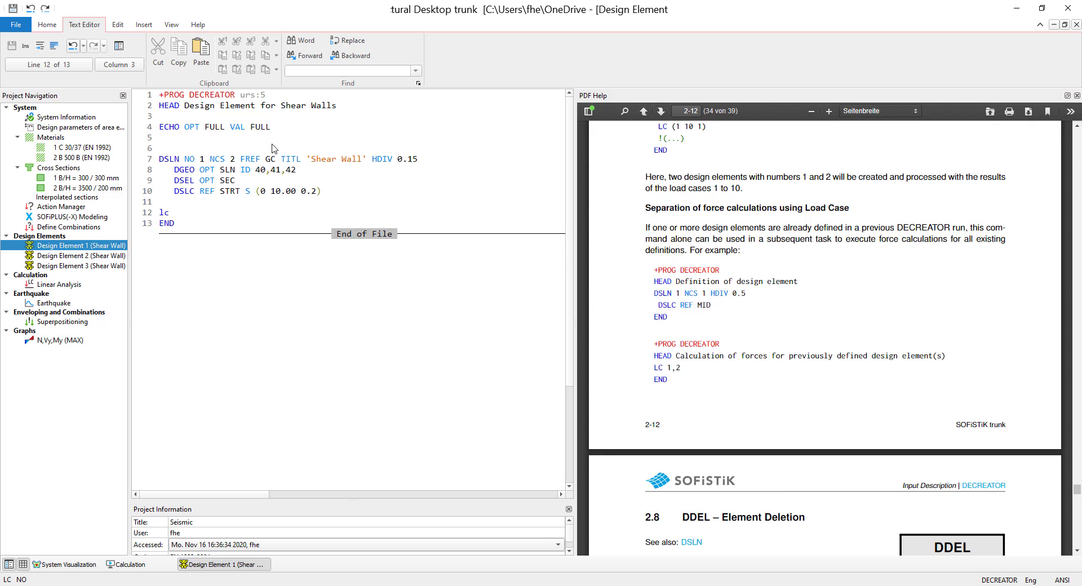
pyautogui.moveTo(330, 181)
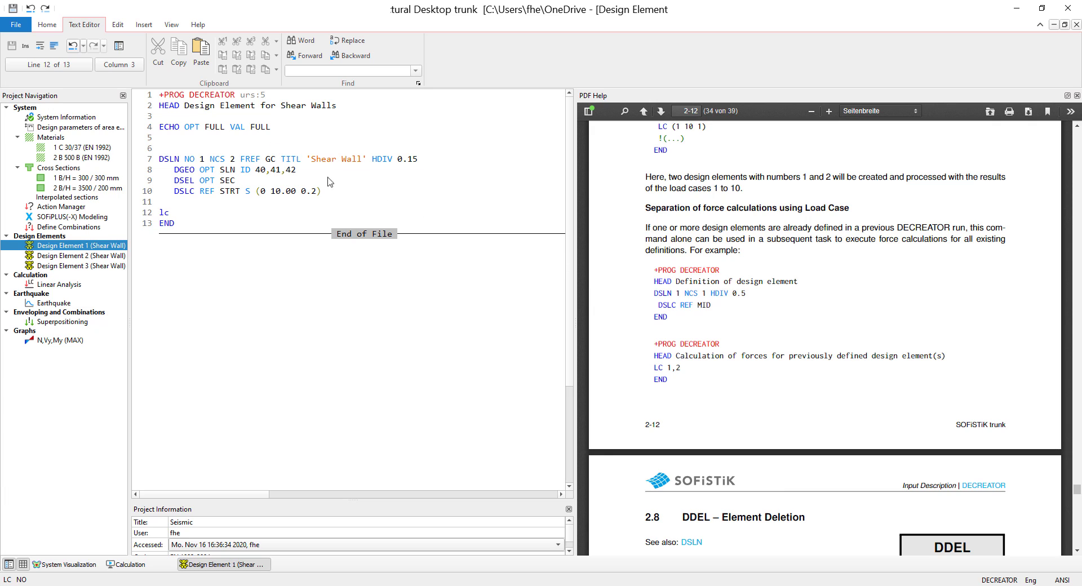
pyautogui.moveTo(663, 345)
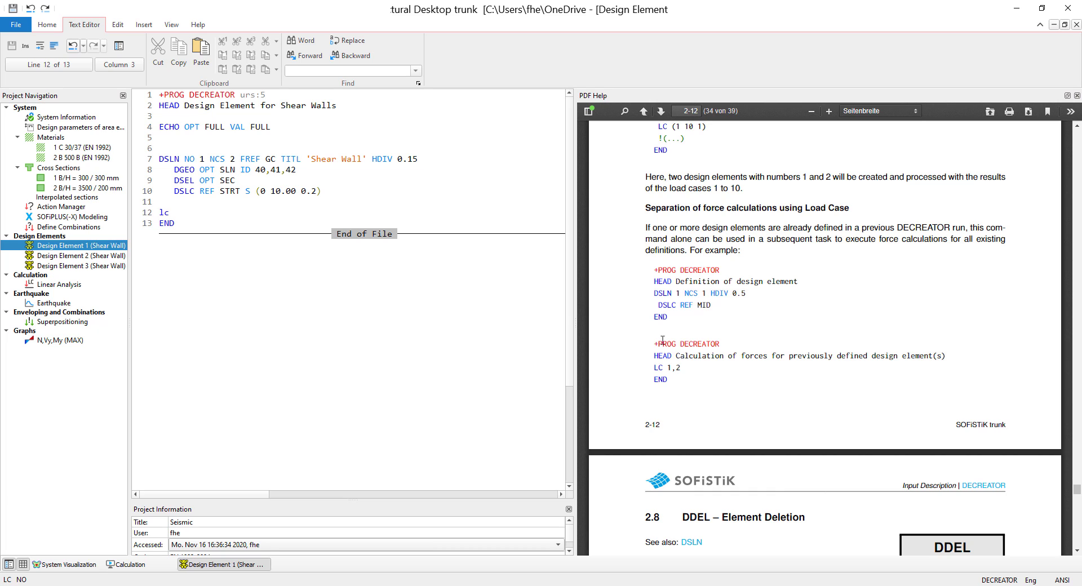
pyautogui.doubleClick(165, 212)
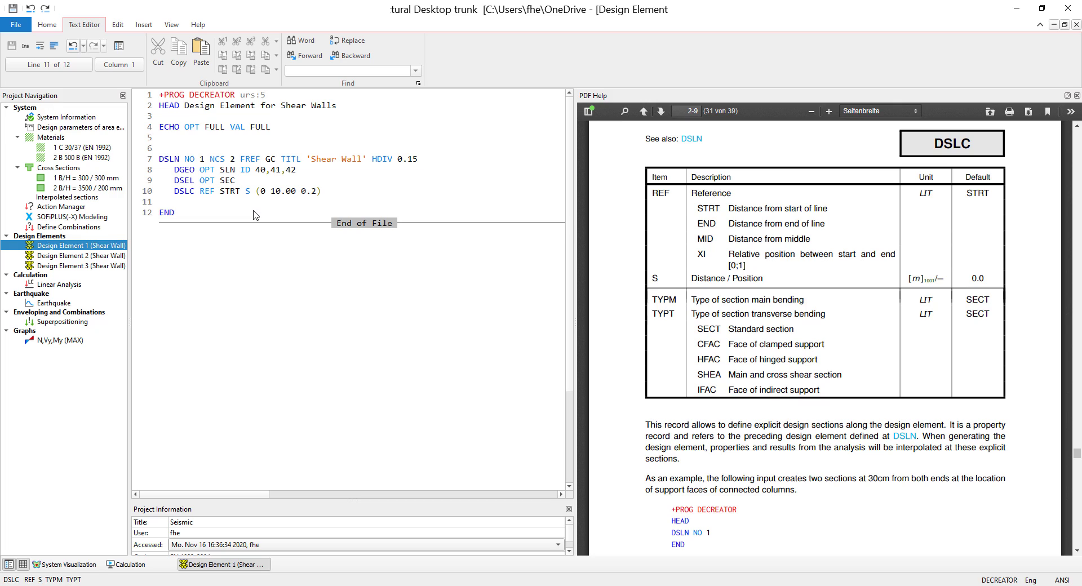
pyautogui.moveTo(147, 232)
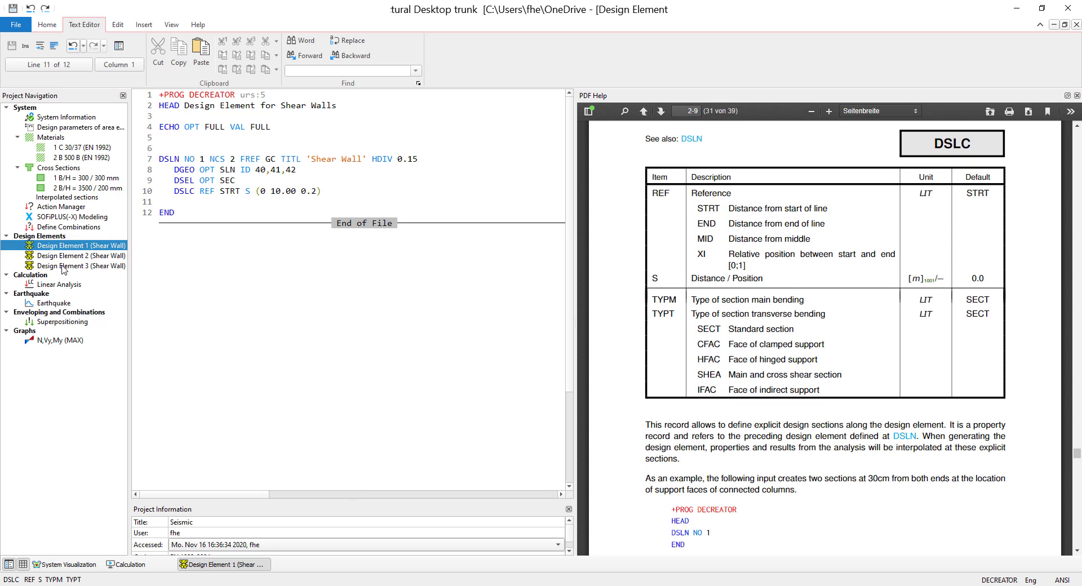
pyautogui.moveTo(59, 289)
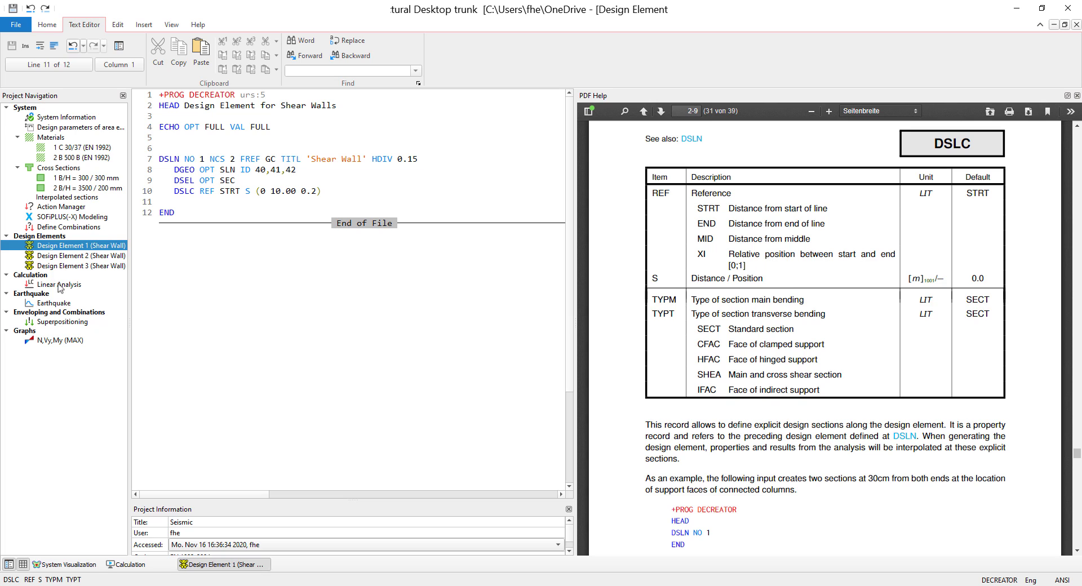
pyautogui.click(50, 302)
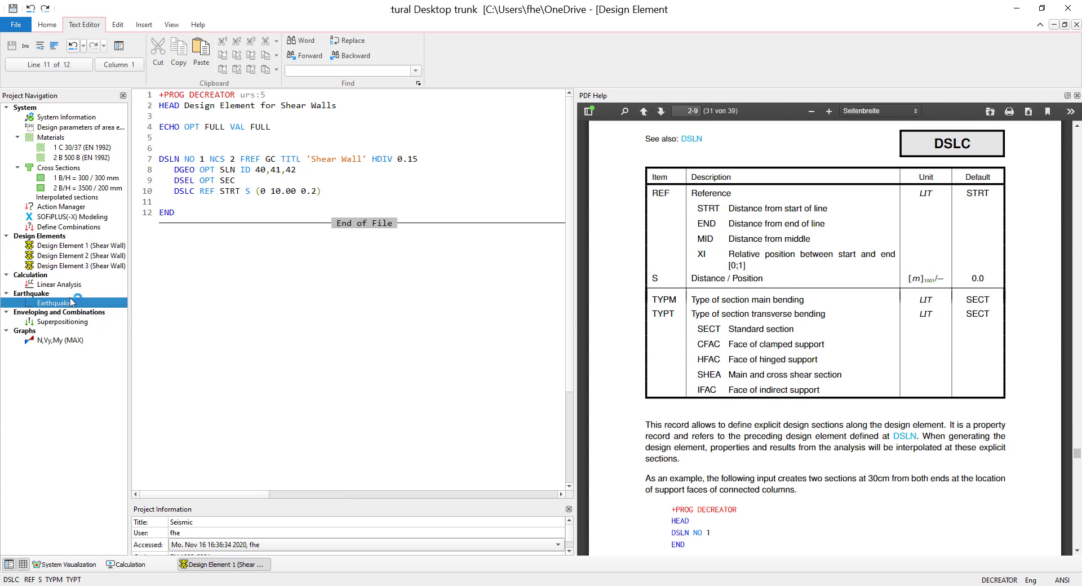
pyautogui.doubleClick(53, 302)
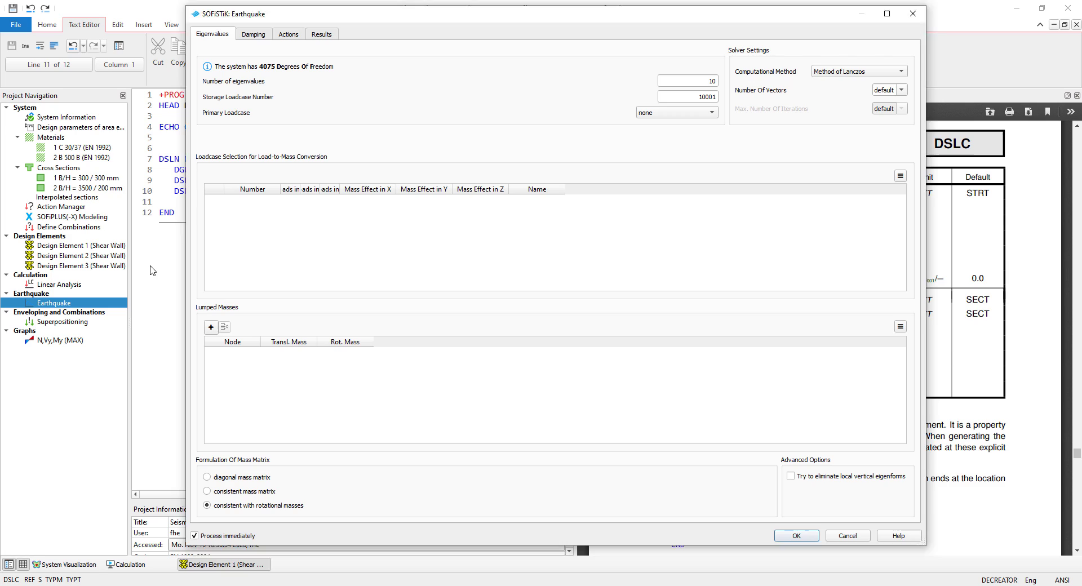
pyautogui.click(321, 33)
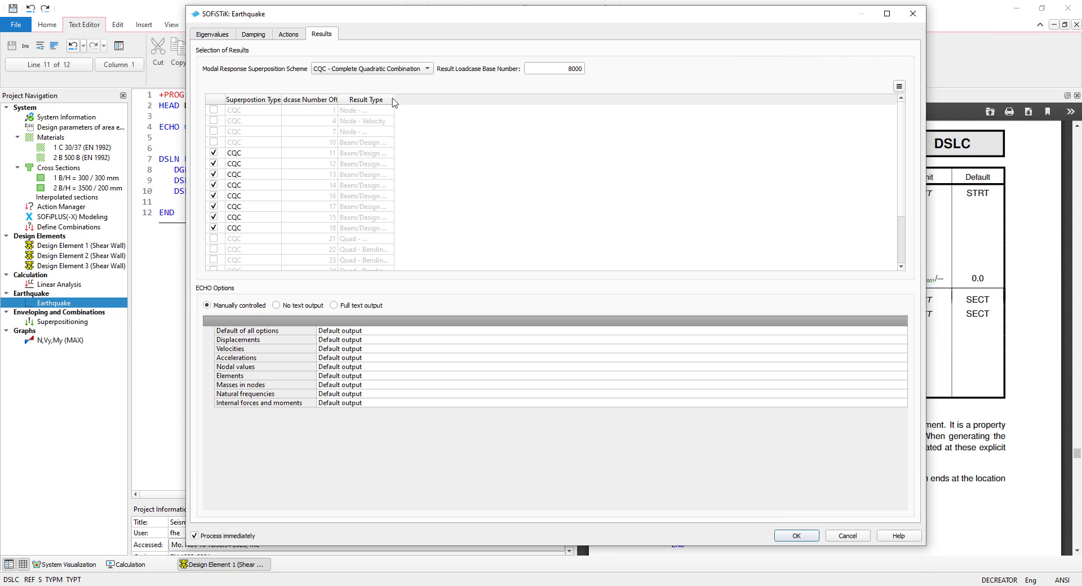
pyautogui.moveTo(395, 100); pyautogui.dragTo(457, 99)
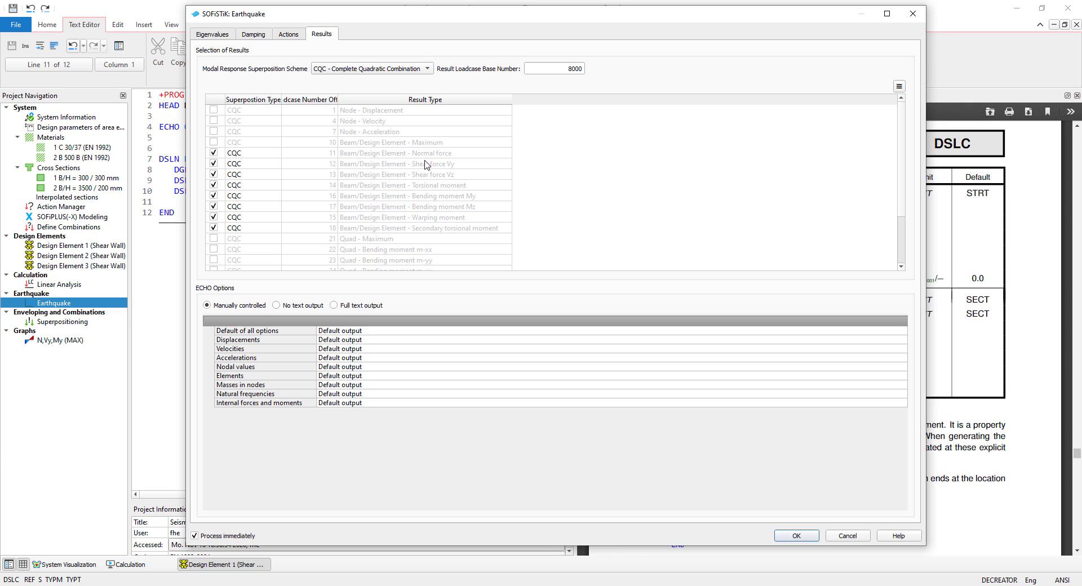
pyautogui.moveTo(623, 339)
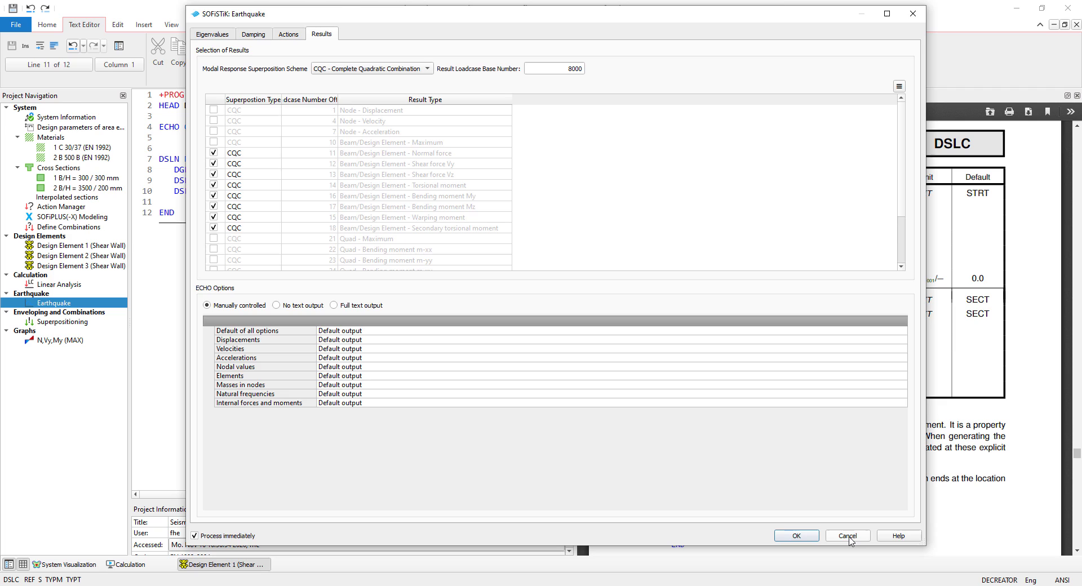
pyautogui.click(846, 535)
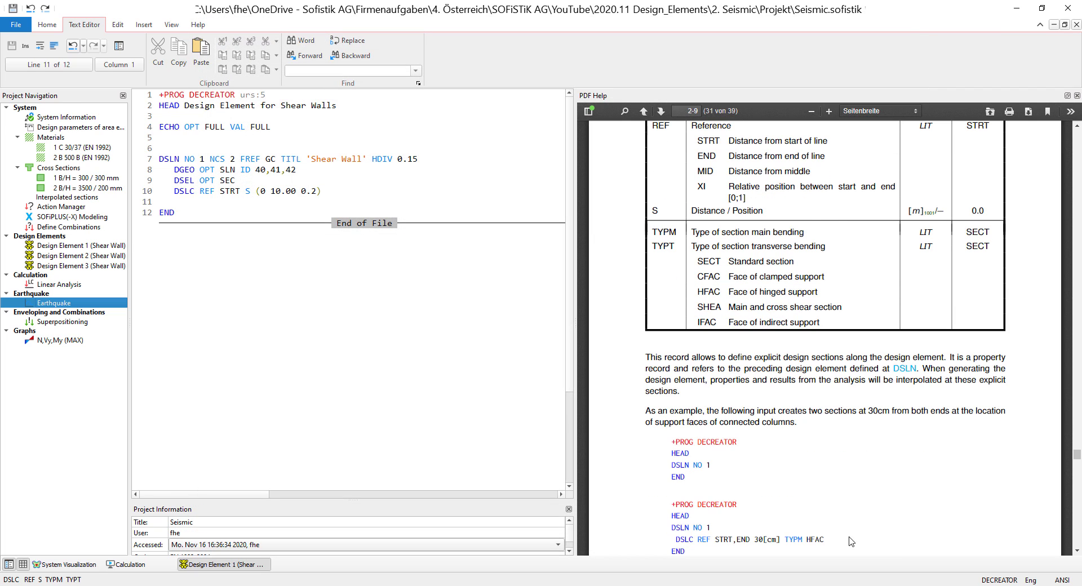
# Check the 3500 / 200 mm wall cross section 2 used by the element and close the help pane
pyautogui.scroll(3)
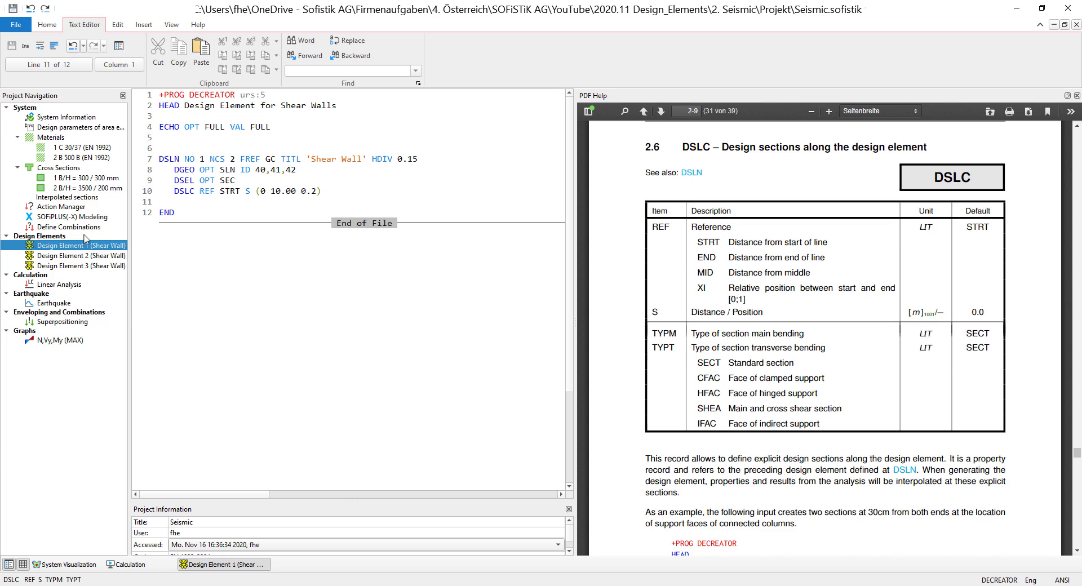
pyautogui.moveTo(198, 162)
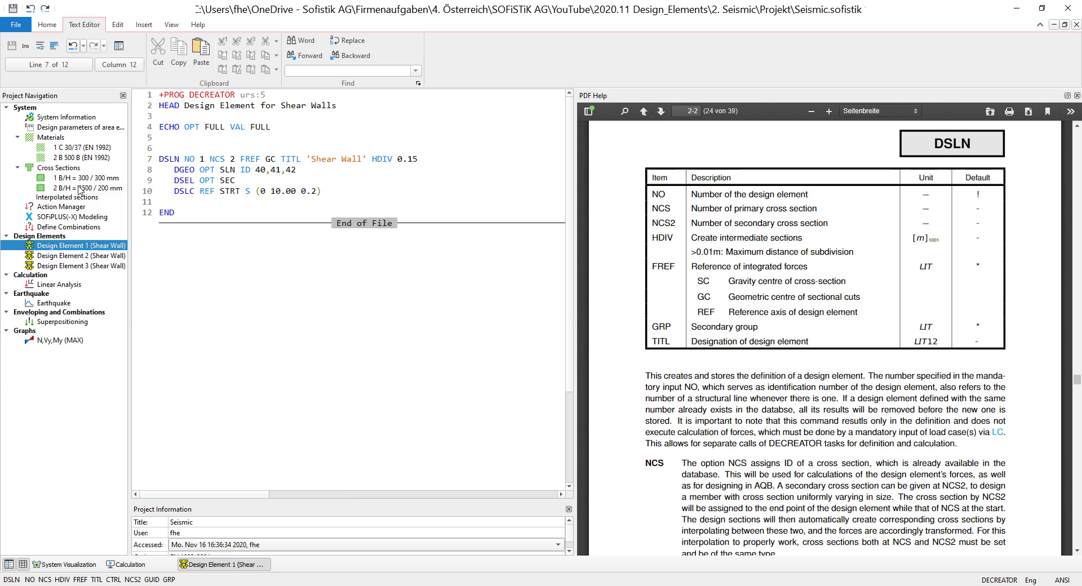
pyautogui.click(91, 188)
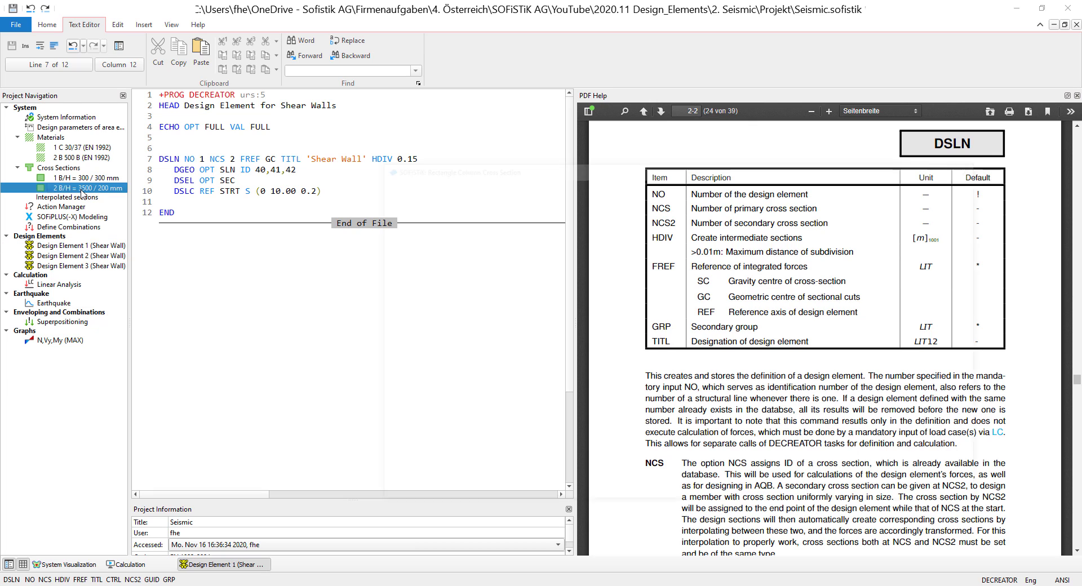
pyautogui.doubleClick(79, 188)
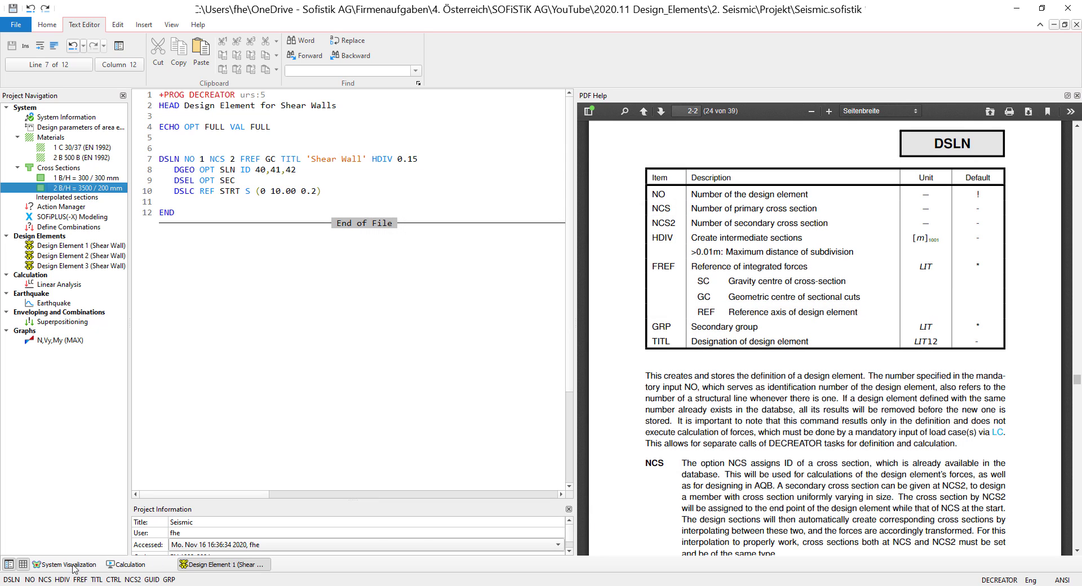
pyautogui.click(65, 564)
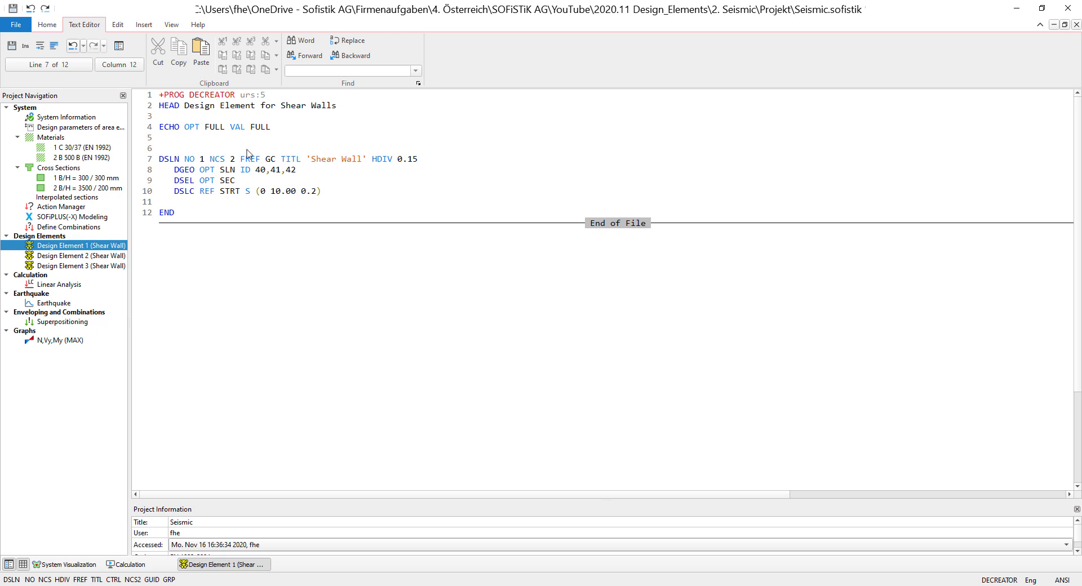
pyautogui.moveTo(252, 160)
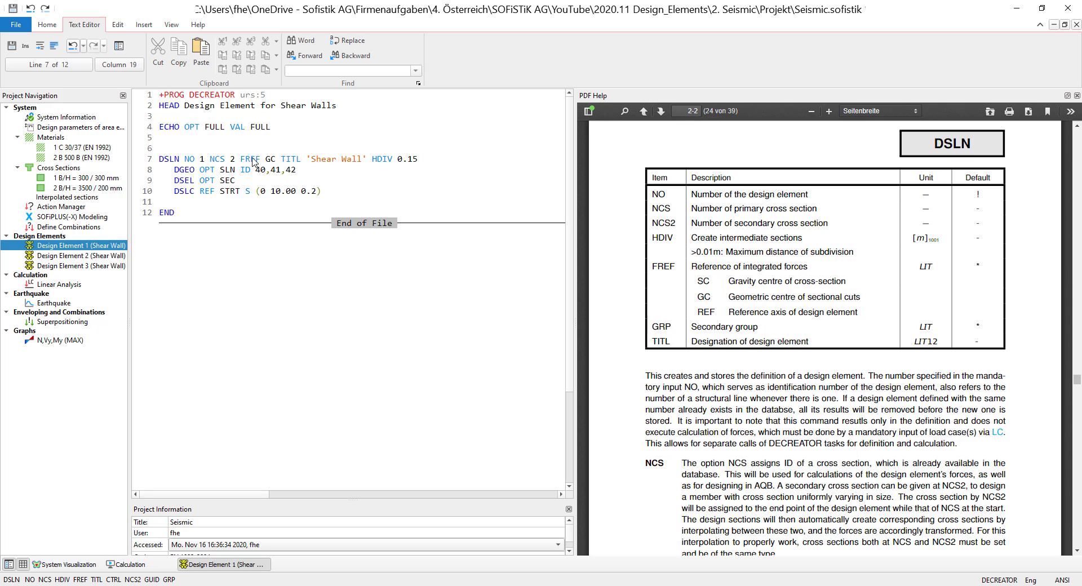
pyautogui.moveTo(687, 284)
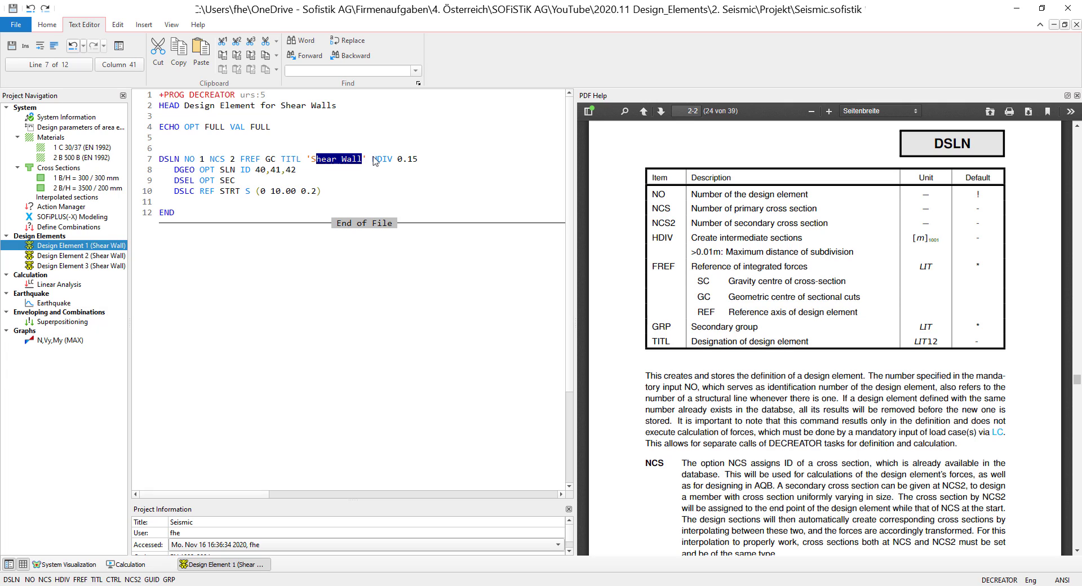
# Clear the Shear Wall title selection and jump the help to the DGEO geometry record
pyautogui.click(373, 159)
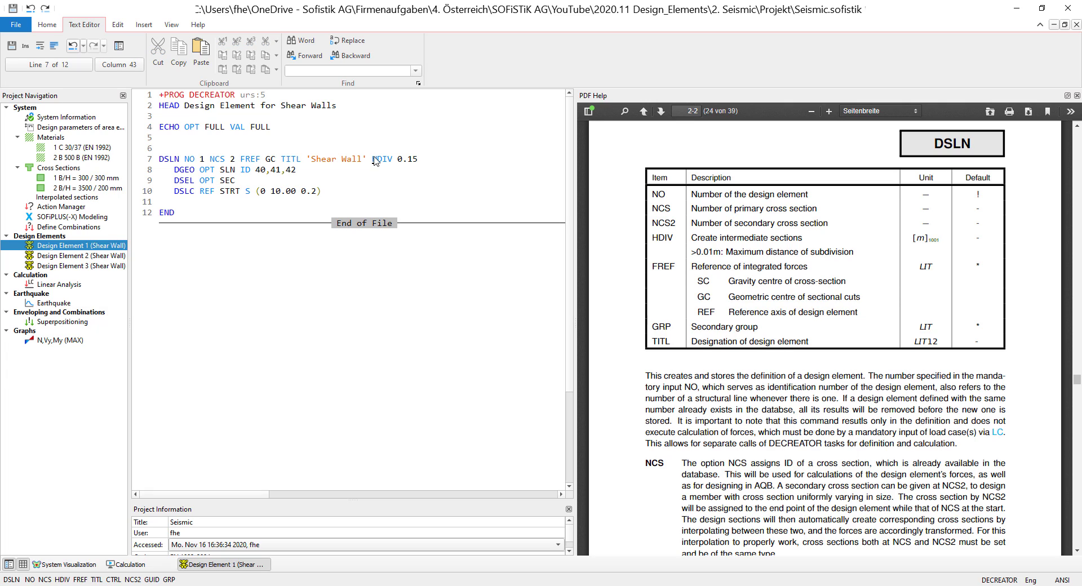
pyautogui.moveTo(379, 161)
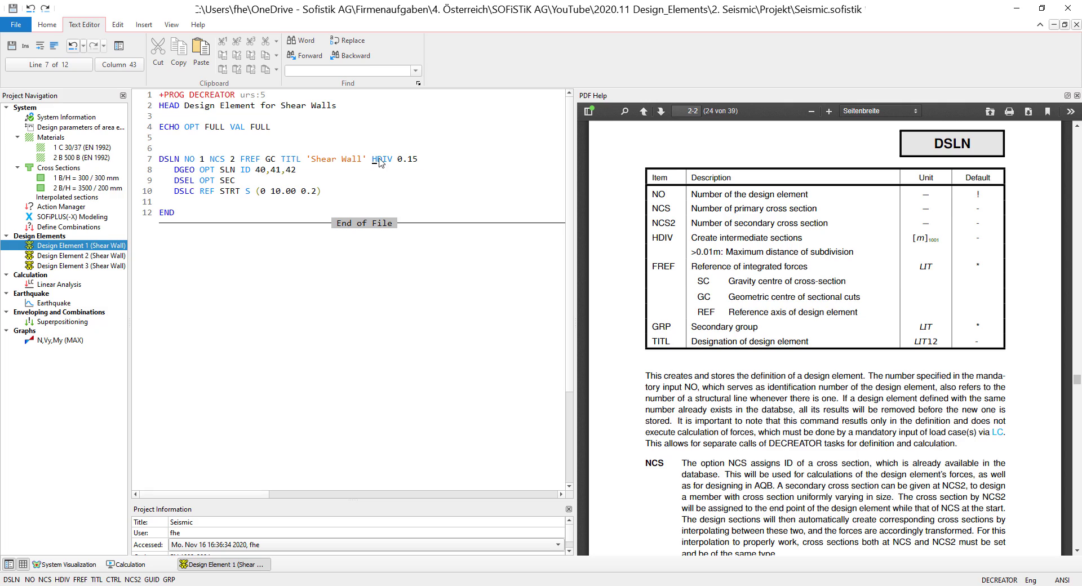
pyautogui.moveTo(371, 159); pyautogui.dragTo(417, 158)
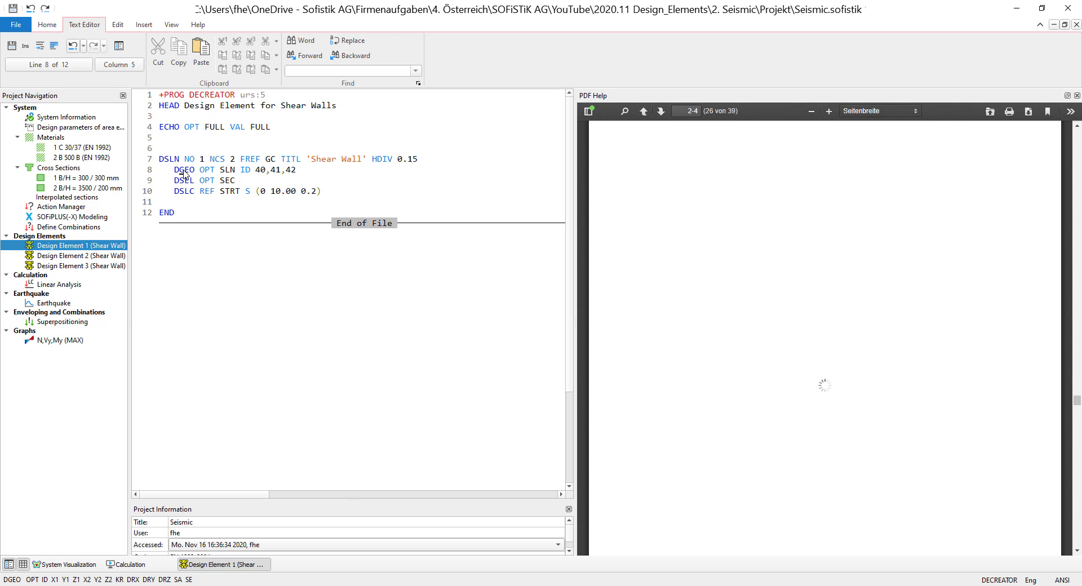
pyautogui.click(183, 170)
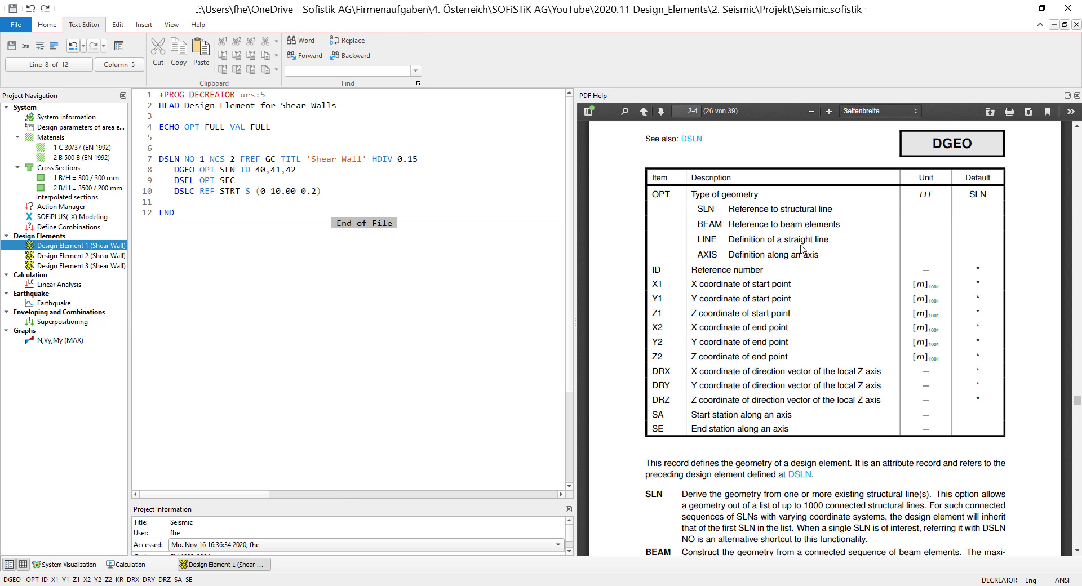
pyautogui.scroll(3)
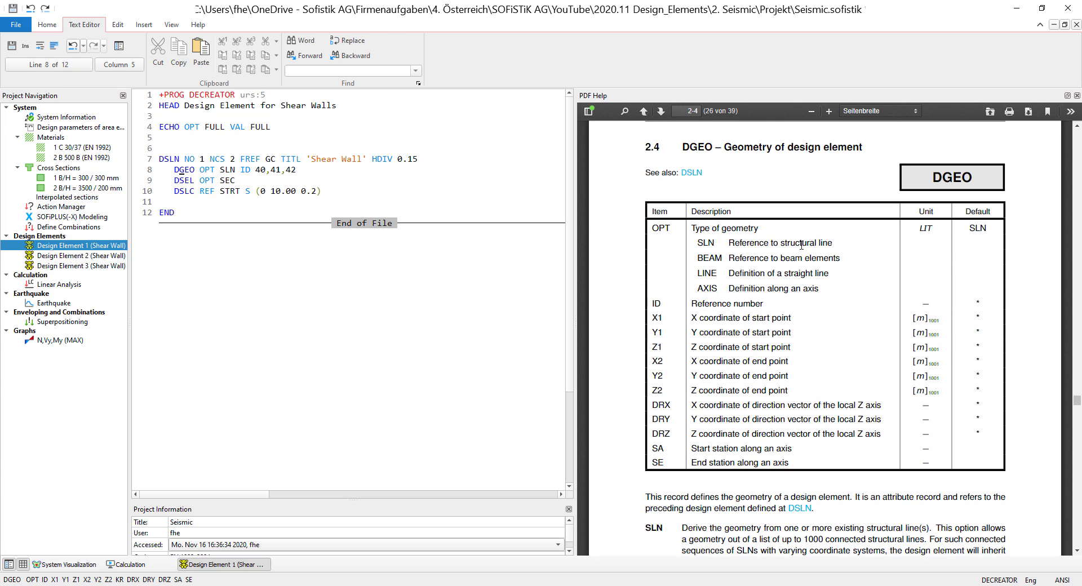
pyautogui.moveTo(711, 286)
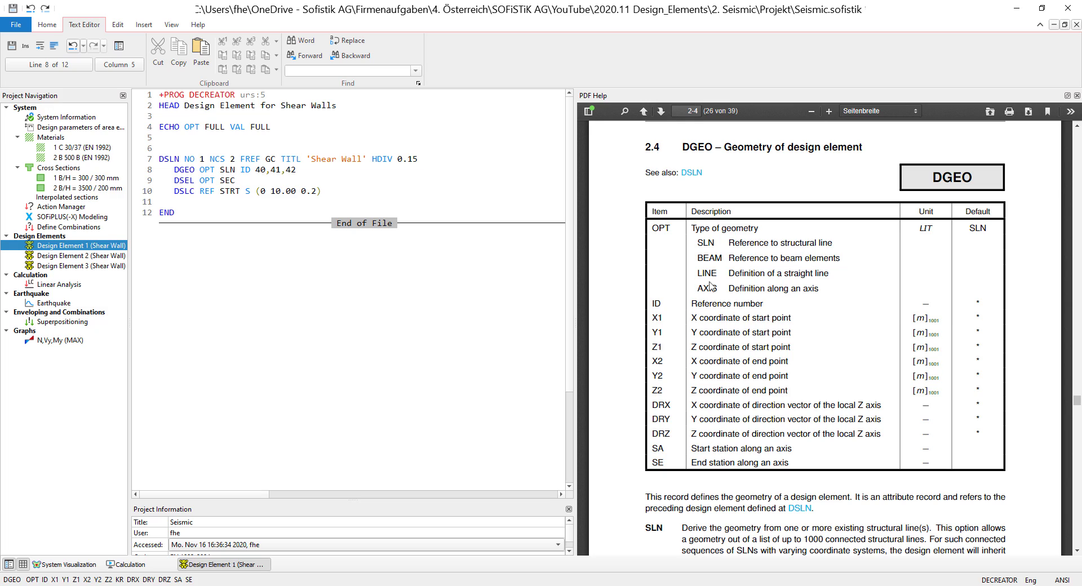
pyautogui.moveTo(685, 297)
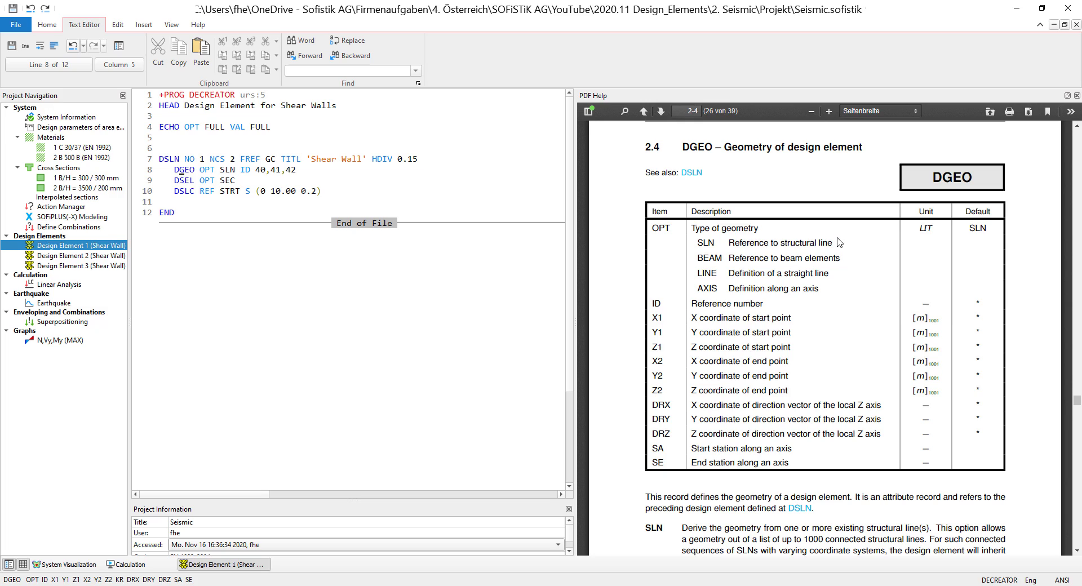
pyautogui.moveTo(809, 274)
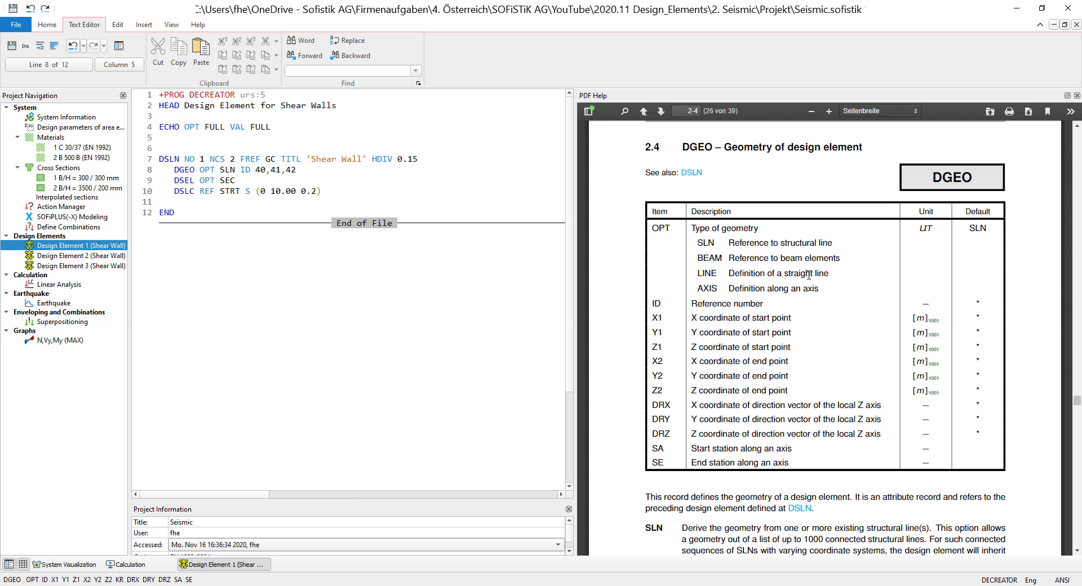
pyautogui.moveTo(785, 290)
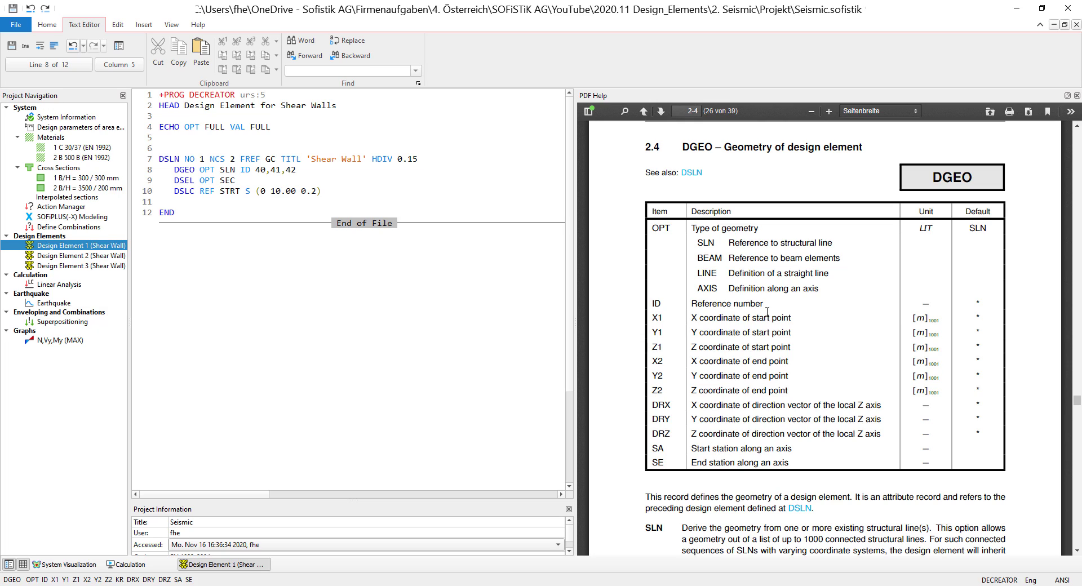
pyautogui.moveTo(680, 413)
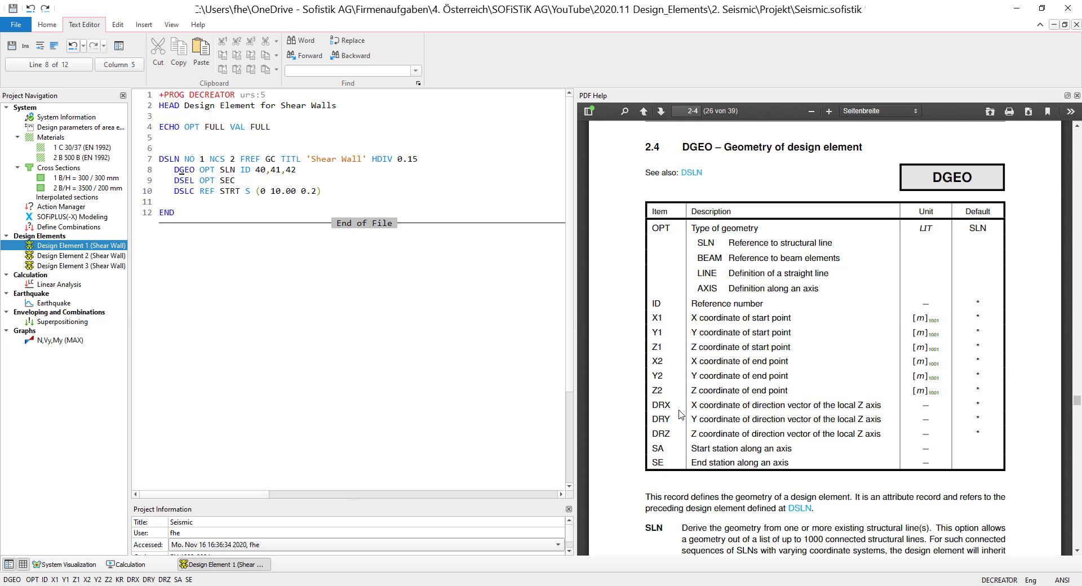
pyautogui.moveTo(258, 173)
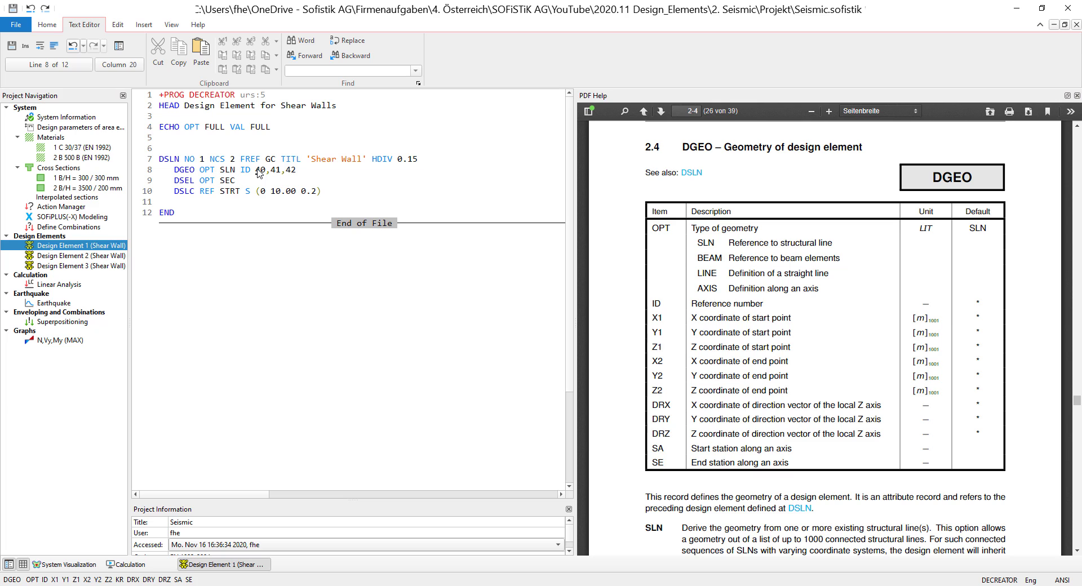
pyautogui.doubleClick(276, 169)
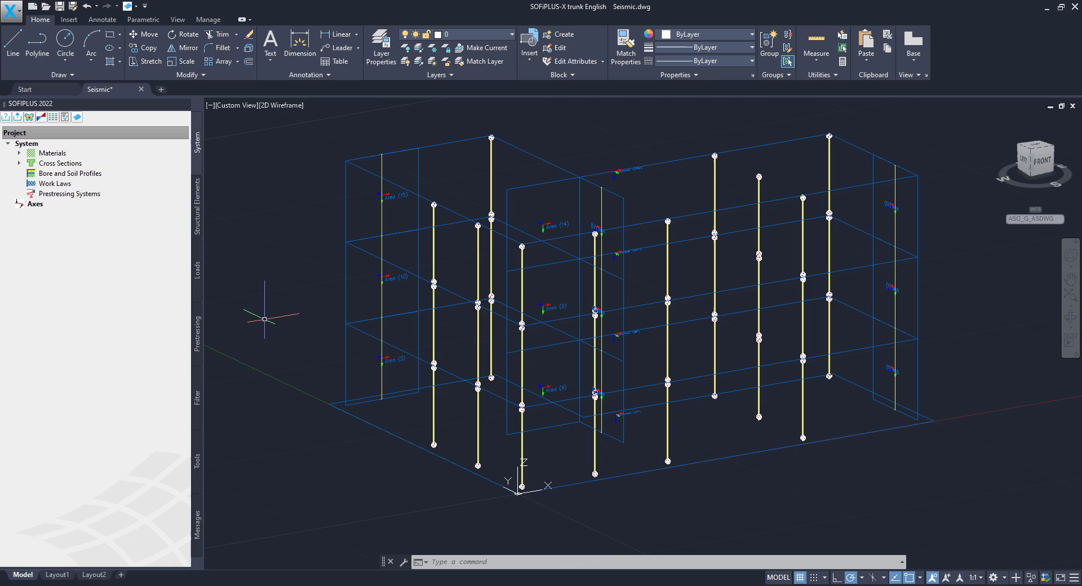
pyautogui.moveTo(314, 478)
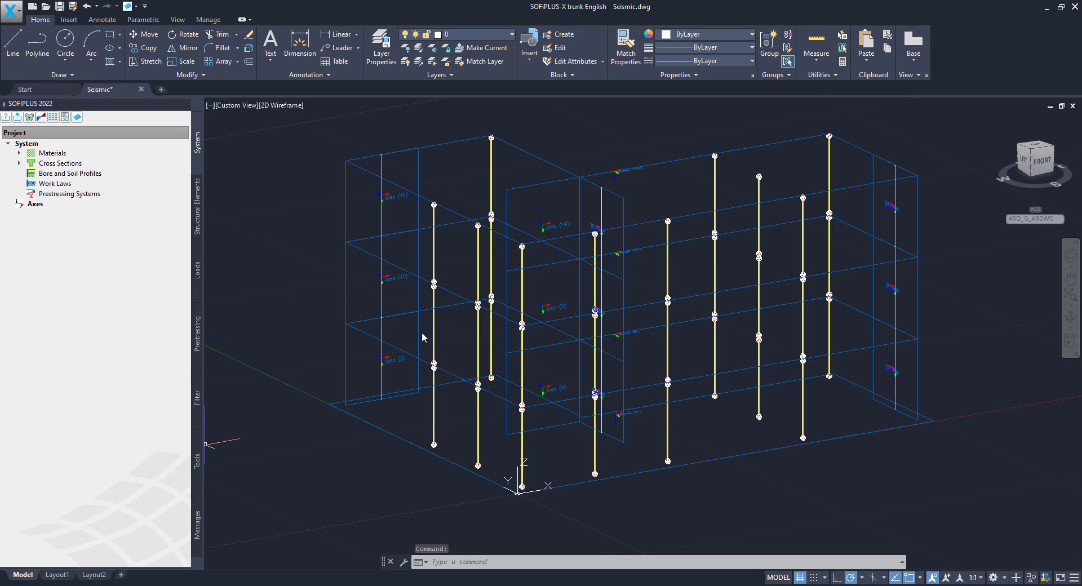
# Filter the model to the wall groups and confirm structural lines 42 and 40 belong to group 80
pyautogui.click(198, 393)
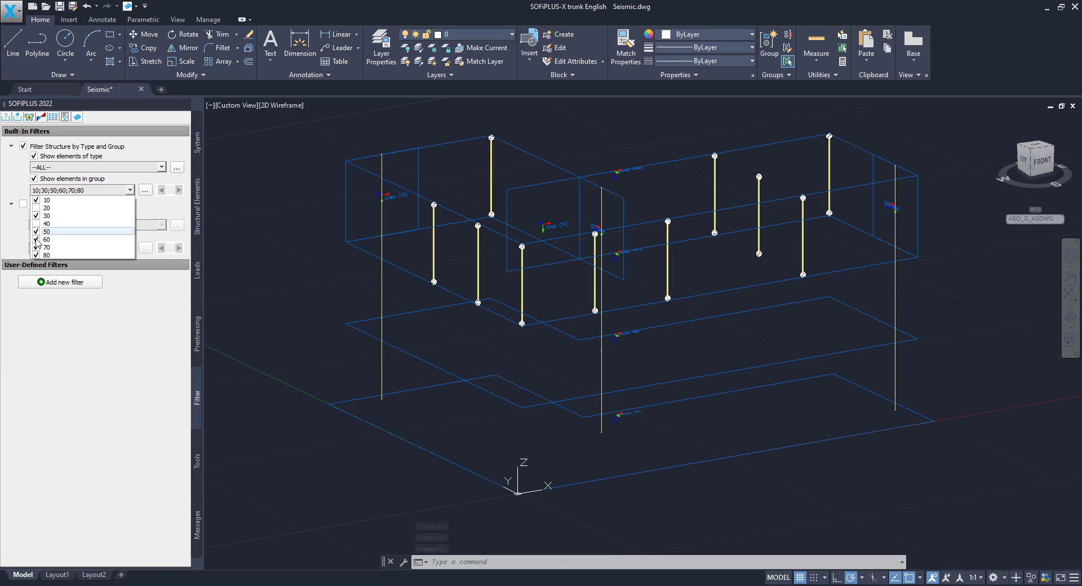
pyautogui.click(36, 247)
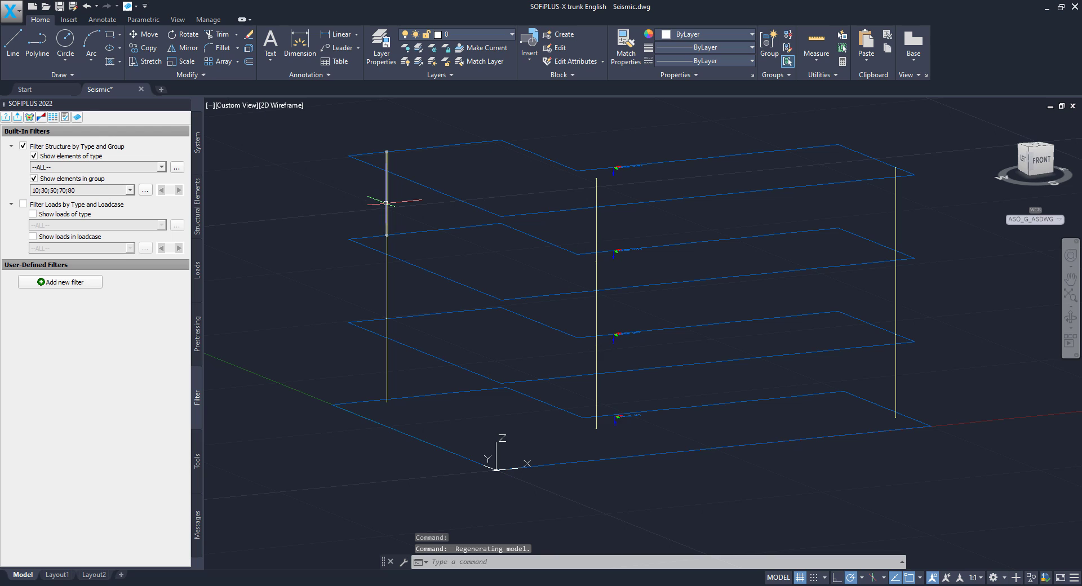
pyautogui.doubleClick(387, 200)
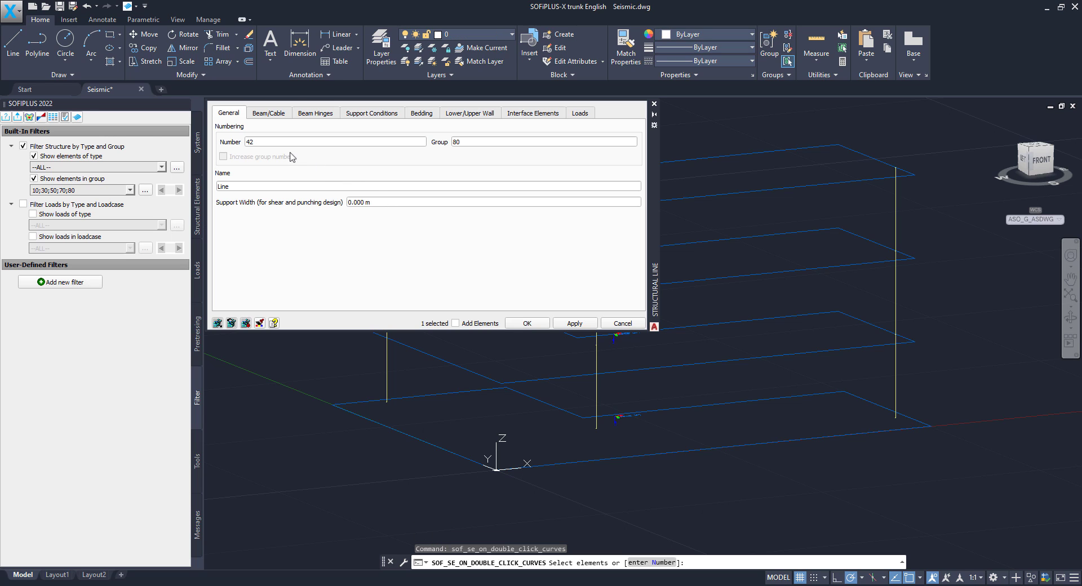
pyautogui.click(619, 323)
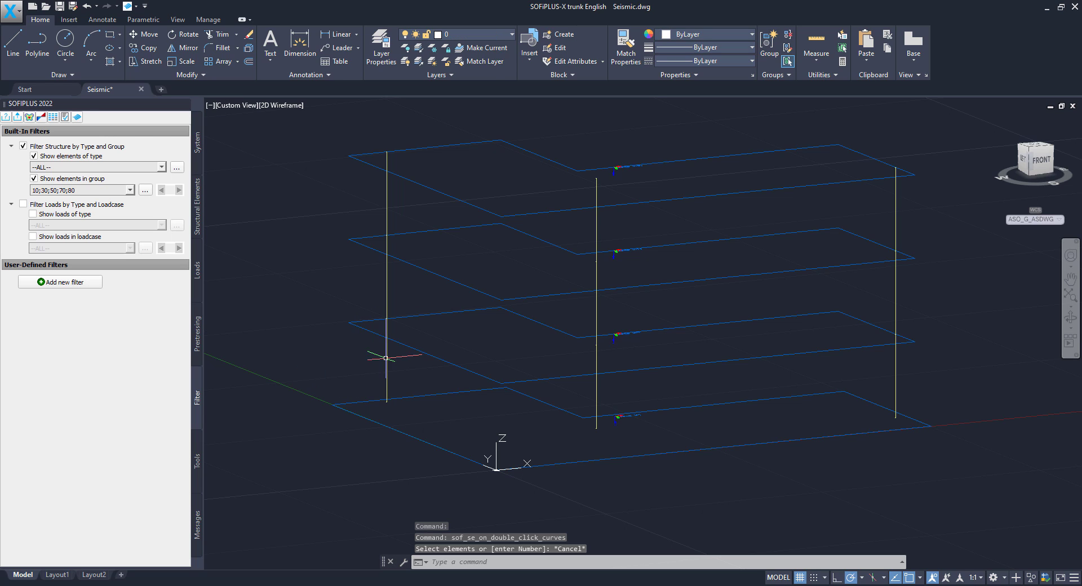
pyautogui.doubleClick(386, 357)
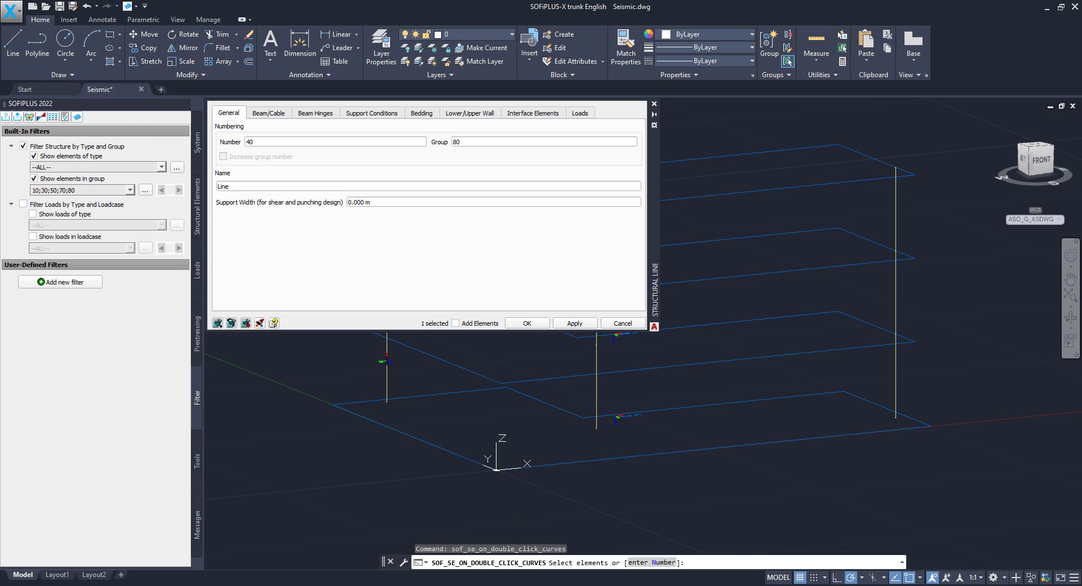
pyautogui.click(620, 322)
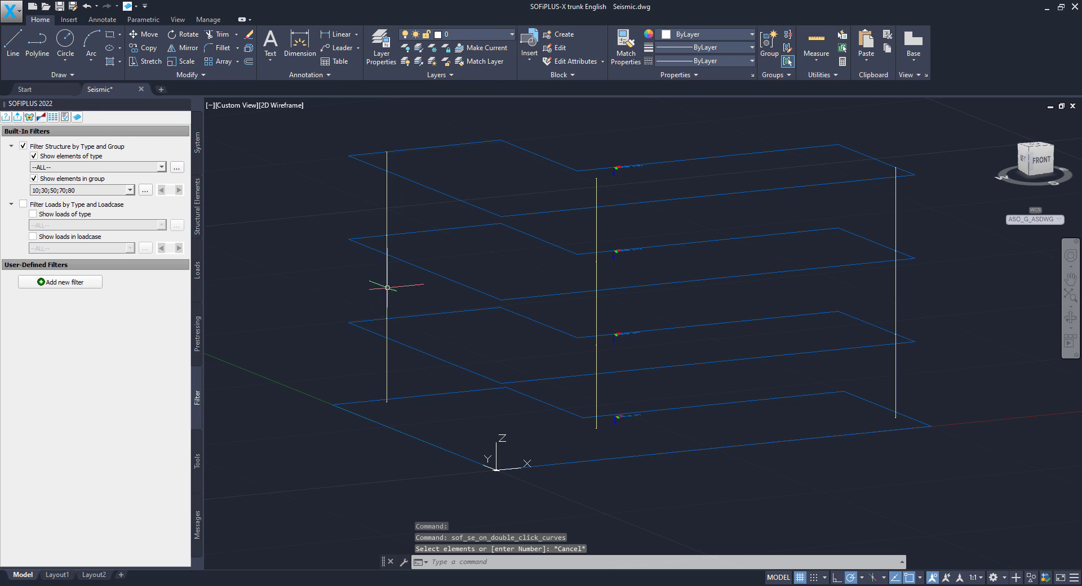
pyautogui.moveTo(324, 327)
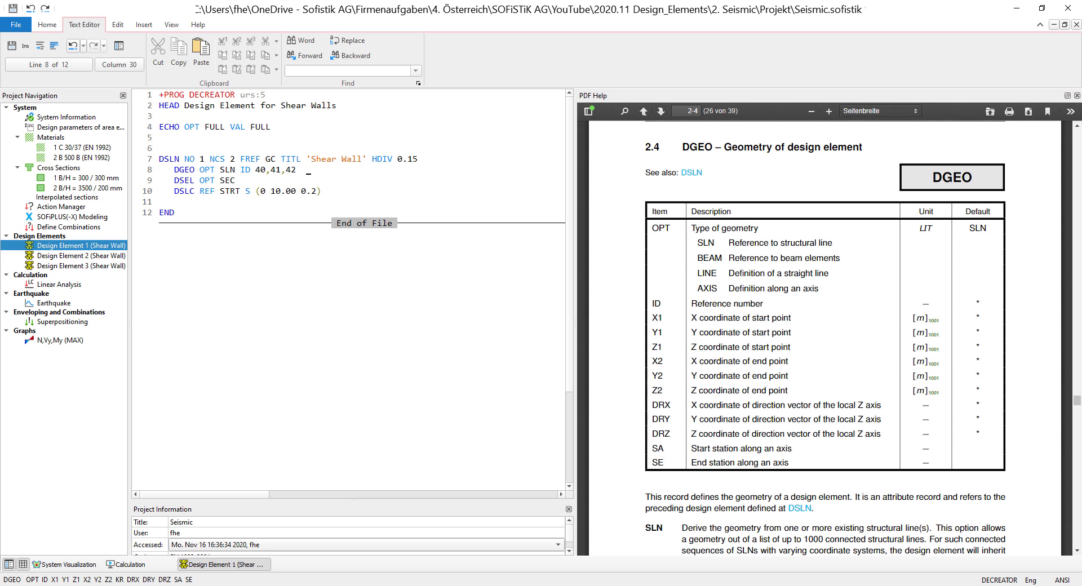
pyautogui.click(233, 184)
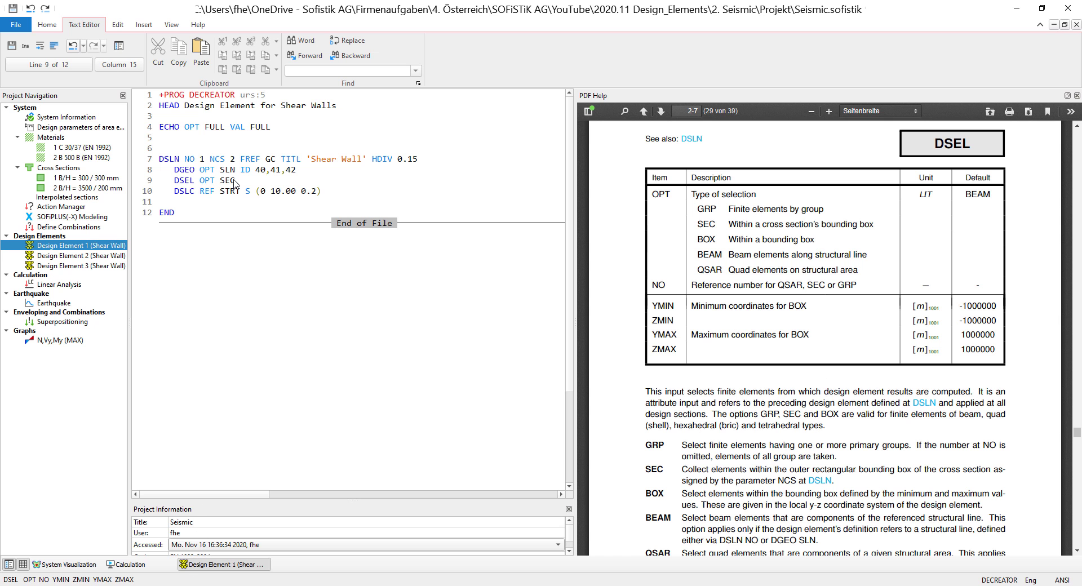
pyautogui.scroll(3)
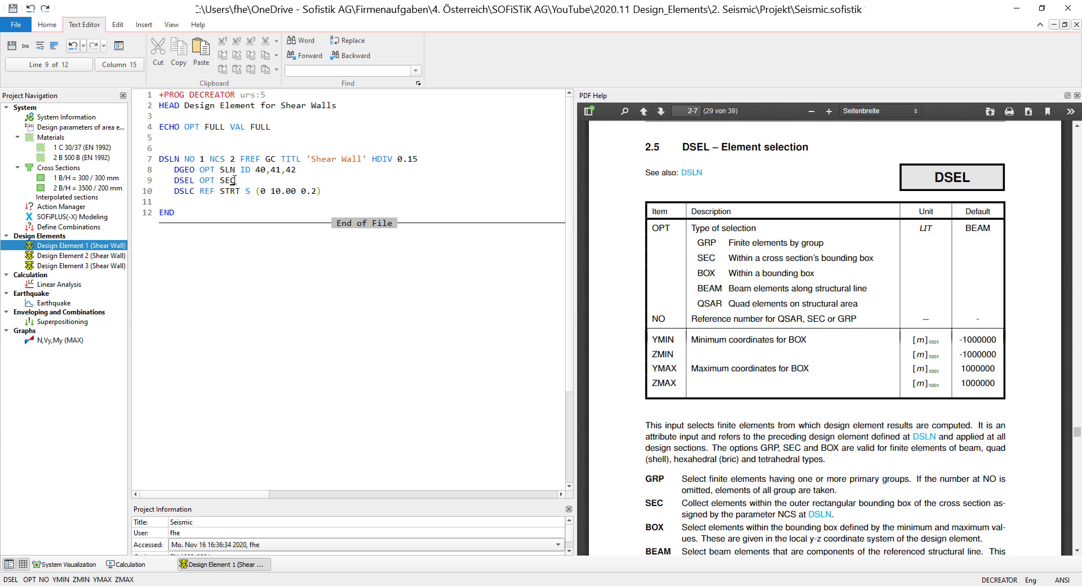
pyautogui.moveTo(767, 185)
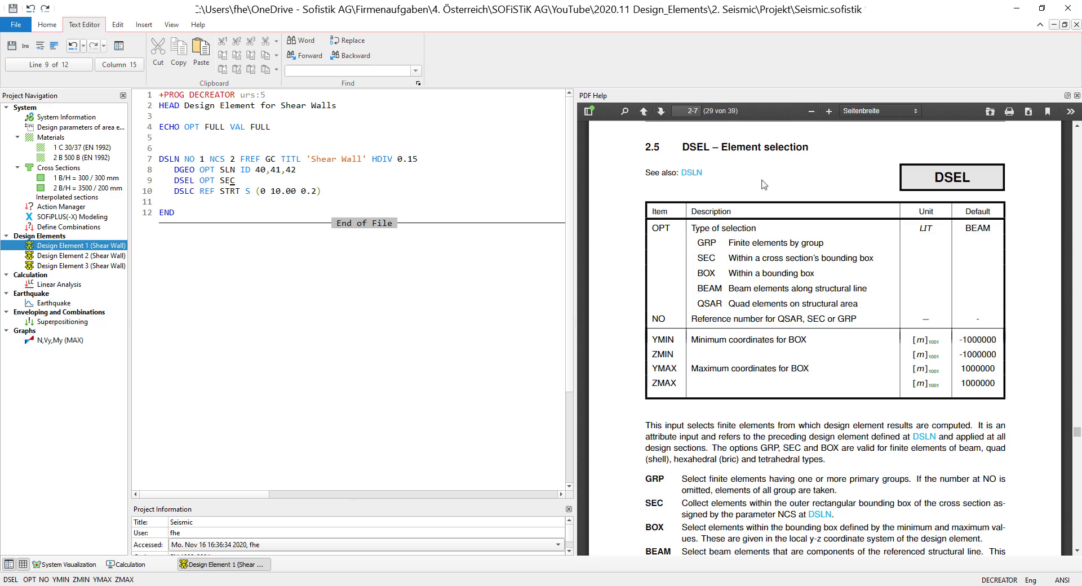
pyautogui.moveTo(214, 163)
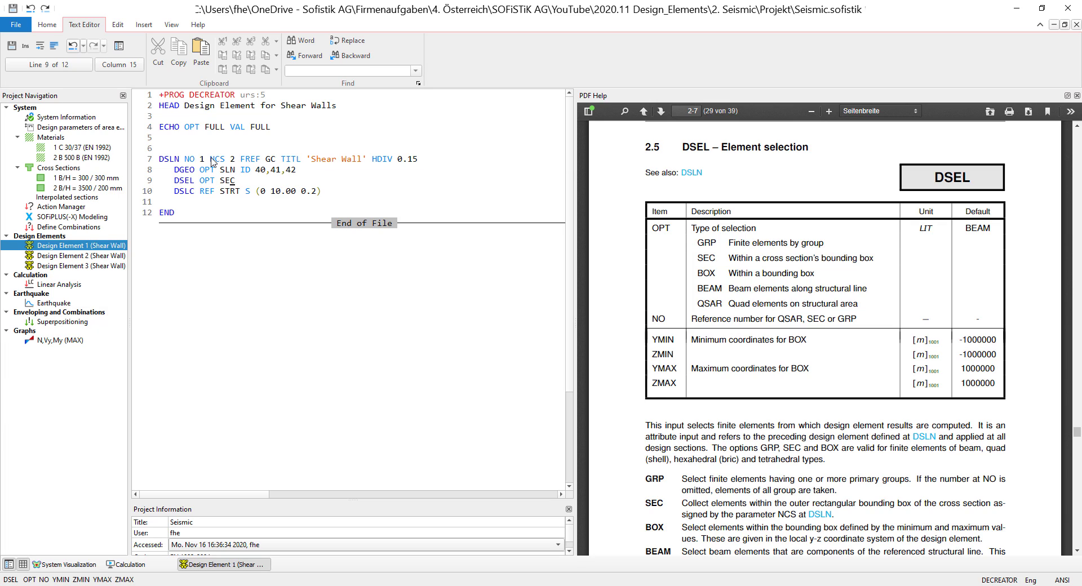
pyautogui.moveTo(224, 168)
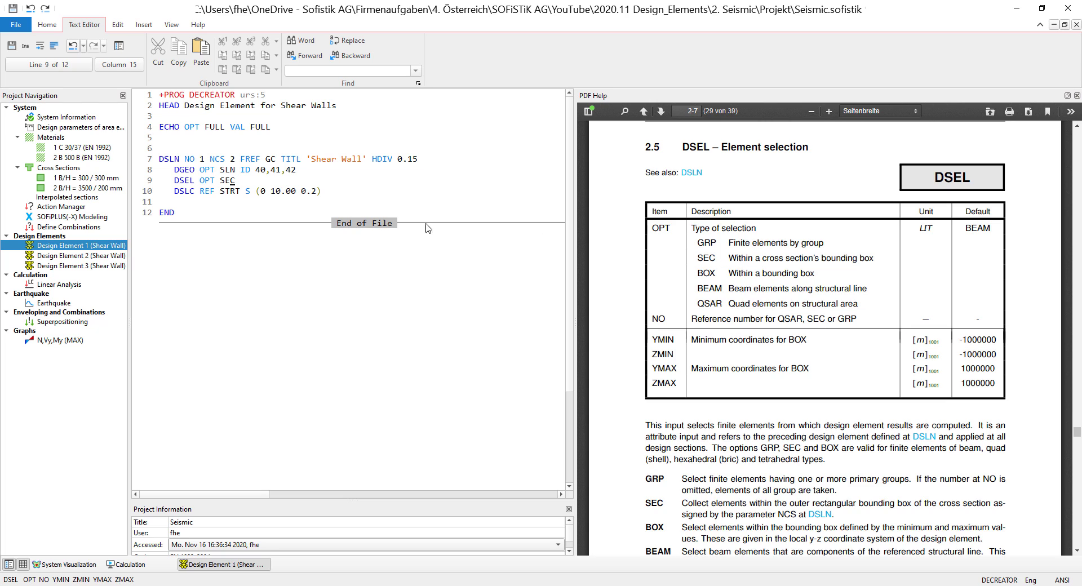
pyautogui.doubleClick(81, 188)
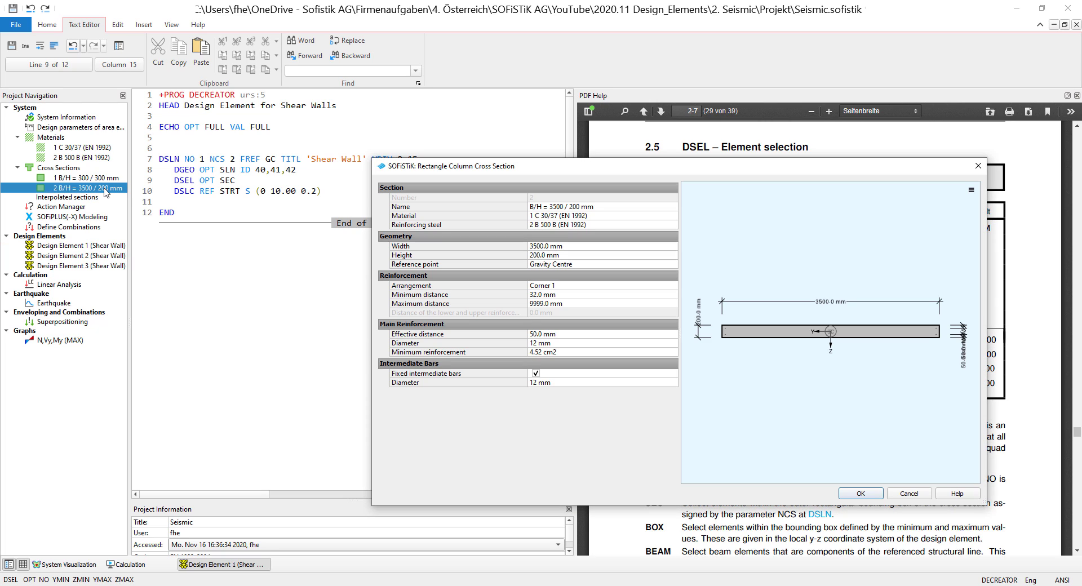
pyautogui.moveTo(833, 335)
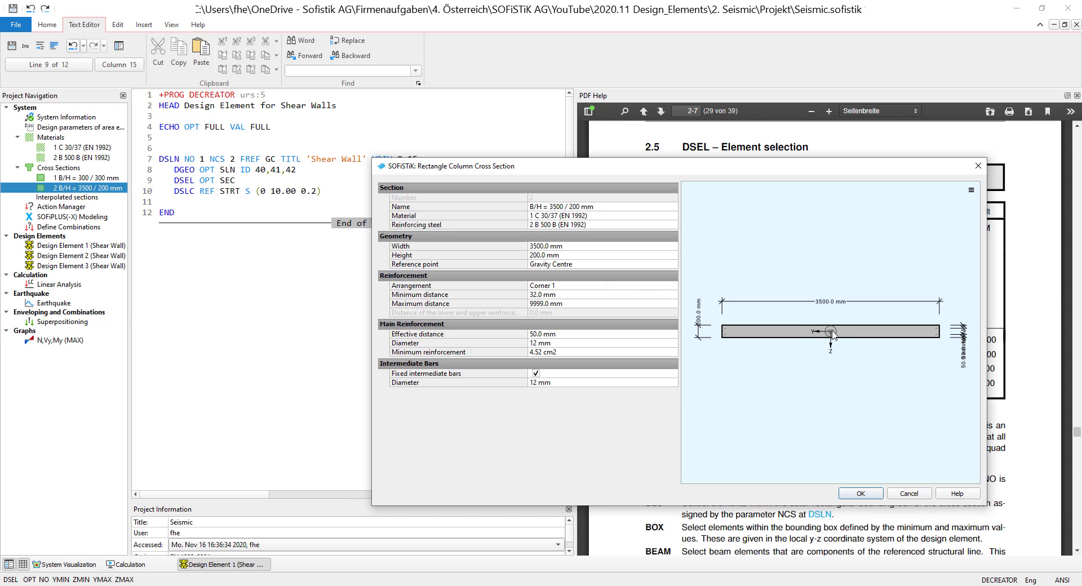
pyautogui.moveTo(723, 331)
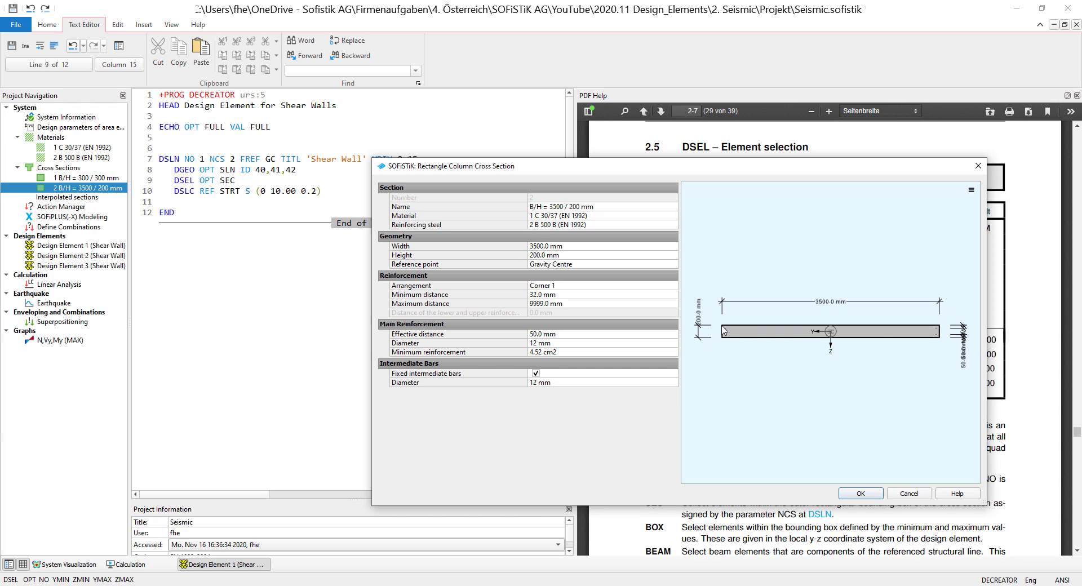
pyautogui.moveTo(930, 342)
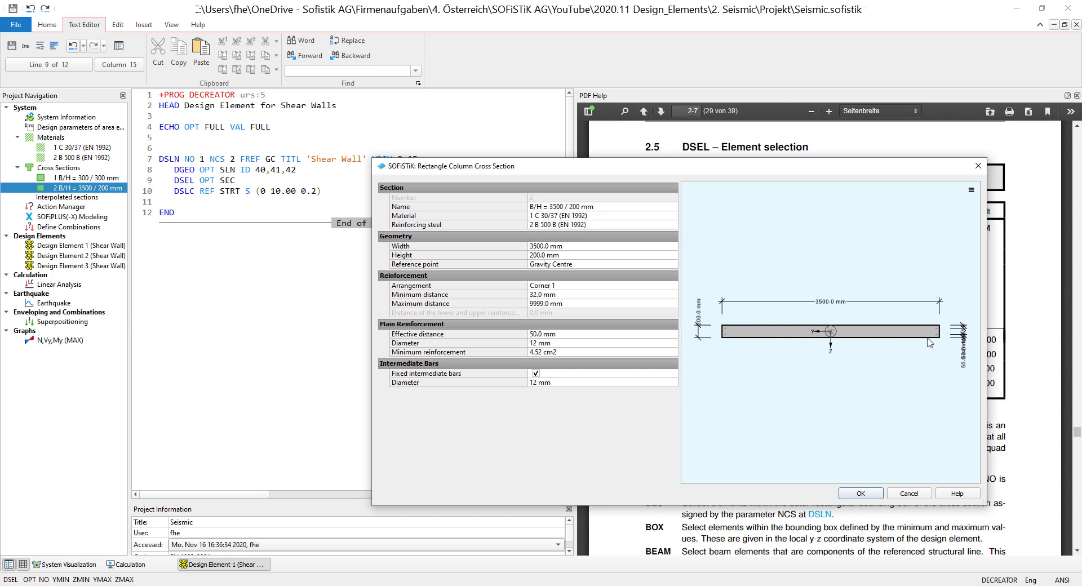
pyautogui.moveTo(792, 413)
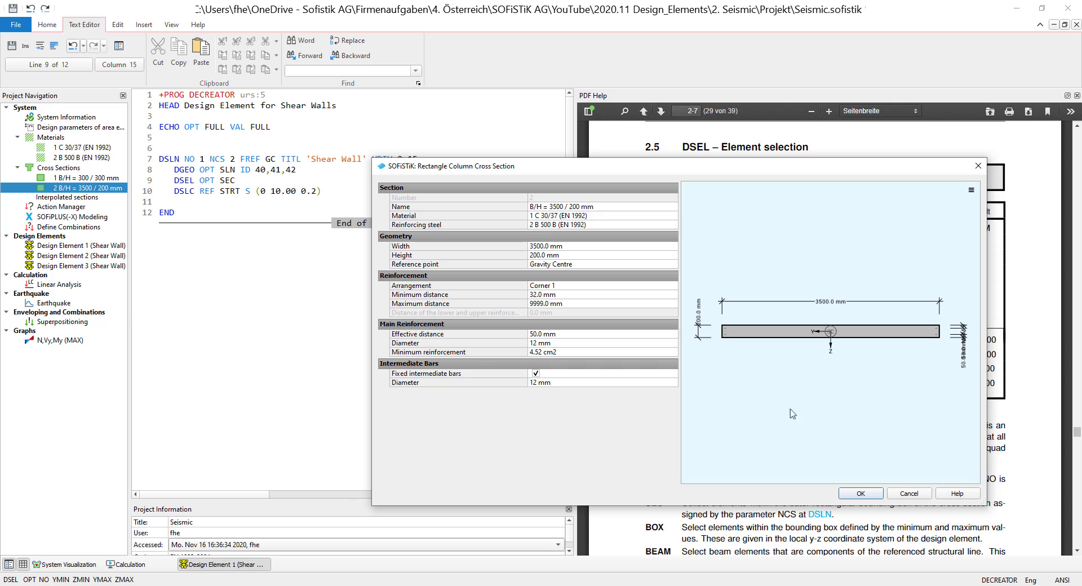
pyautogui.moveTo(843, 464)
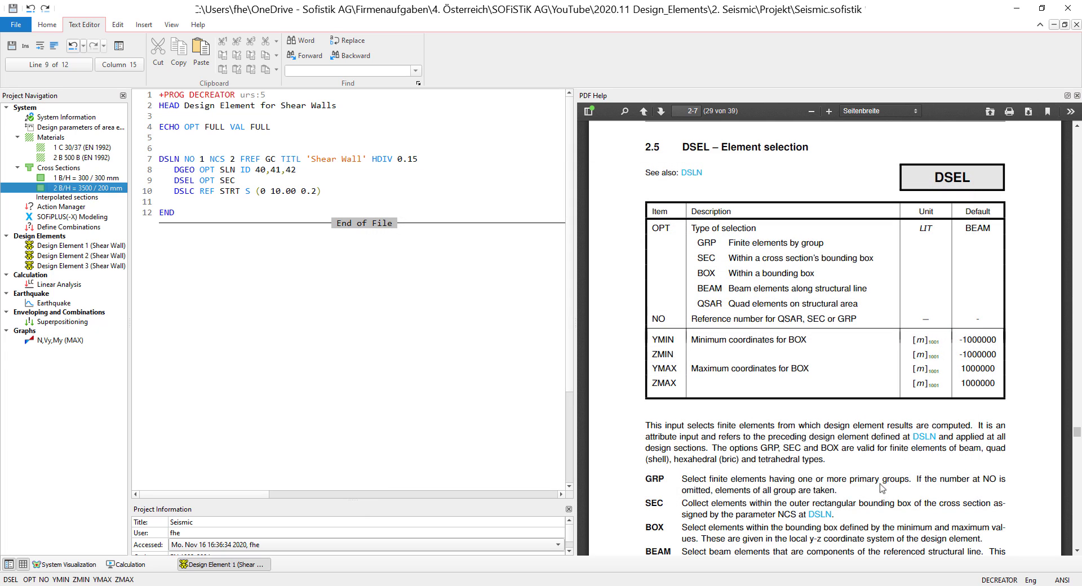
# Review the DGEO and DSEL records of Design Elements 2 and 3, noting the quad-area selection
pyautogui.click(81, 256)
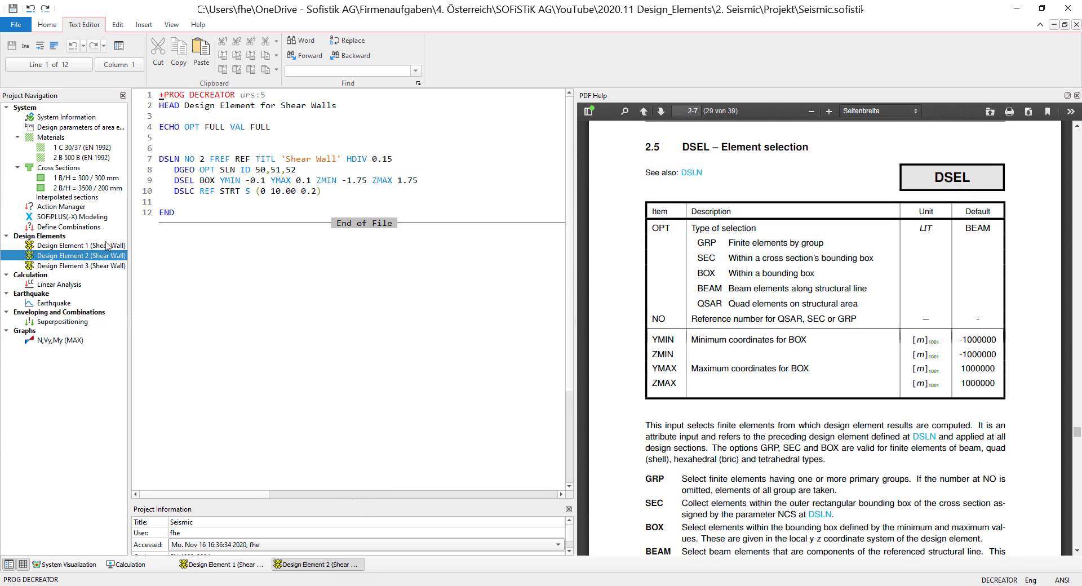
pyautogui.click(179, 180)
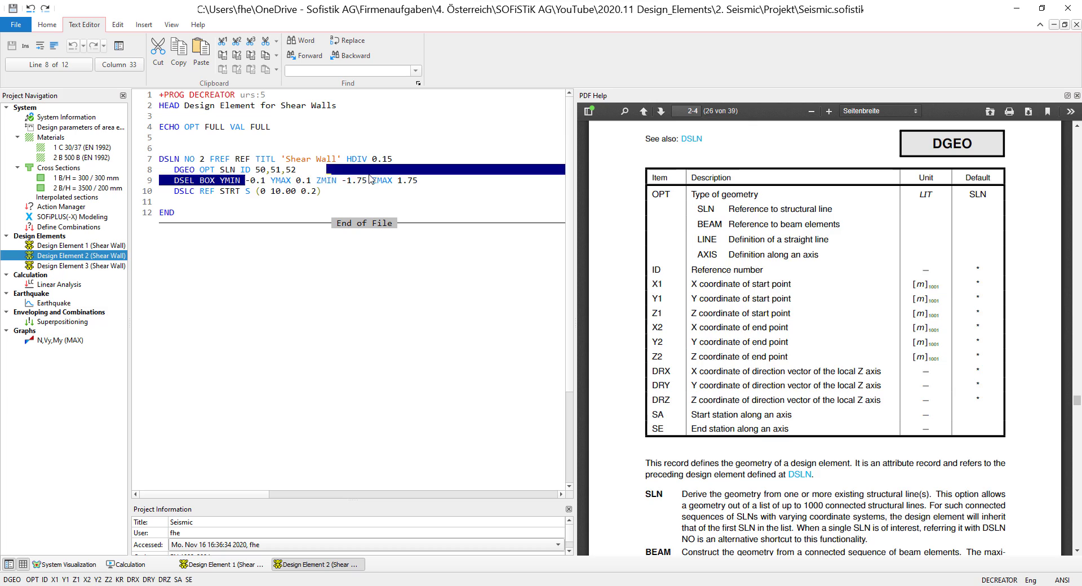
pyautogui.click(426, 180)
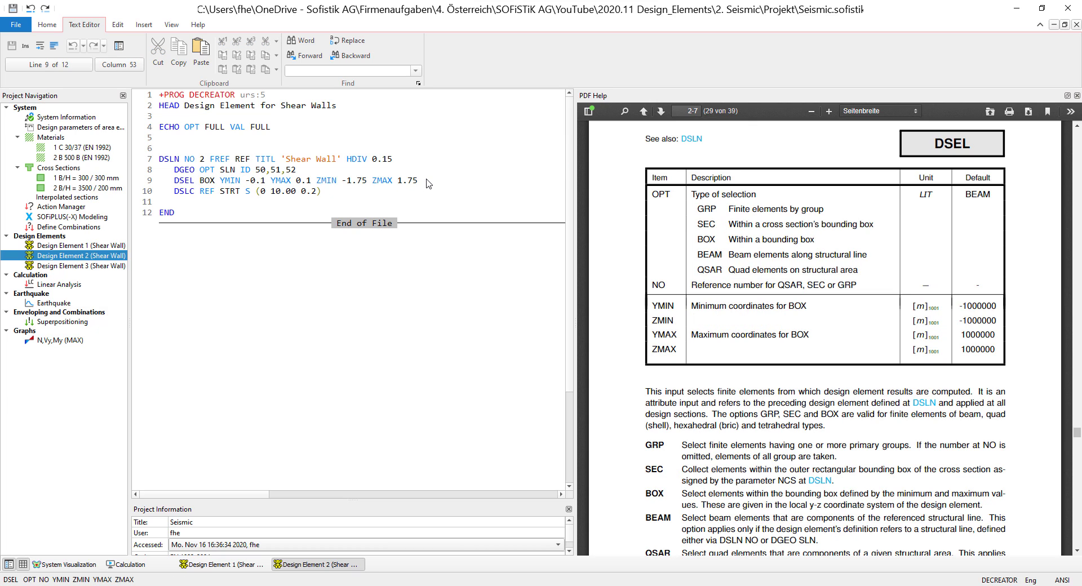
pyautogui.moveTo(155, 250)
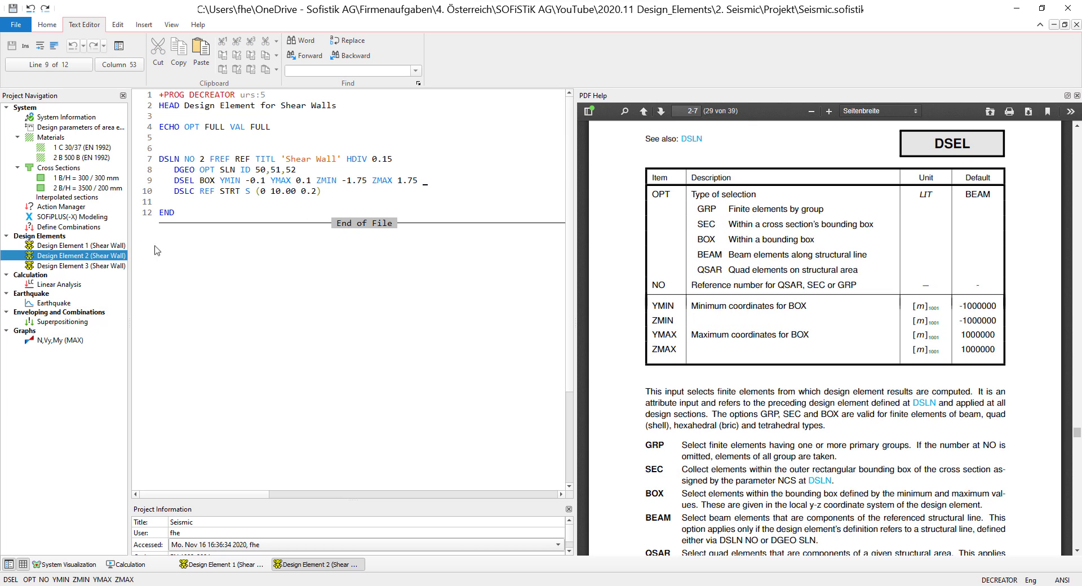
pyautogui.click(81, 266)
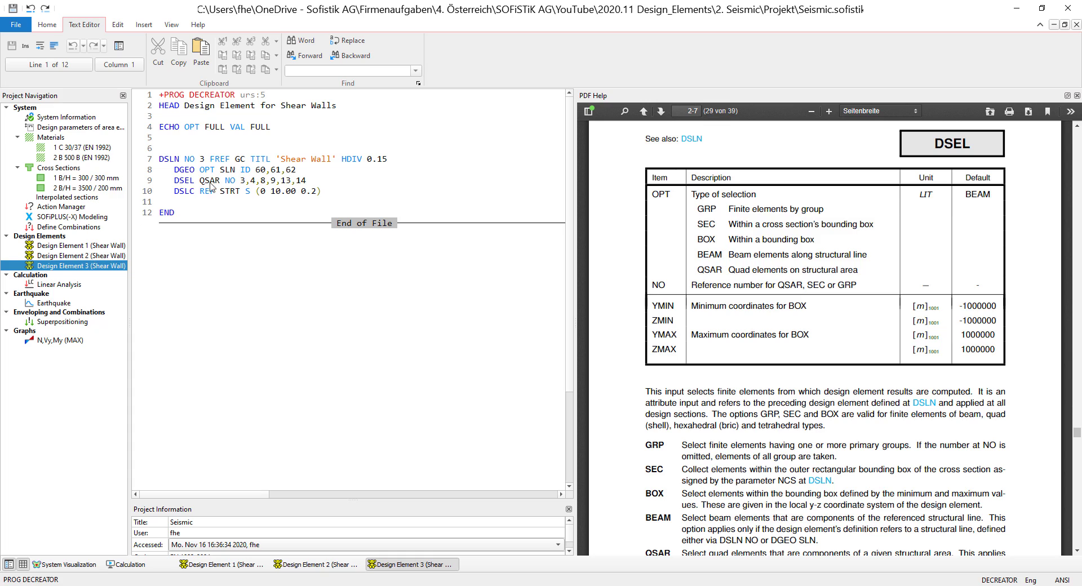
pyautogui.click(216, 180)
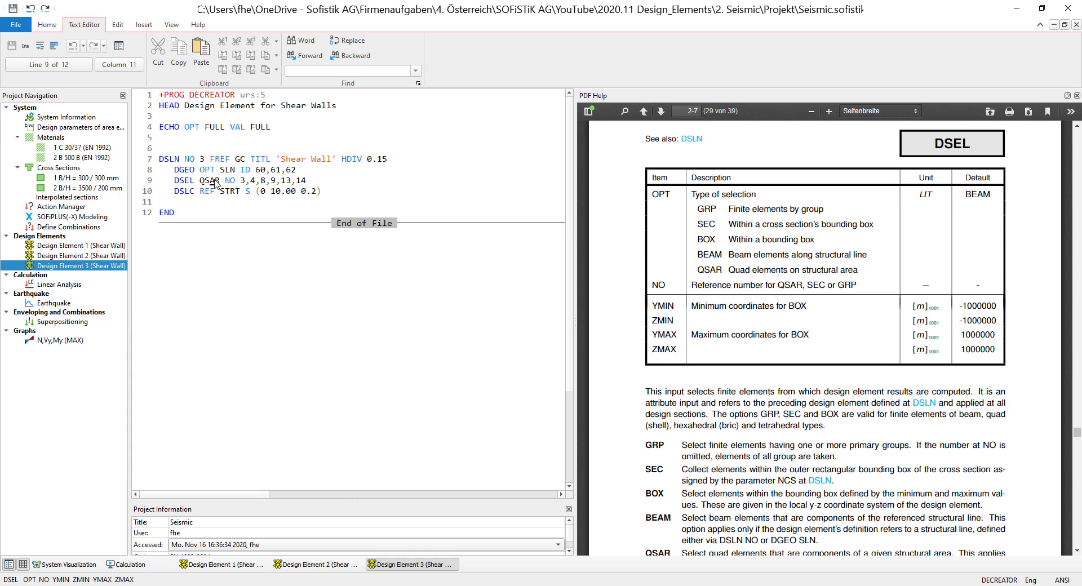
pyautogui.moveTo(245, 186)
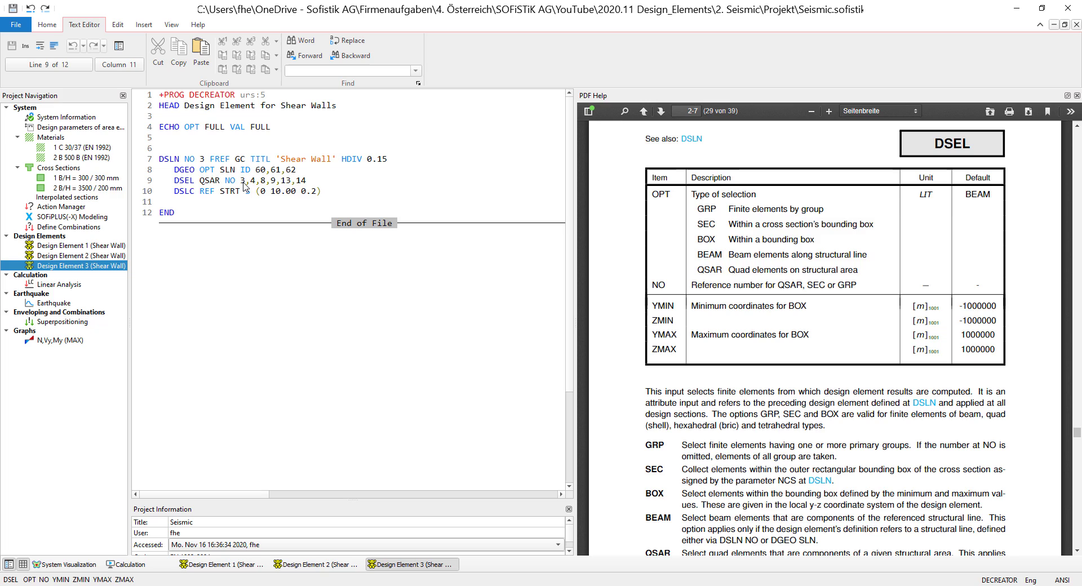
pyautogui.click(256, 192)
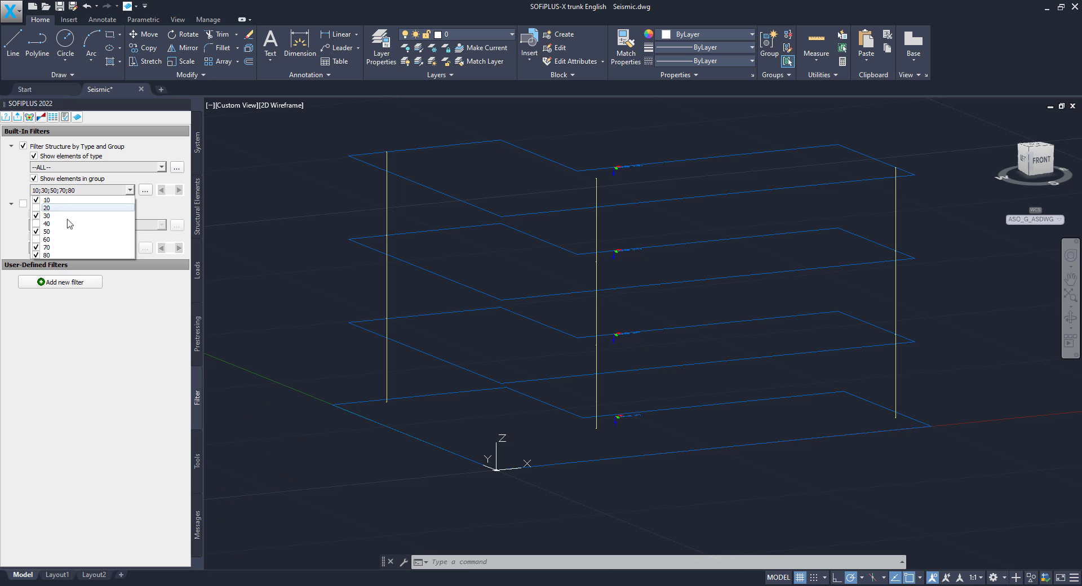
# Clear every structure group from the SOFiPLUS filter checklist
pyautogui.rightClick(65, 221)
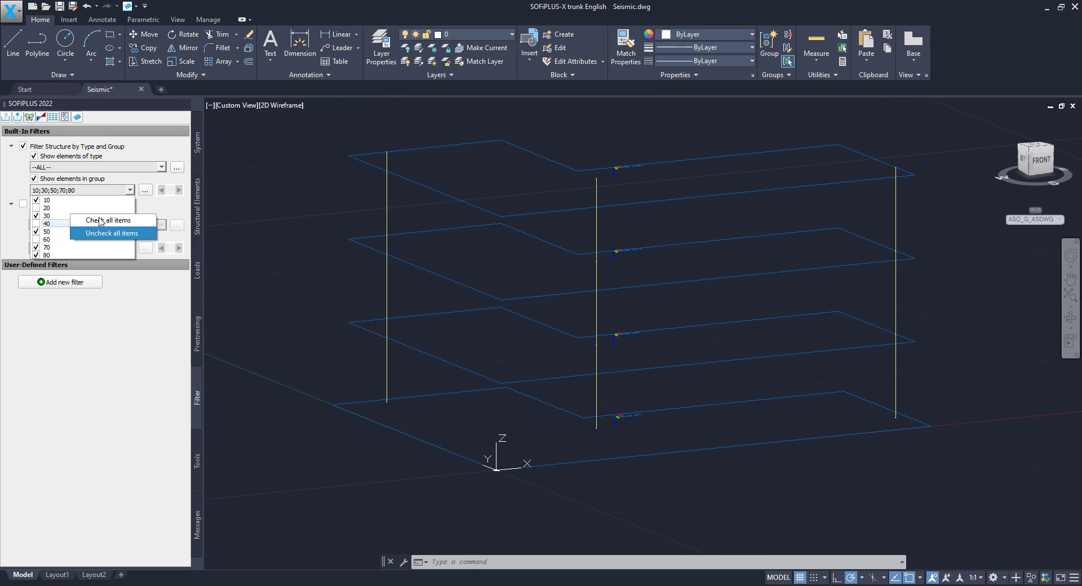
pyautogui.click(107, 220)
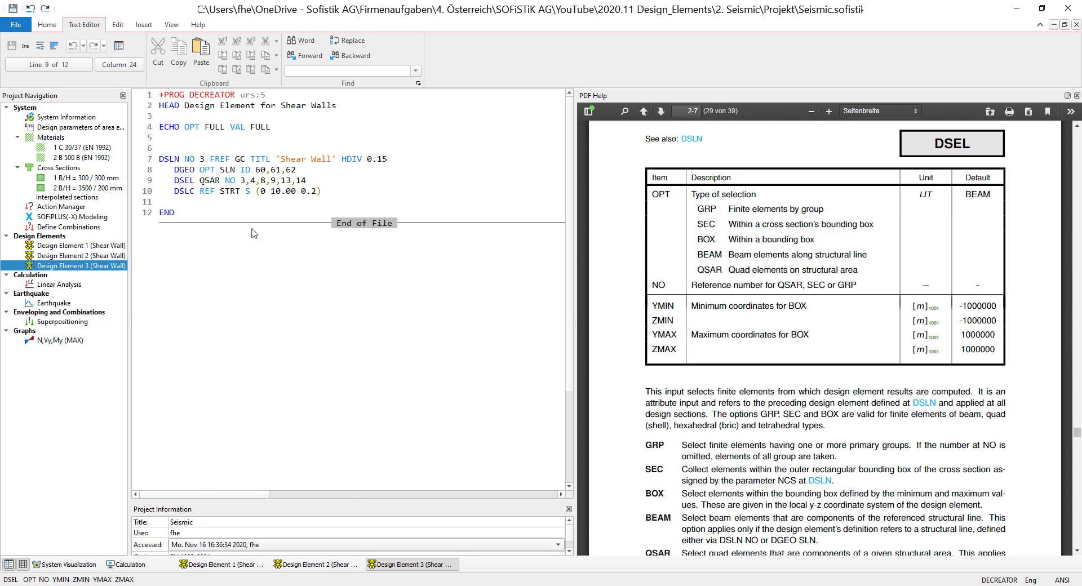
pyautogui.moveTo(263, 180)
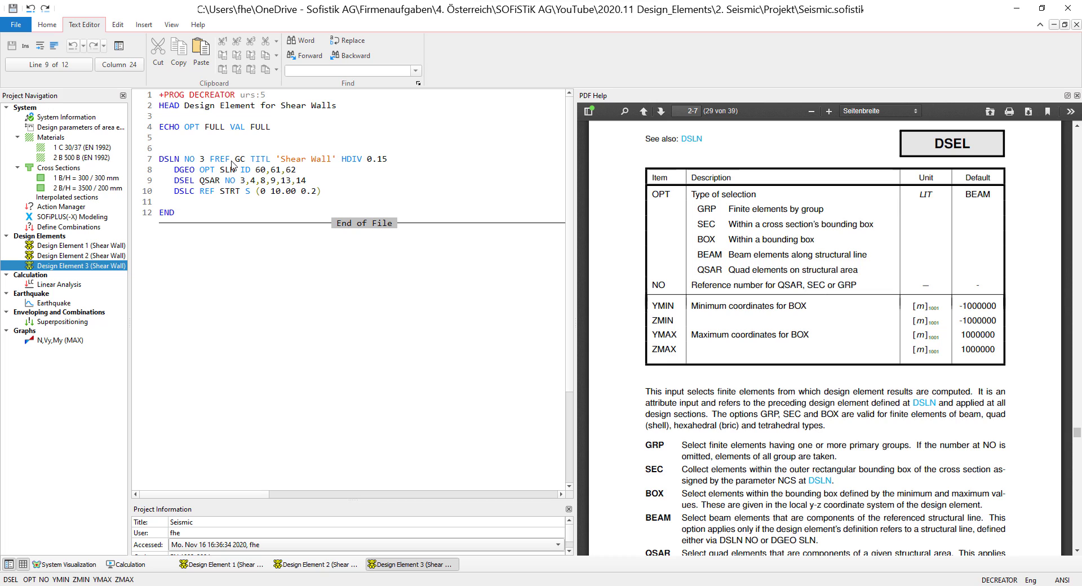
# Show the DSLN design-element definition page for Design Element 3's input
pyautogui.click(188, 186)
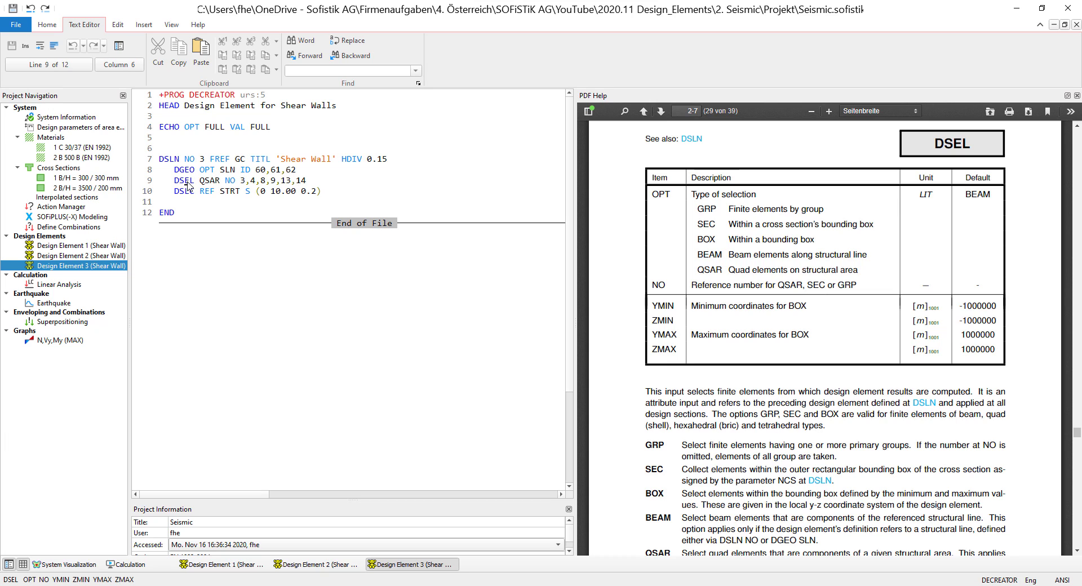
pyautogui.scroll(3)
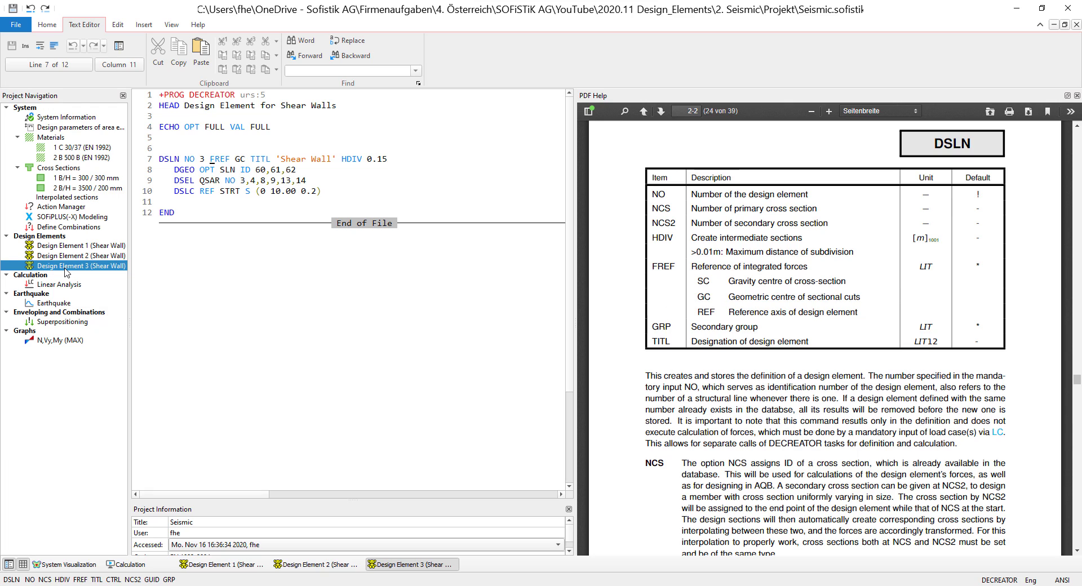
# Run Calculate up to on Design Element 3 and bring up the results report actions
pyautogui.rightClick(80, 266)
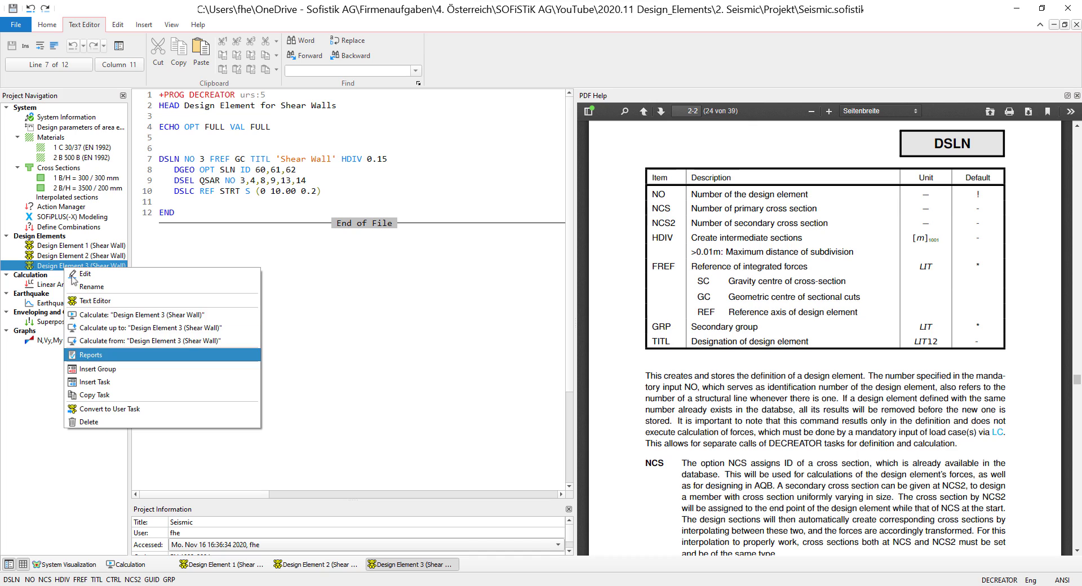
pyautogui.click(91, 354)
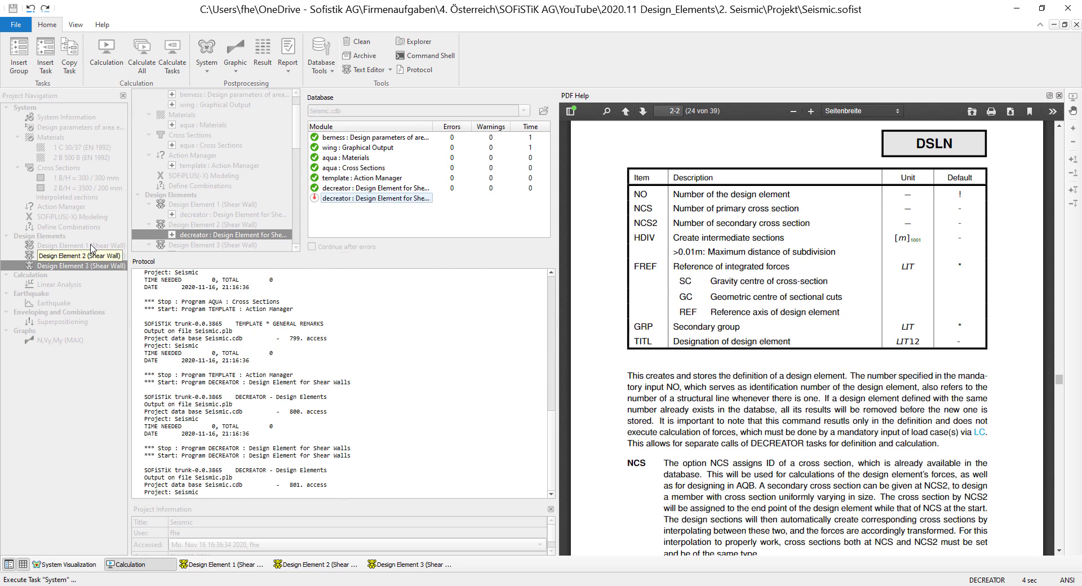
pyautogui.rightClick(65, 245)
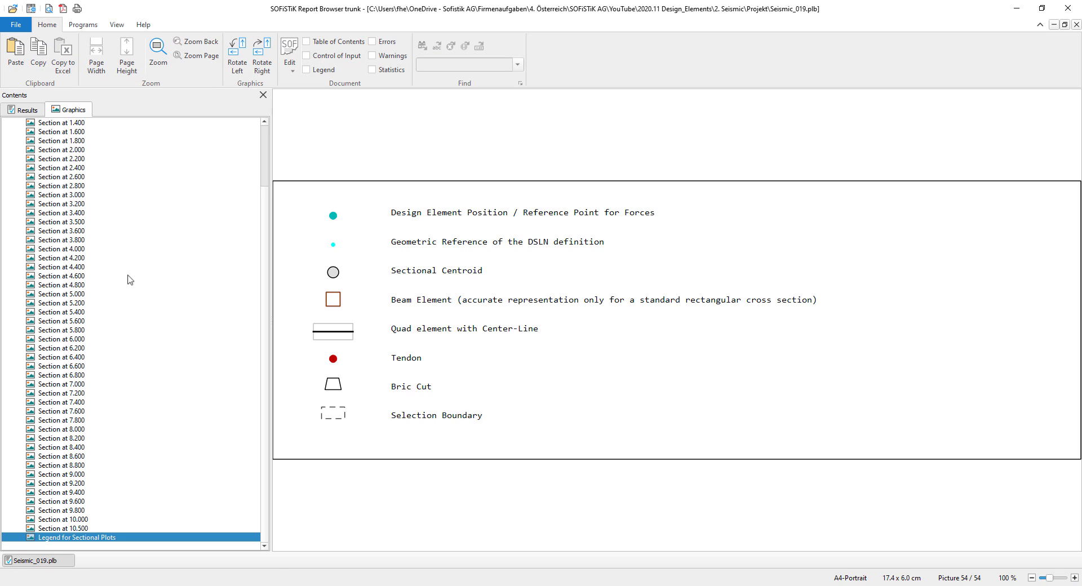
# Step through Design Element 1's section plots at 0.600 and 10.500 with the sectional legend, then return to Results
pyautogui.click(62, 149)
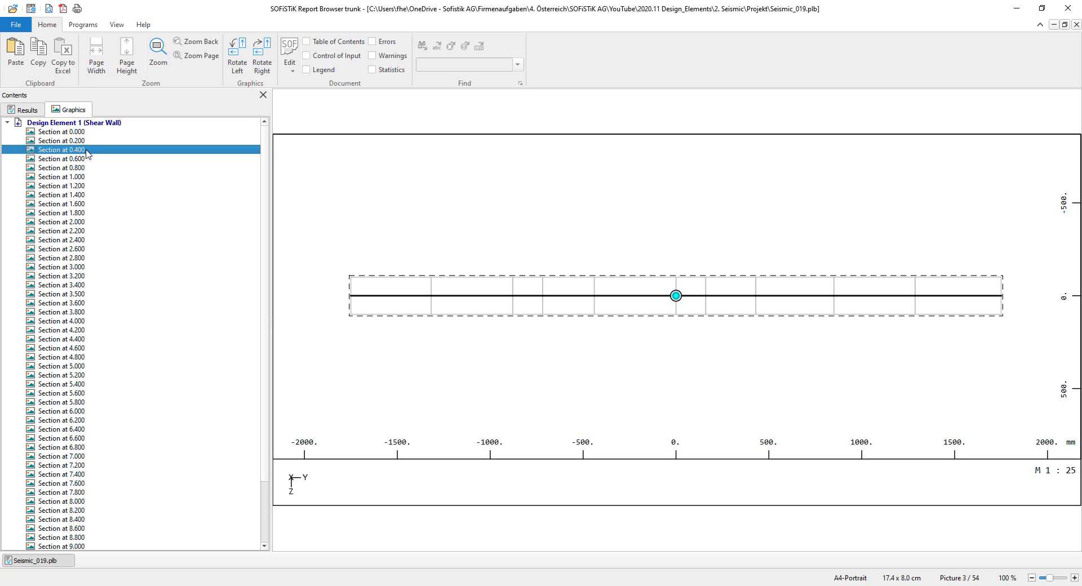
pyautogui.click(62, 158)
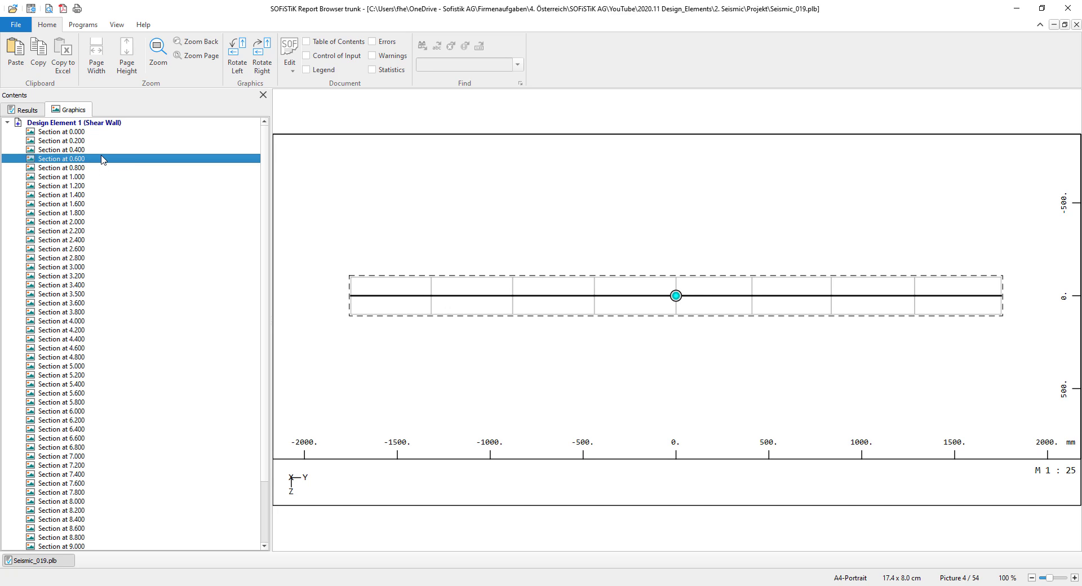
pyautogui.click(62, 195)
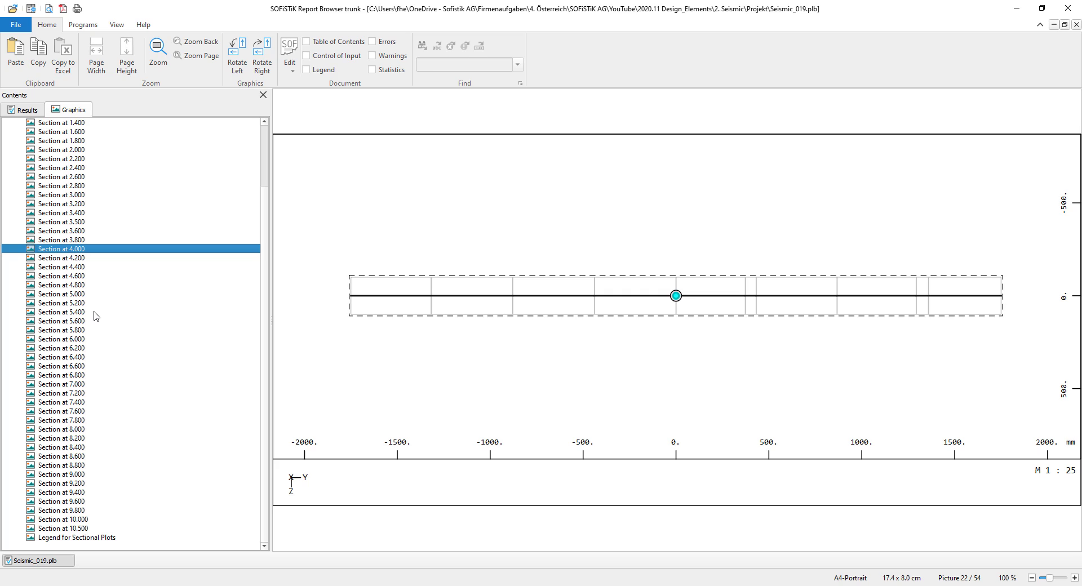
pyautogui.click(75, 538)
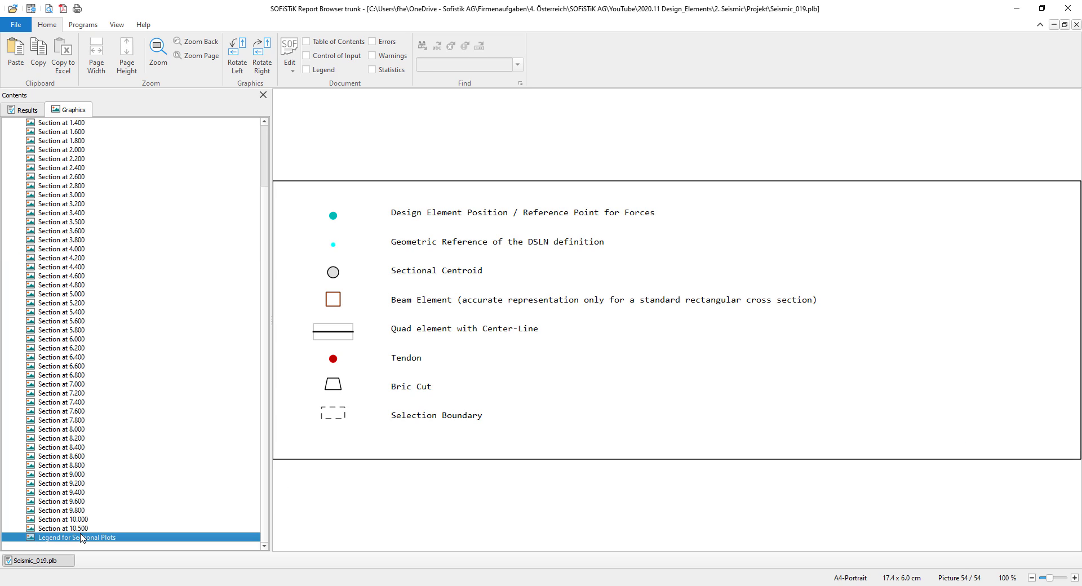
pyautogui.click(75, 528)
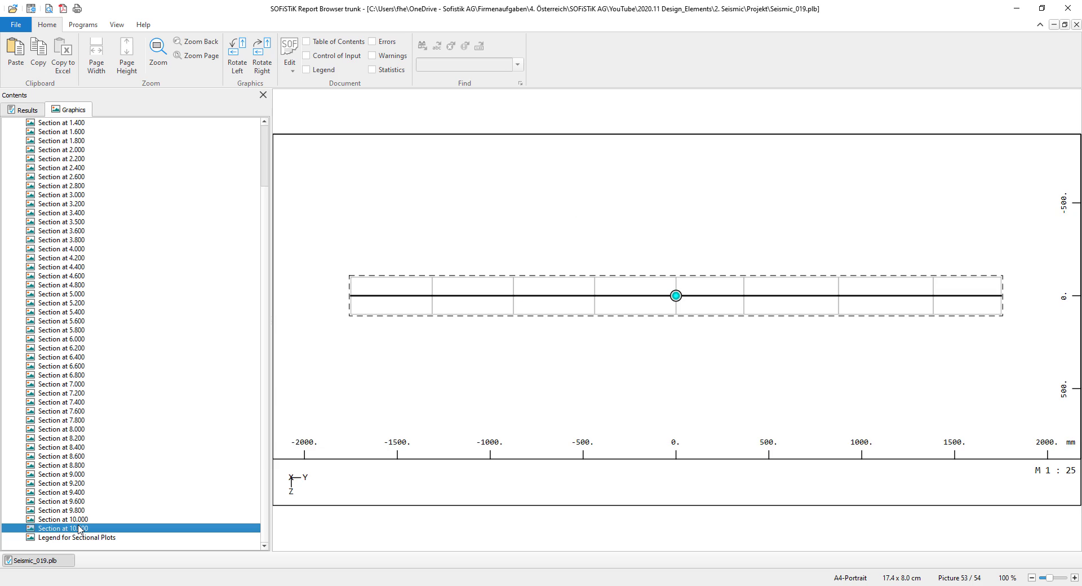
pyautogui.click(23, 109)
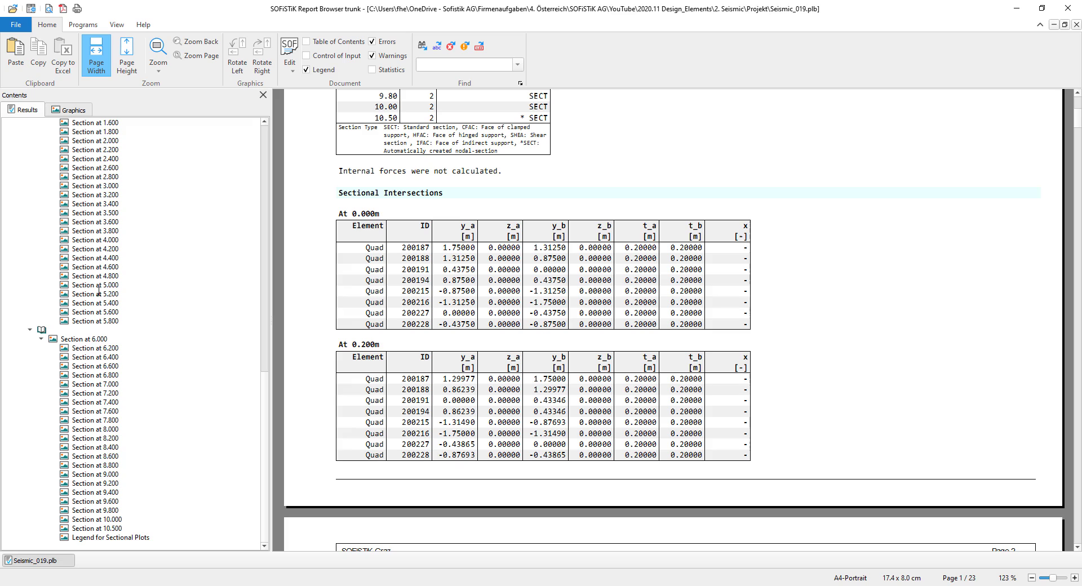
# Show the section plot at 10.500 and then the sectional-plot legend page
pyautogui.click(97, 528)
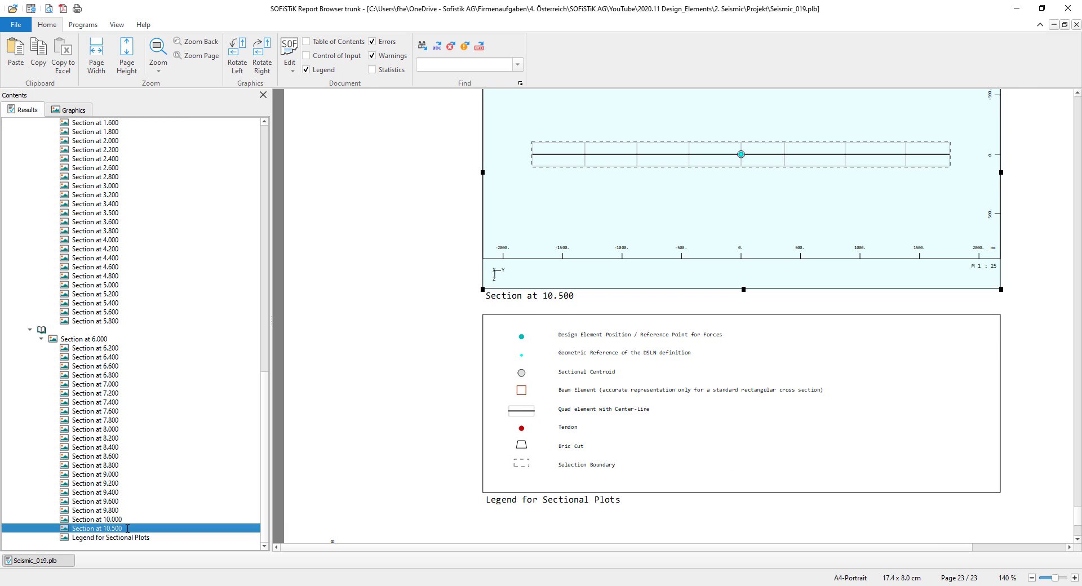
pyautogui.scroll(3)
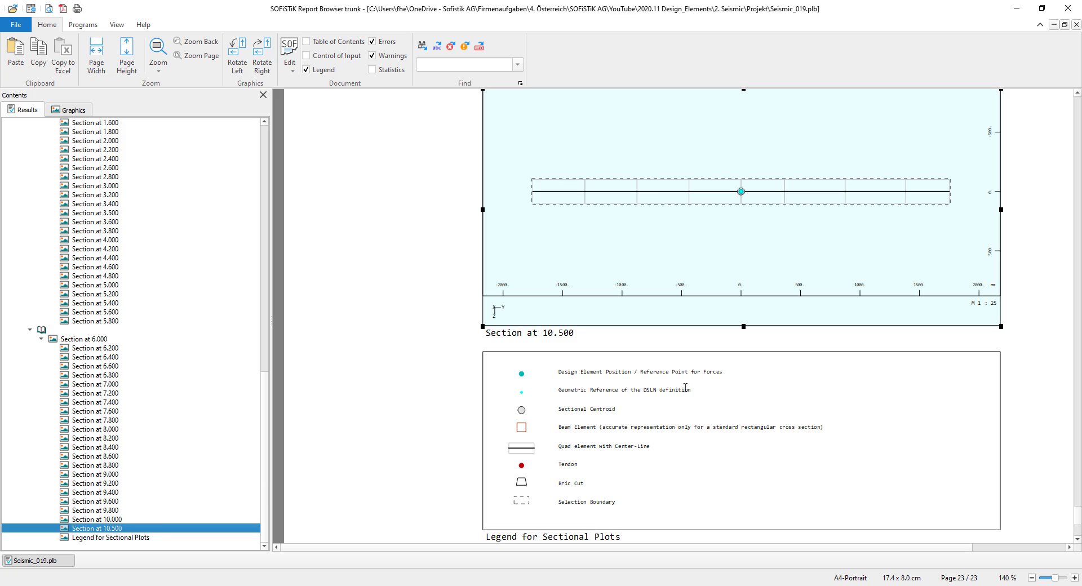
pyautogui.click(114, 538)
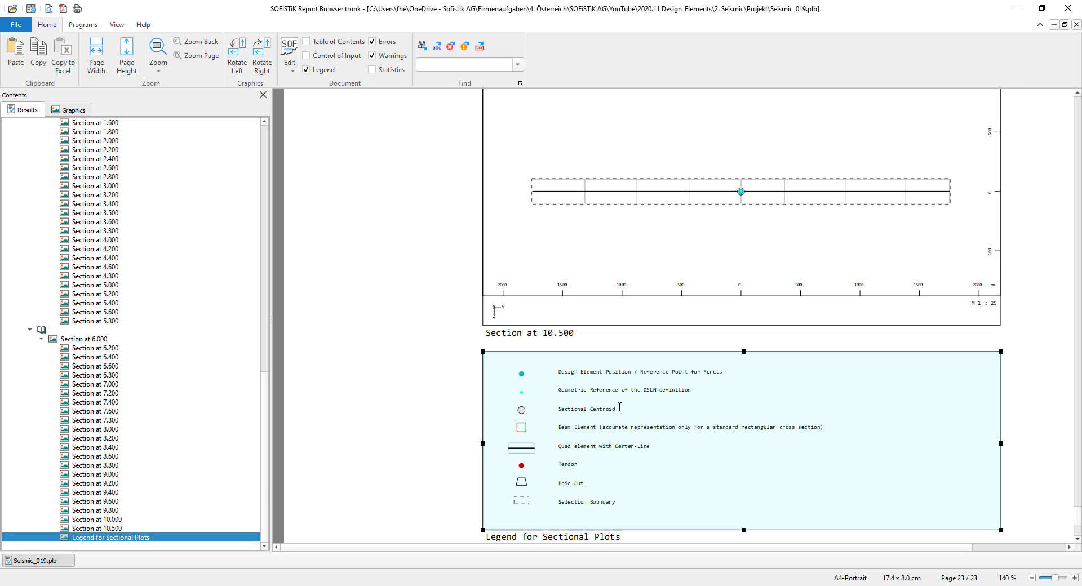
pyautogui.moveTo(733, 188)
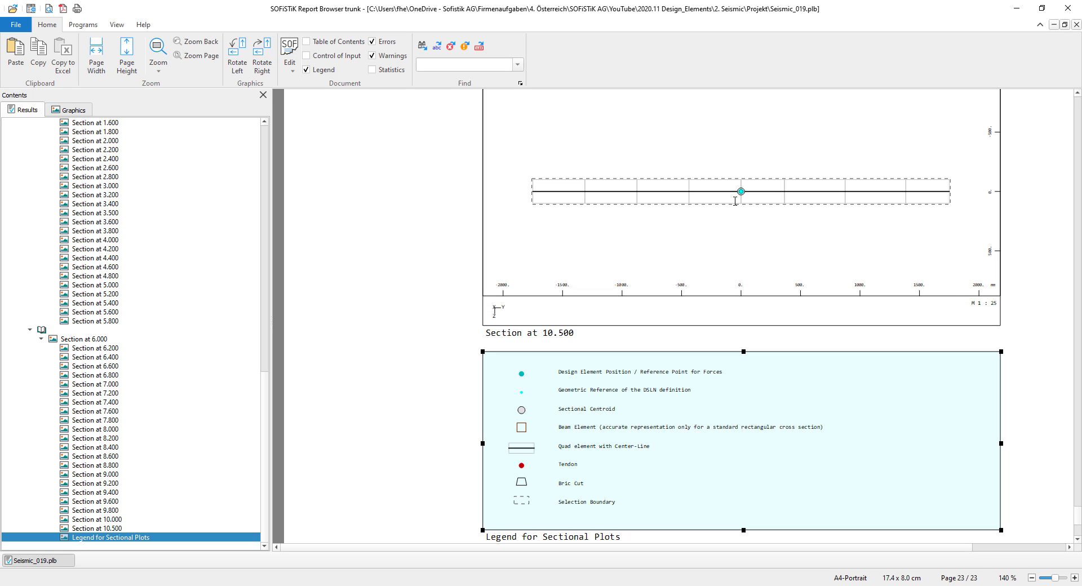
pyautogui.moveTo(786, 168)
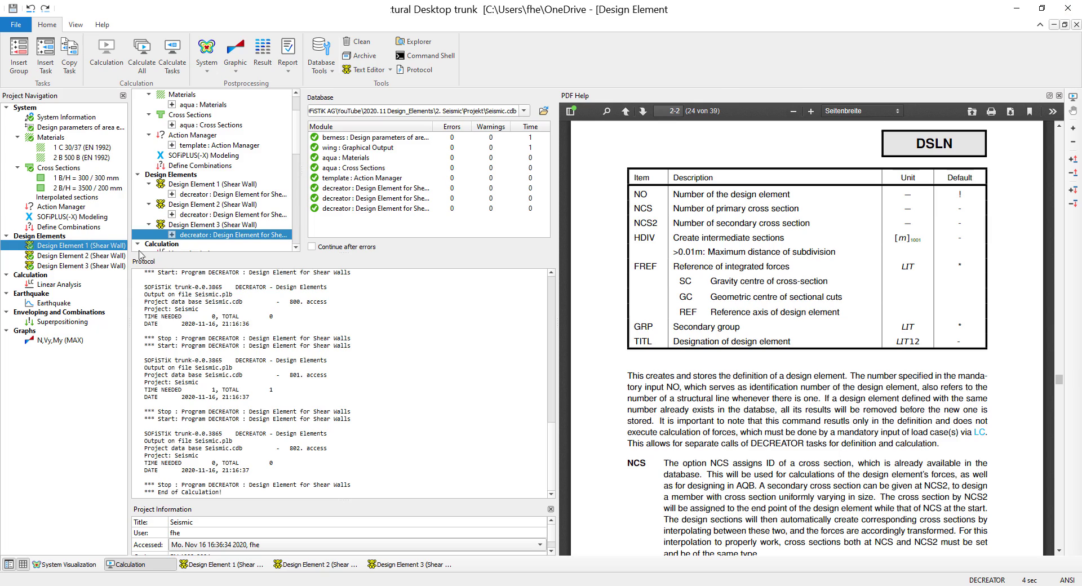
# Open the results report of Design Element 3 (Shear Wall) from Project Navigation
pyautogui.click(78, 266)
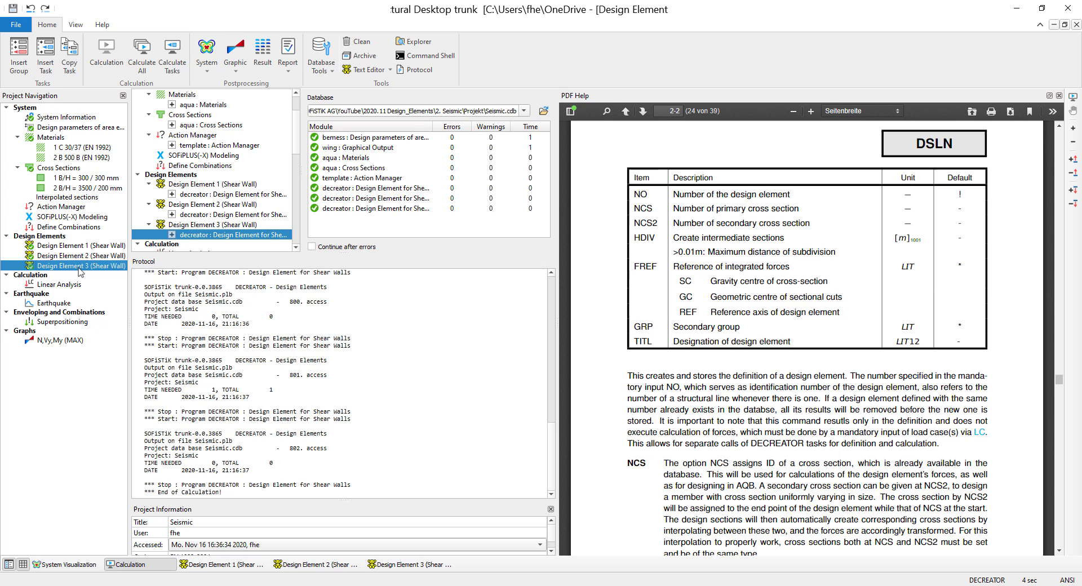
pyautogui.rightClick(79, 266)
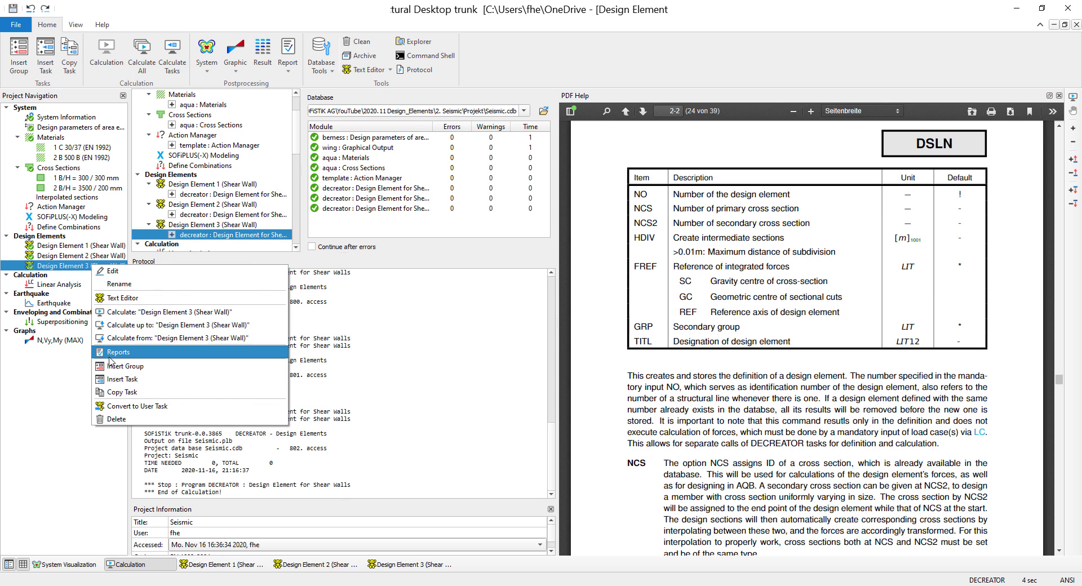
pyautogui.click(119, 353)
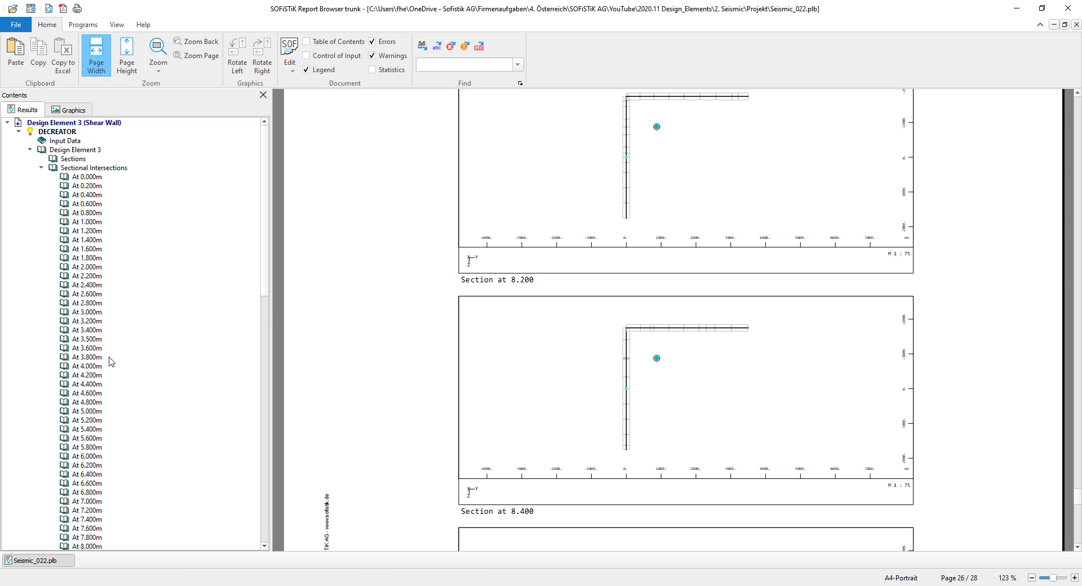
# Jump to the L-shaped wall's section plot at 10.500 and inspect it
pyautogui.click(95, 528)
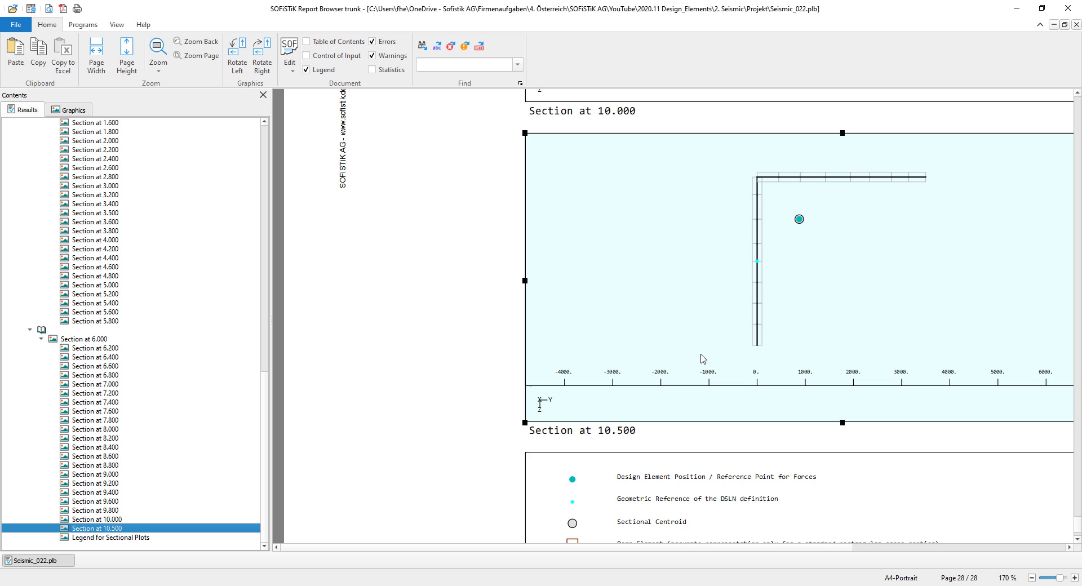
pyautogui.moveTo(823, 554)
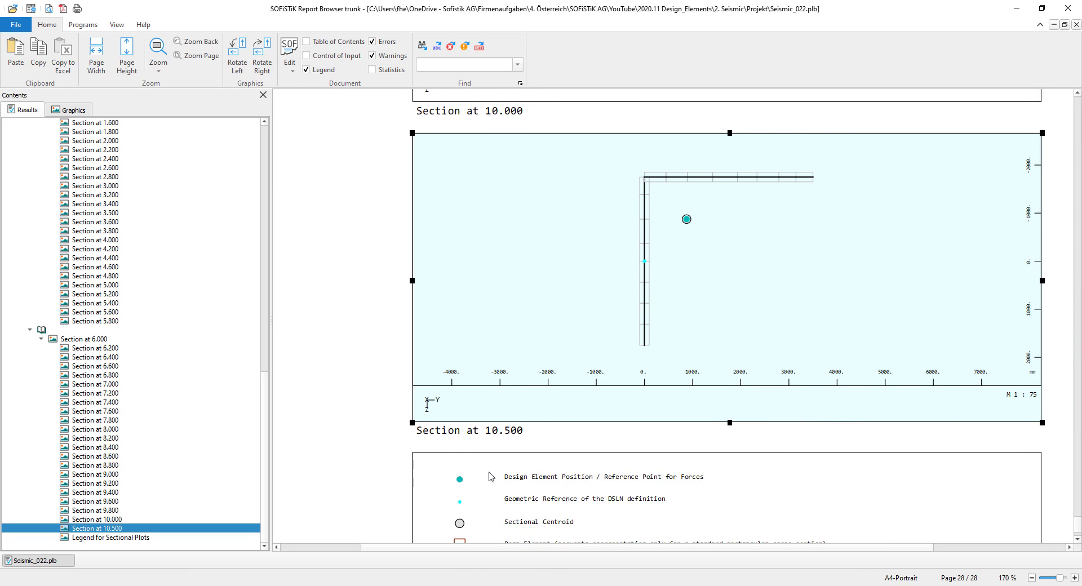
pyautogui.moveTo(679, 306)
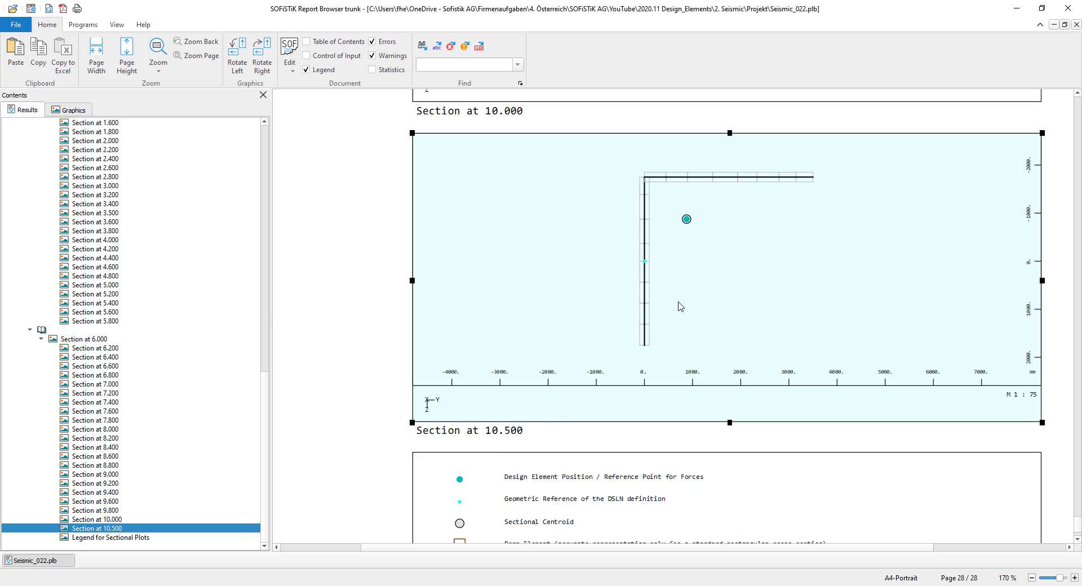
pyautogui.moveTo(679, 220)
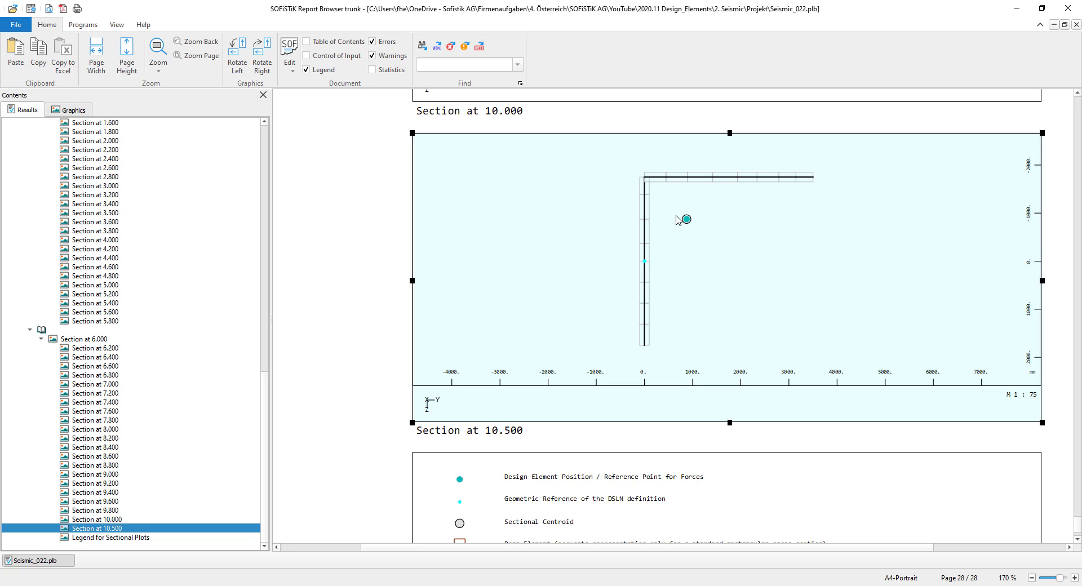
pyautogui.moveTo(645, 266)
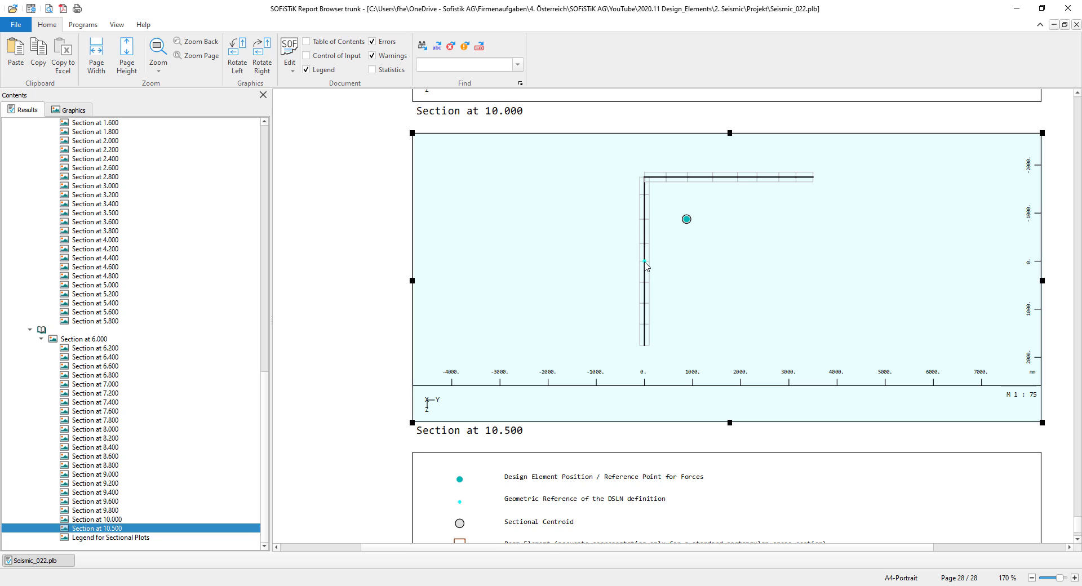
pyautogui.scroll(-3)
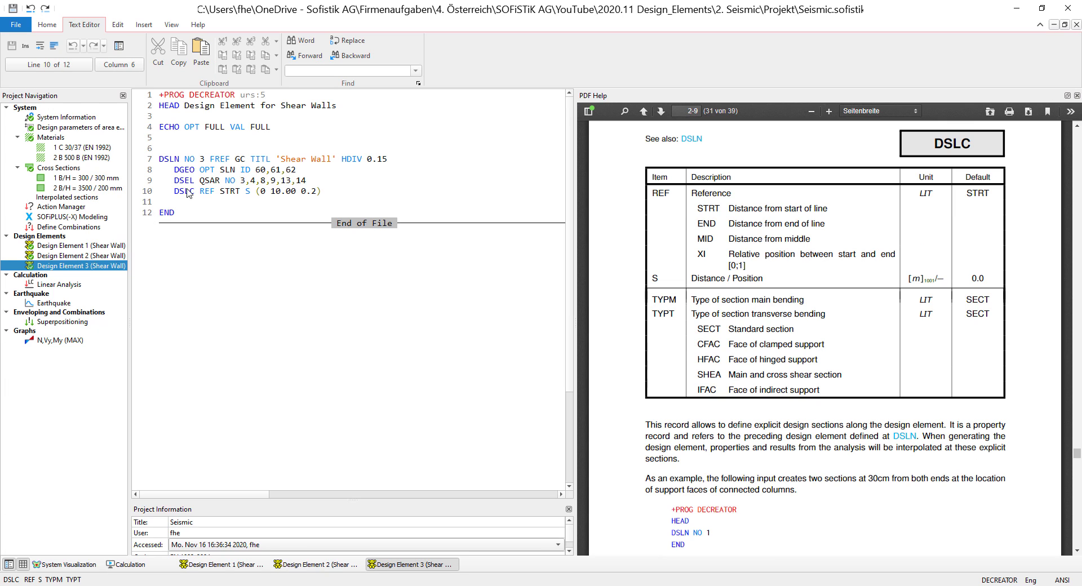
pyautogui.scroll(3)
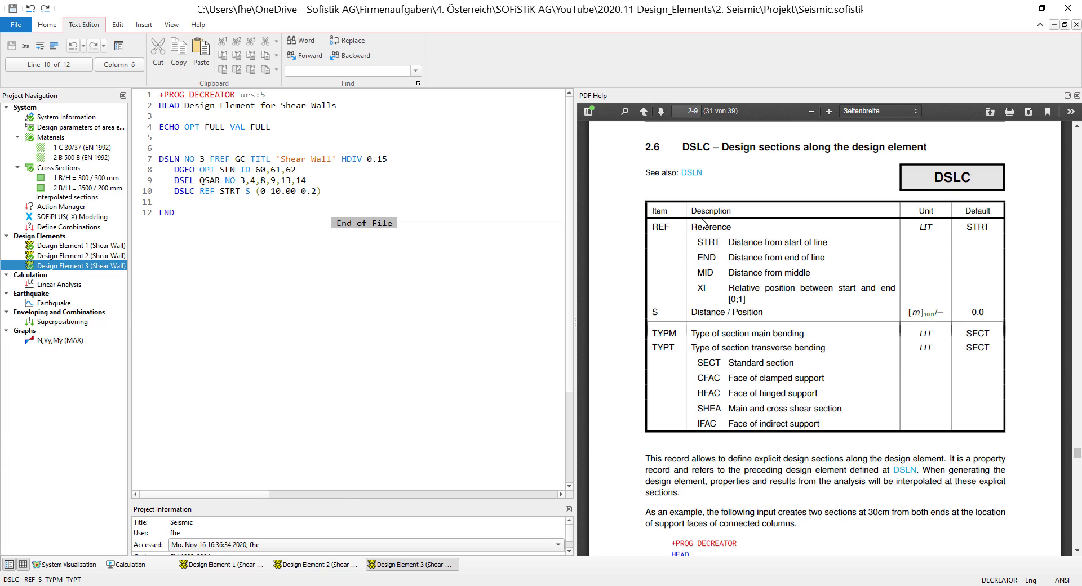
pyautogui.moveTo(250, 200)
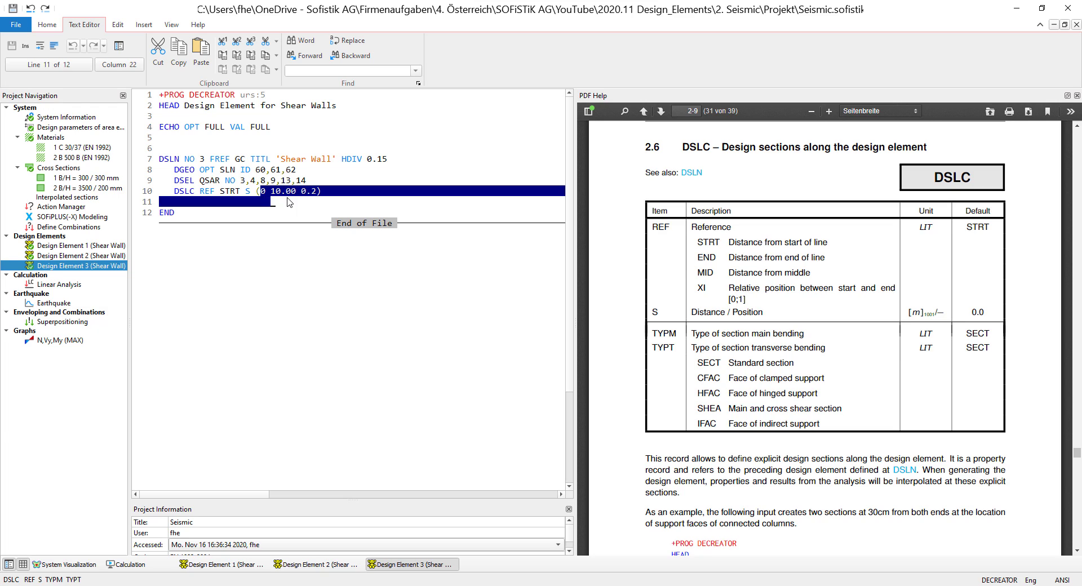
pyautogui.click(284, 199)
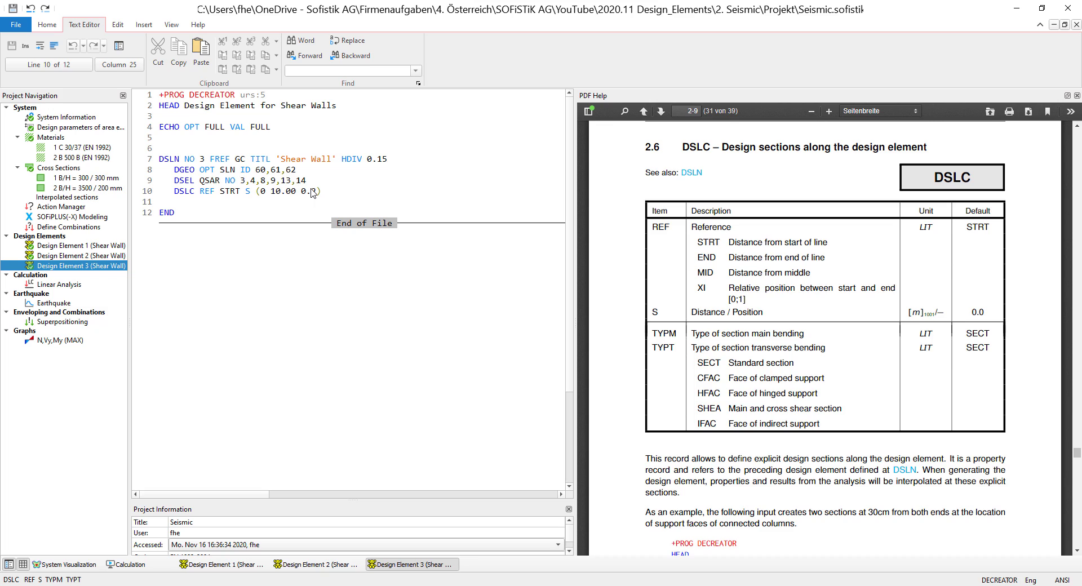
pyautogui.click(59, 284)
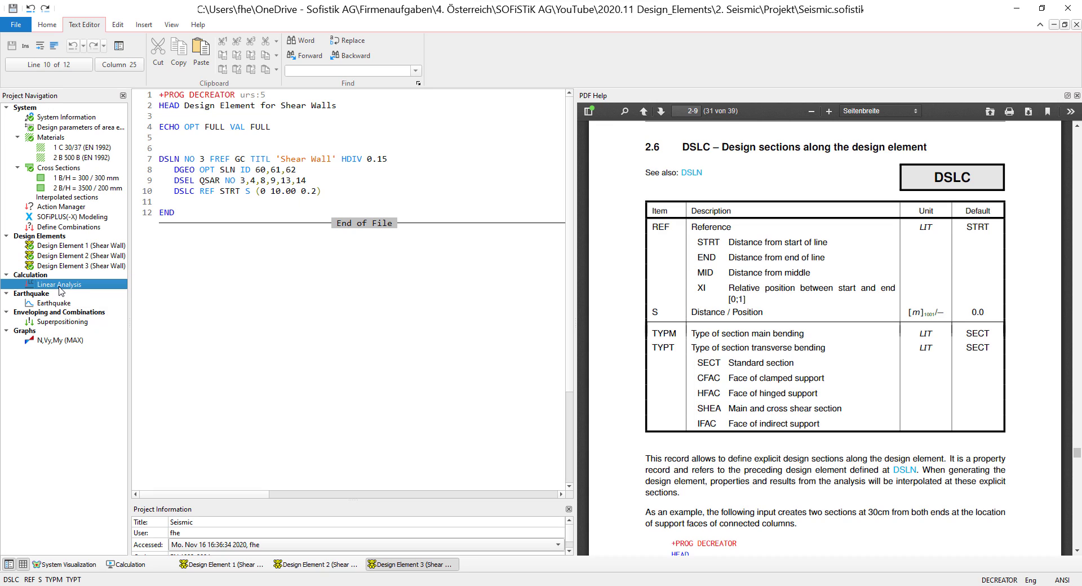
# Calculate all tasks up to Linear Analysis, then bring up the Earthquake task settings
pyautogui.rightClick(59, 284)
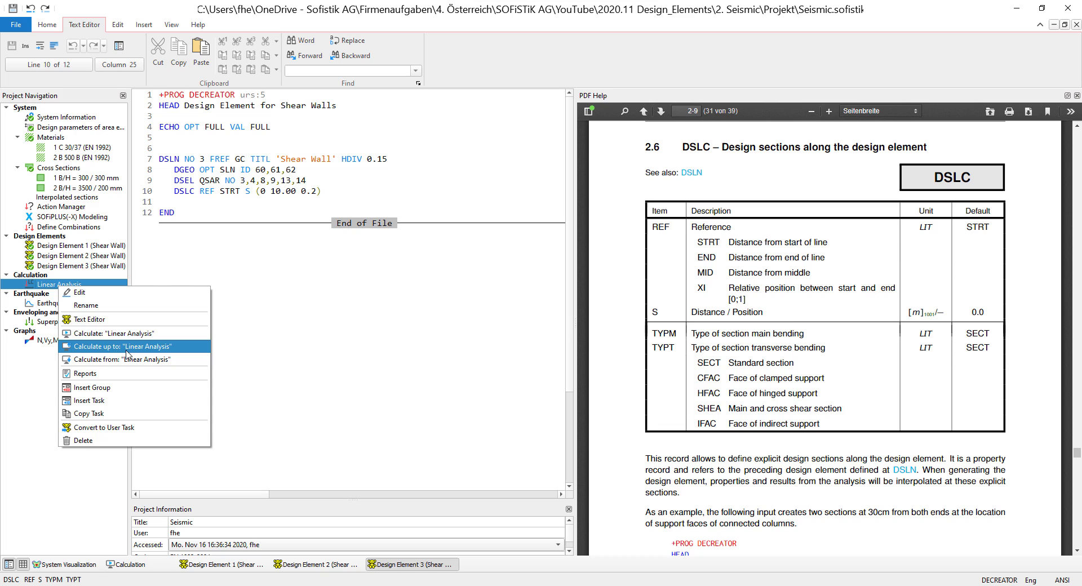
pyautogui.click(124, 346)
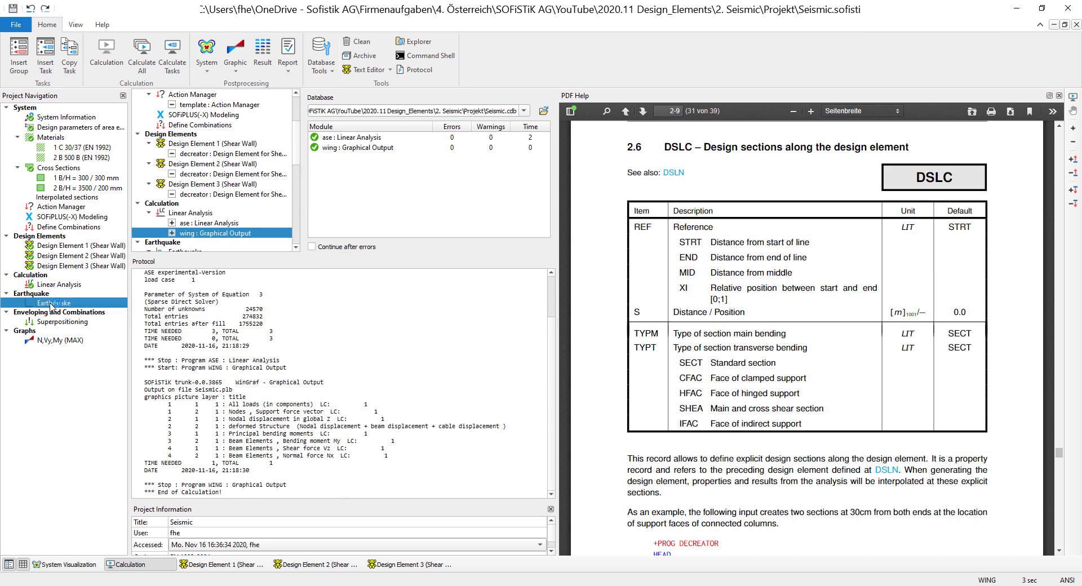
pyautogui.doubleClick(51, 301)
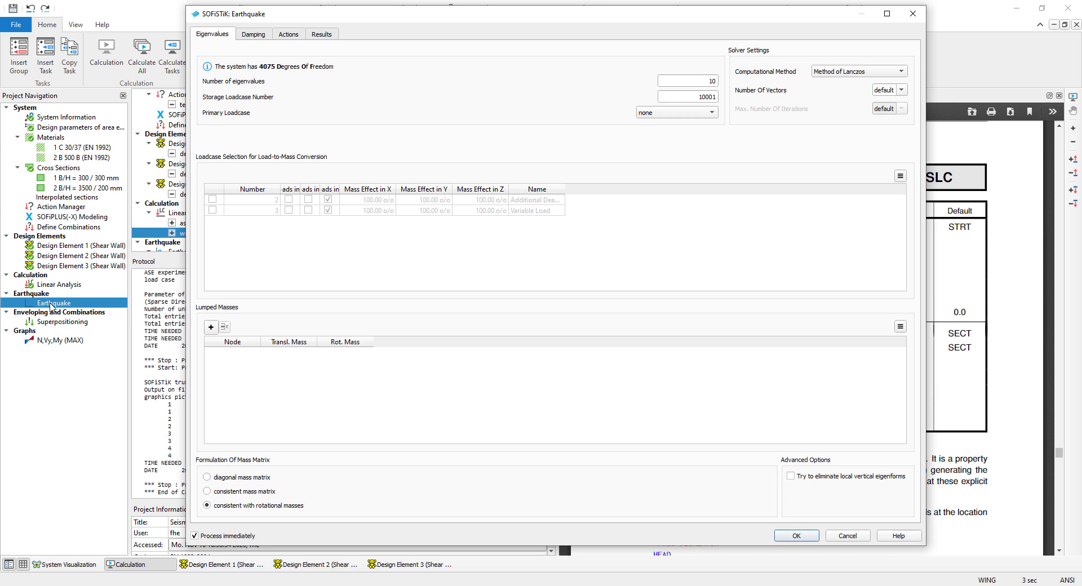
# Review damping, seismic directions and CQC result options, then run the earthquake calculation
pyautogui.click(254, 34)
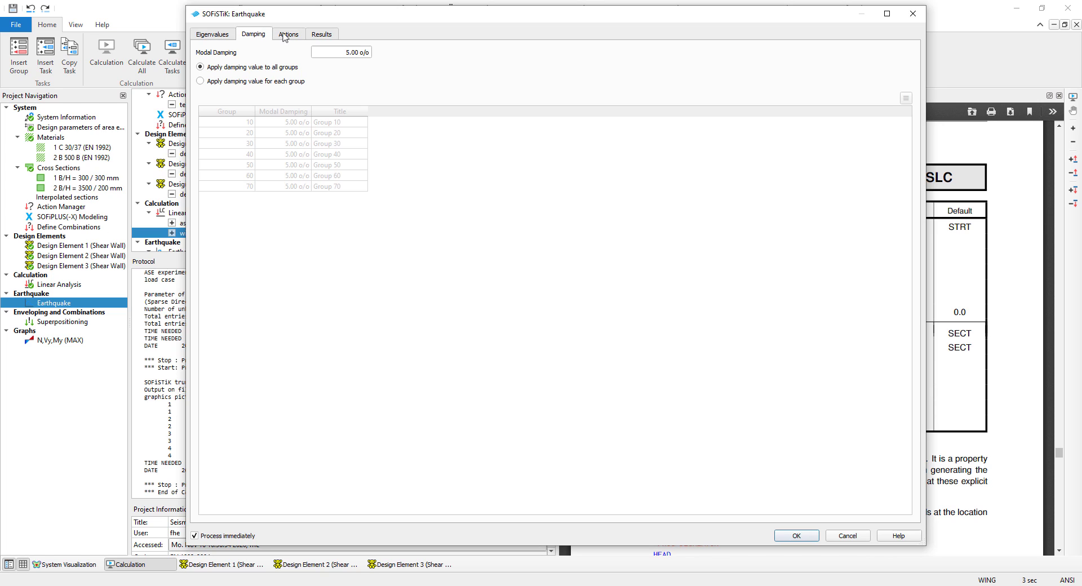
pyautogui.click(287, 34)
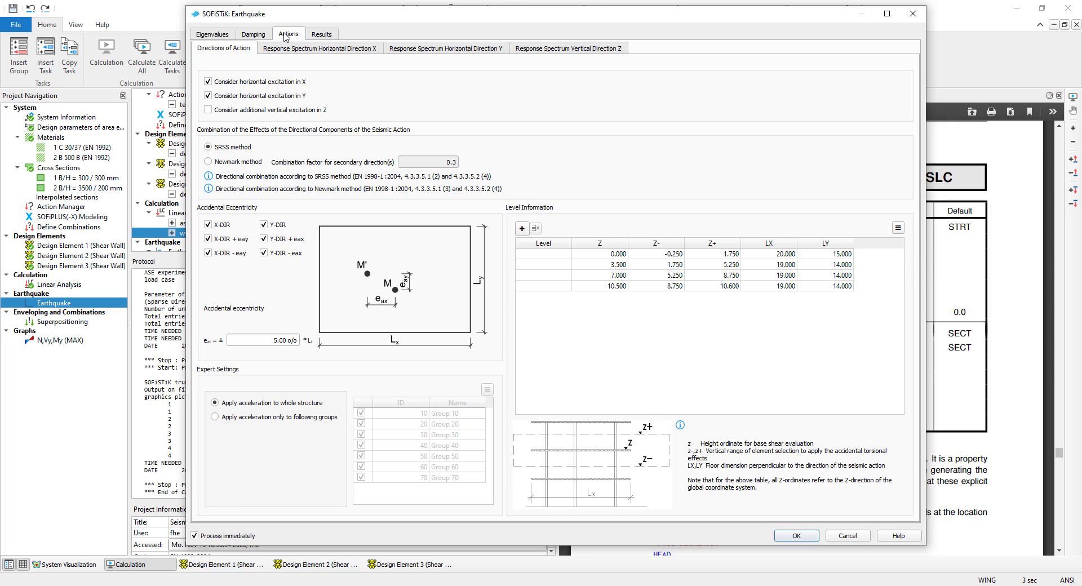
pyautogui.click(321, 34)
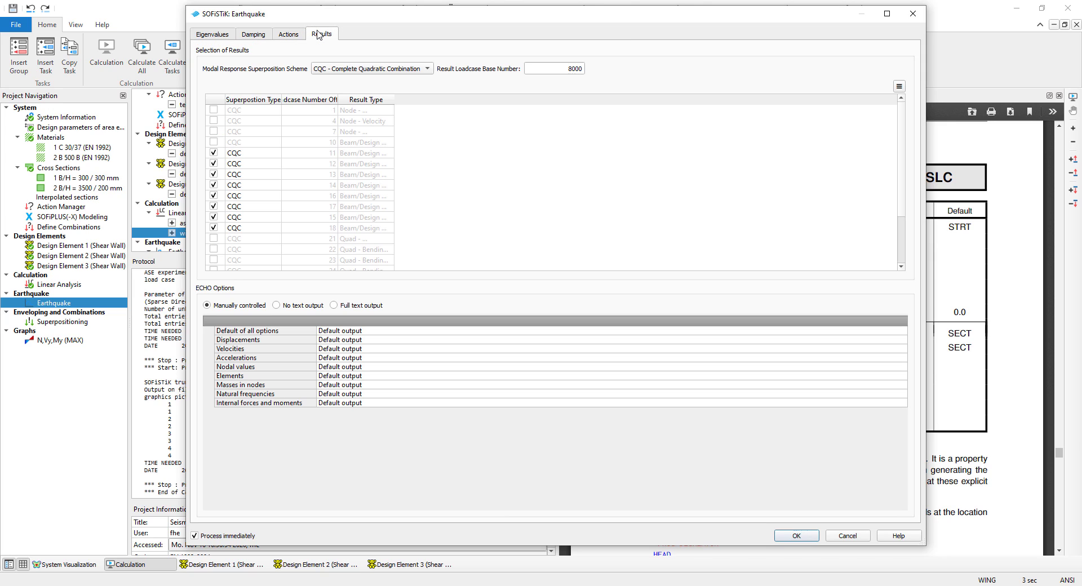
pyautogui.moveTo(331, 44)
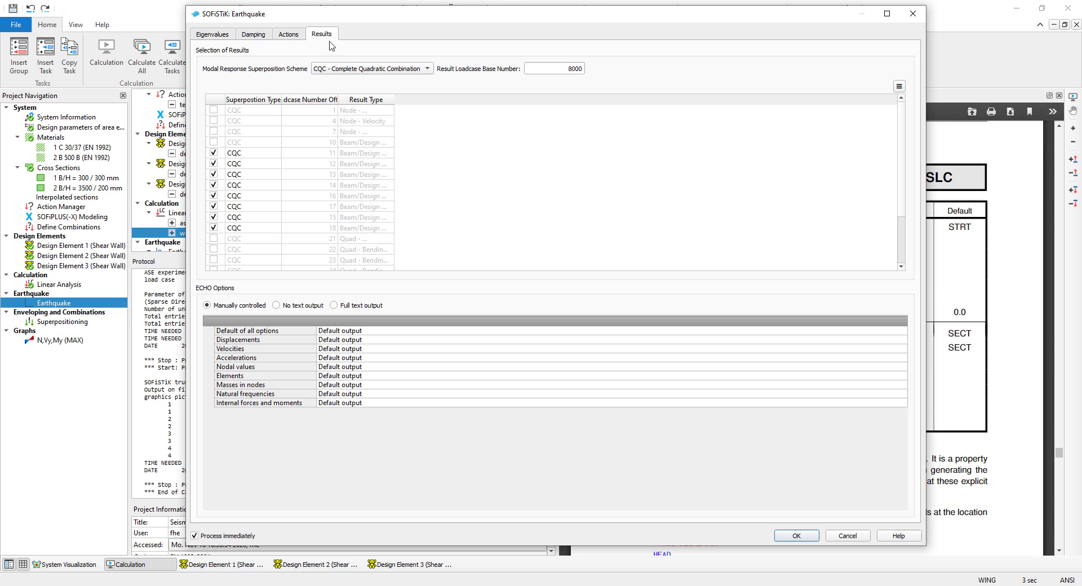
pyautogui.moveTo(396, 103)
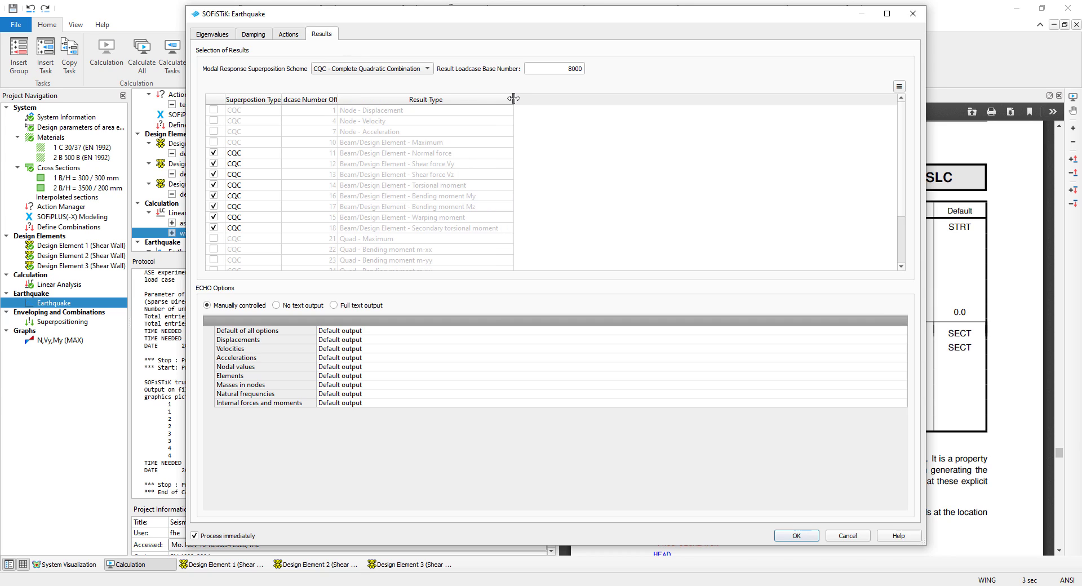
pyautogui.moveTo(514, 101)
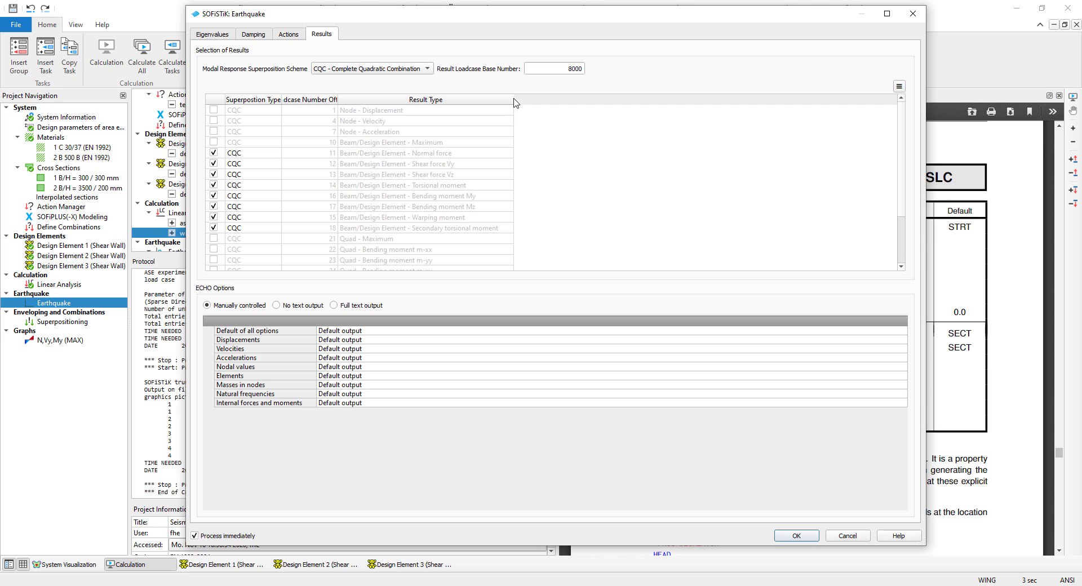
pyautogui.click(794, 535)
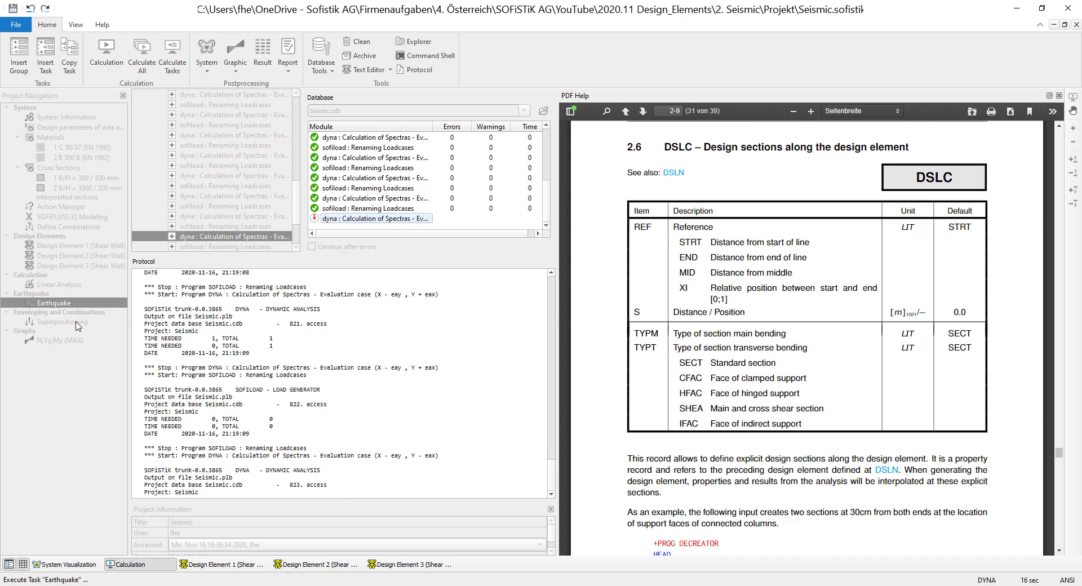
# Review the Forces in Design Elements superposition commands and run the MAXIMA superposition
pyautogui.rightClick(58, 321)
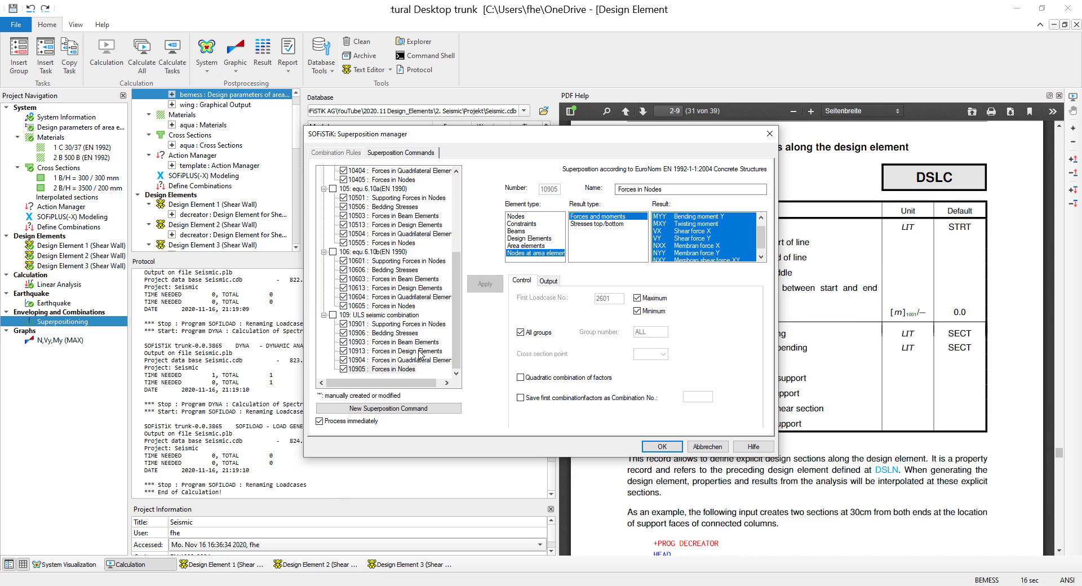
pyautogui.click(394, 351)
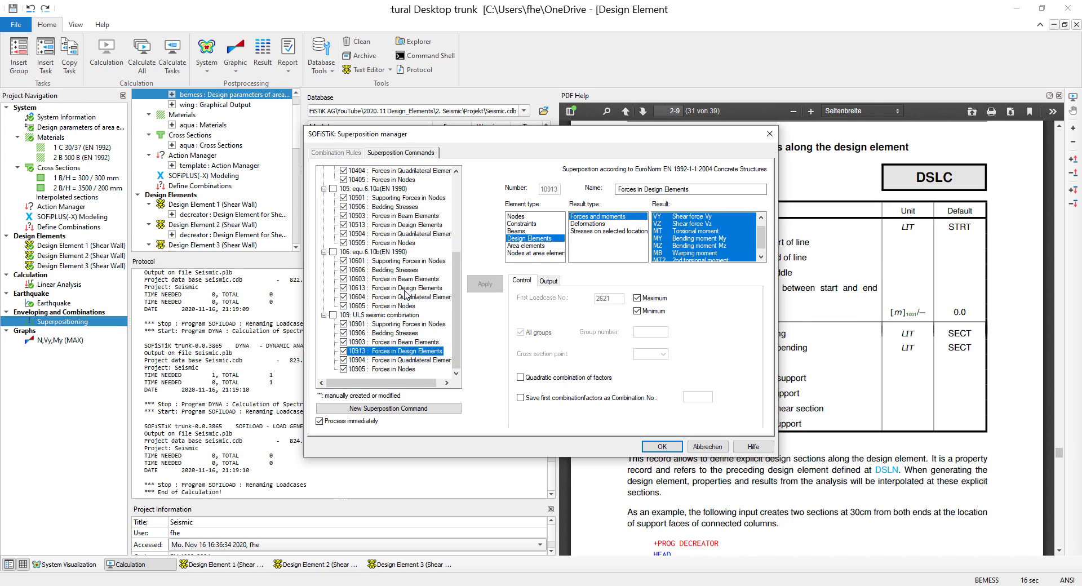
pyautogui.click(394, 225)
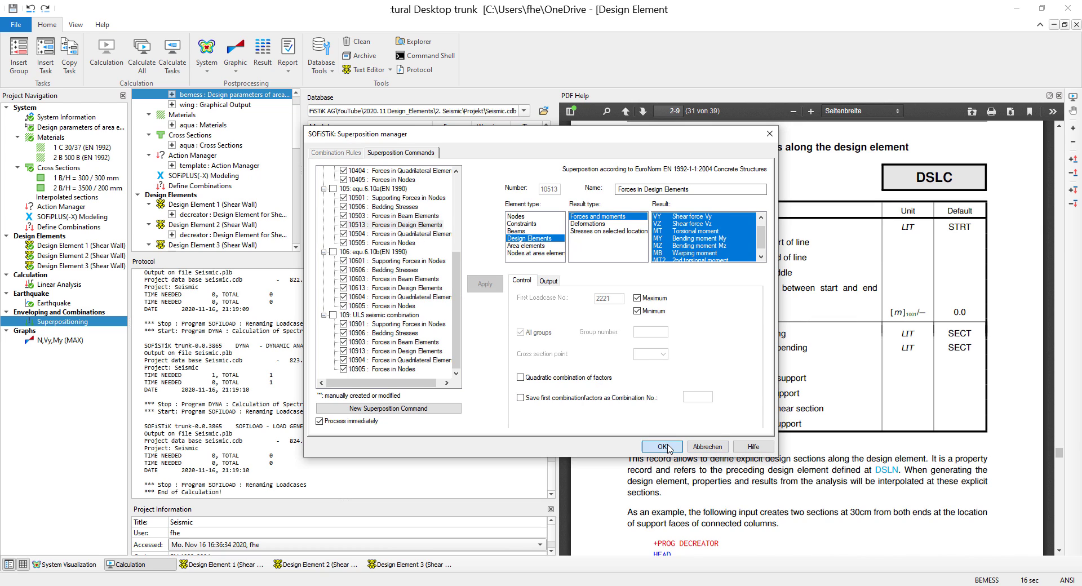
pyautogui.click(660, 446)
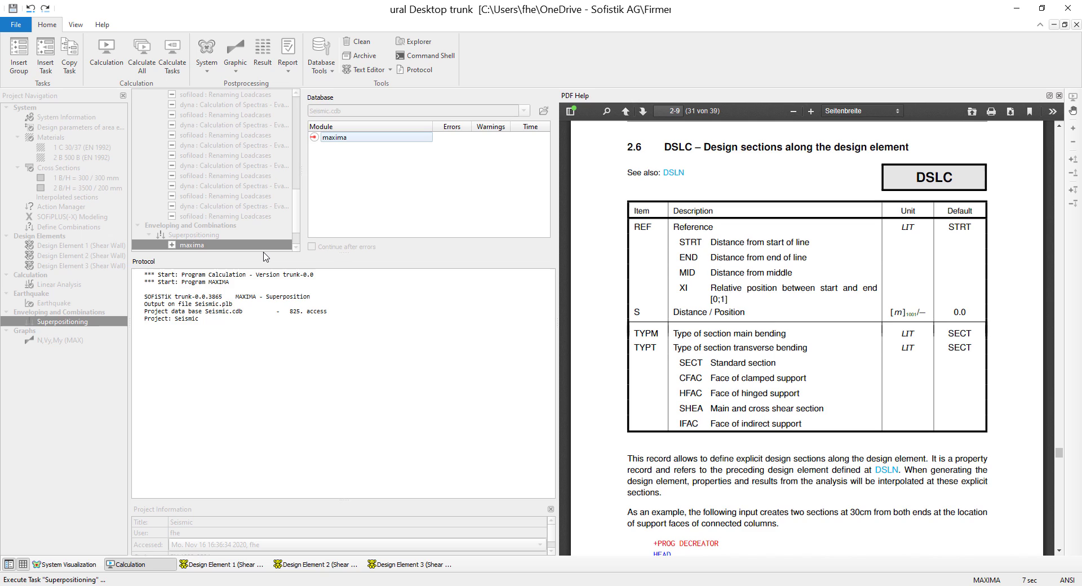
pyautogui.moveTo(49, 349)
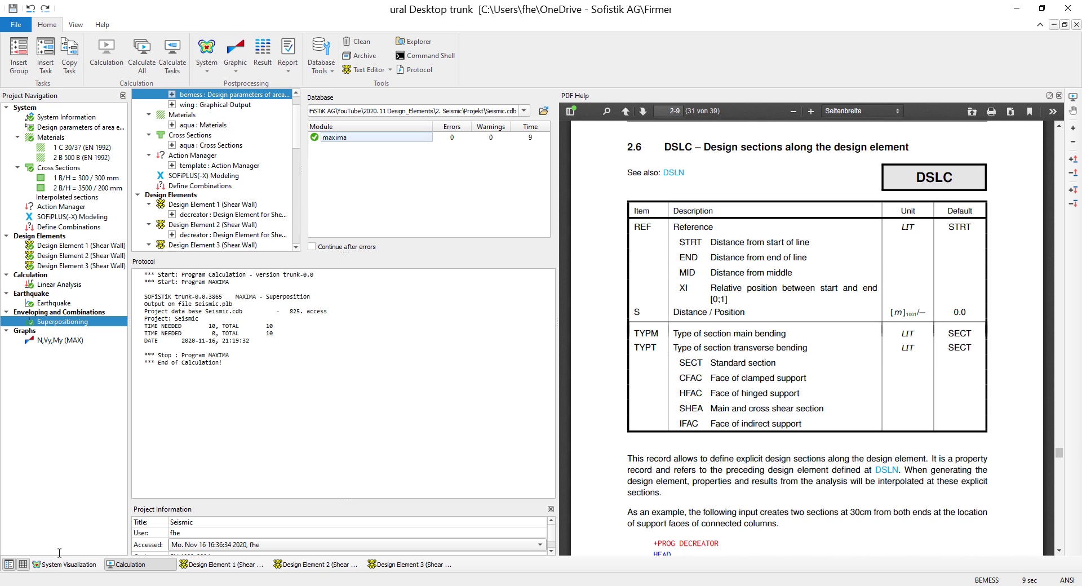
# Show the 3D system view and display eigenform 1, then eigenform 6 mode shape
pyautogui.click(64, 563)
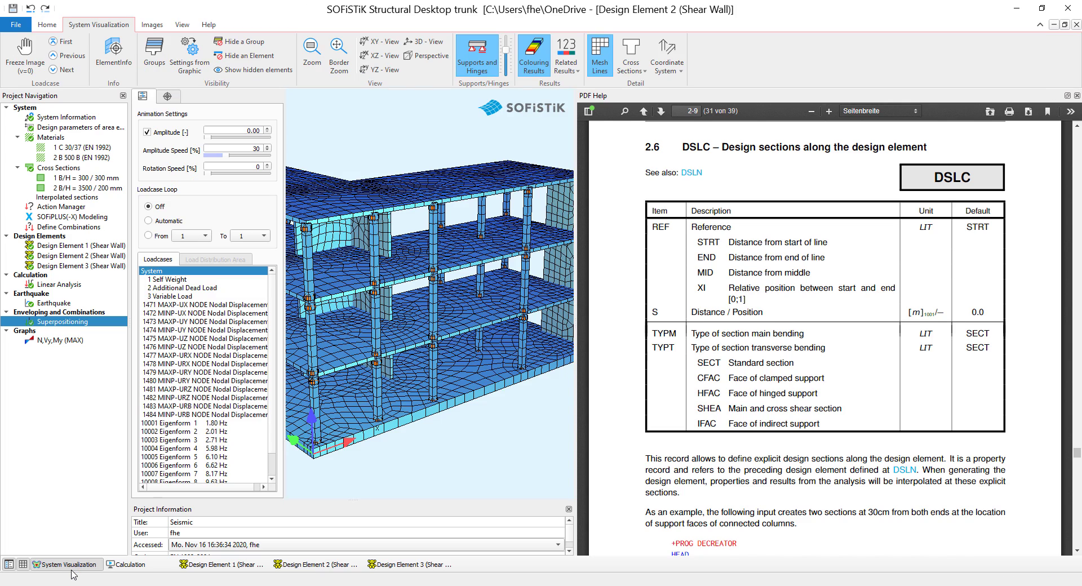
pyautogui.moveTo(1076, 100)
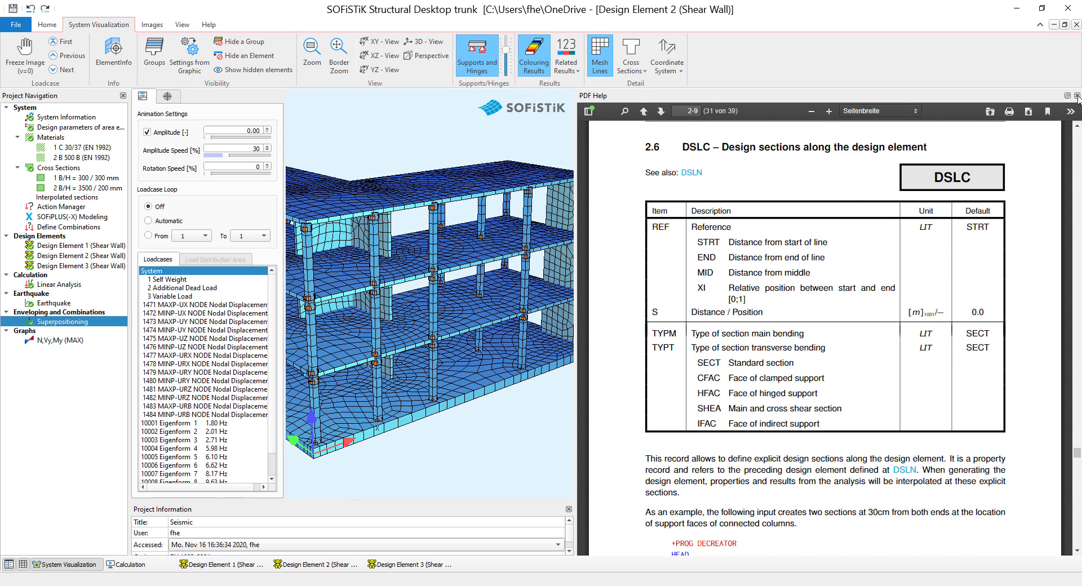
pyautogui.click(1073, 96)
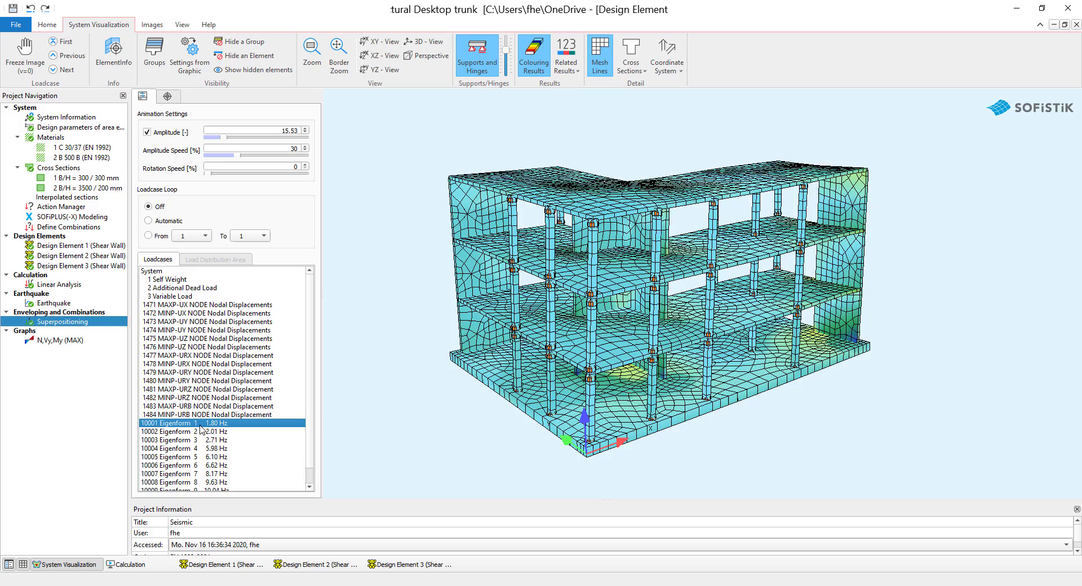
pyautogui.click(193, 440)
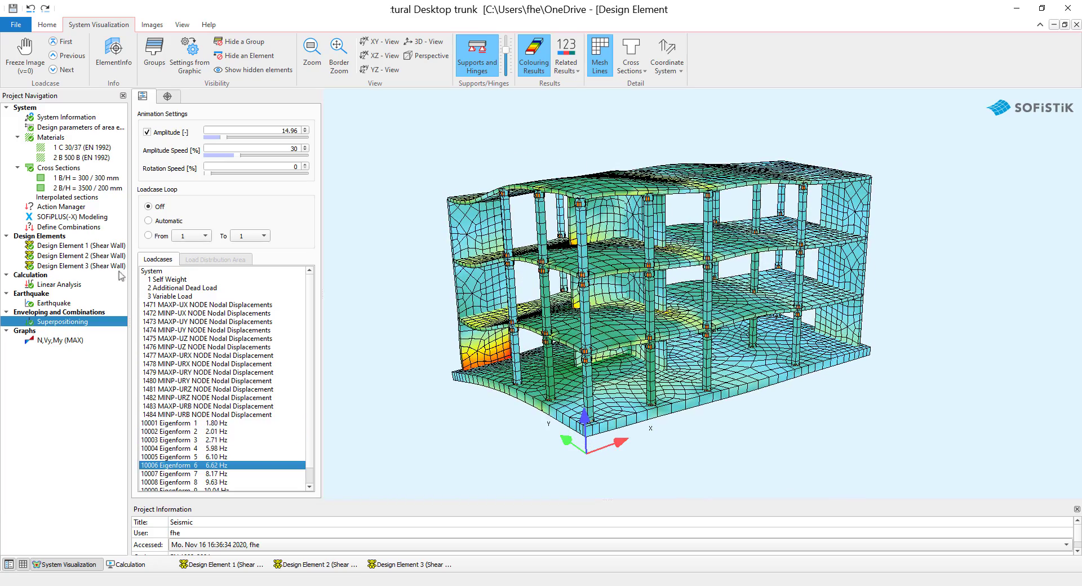
pyautogui.click(24, 54)
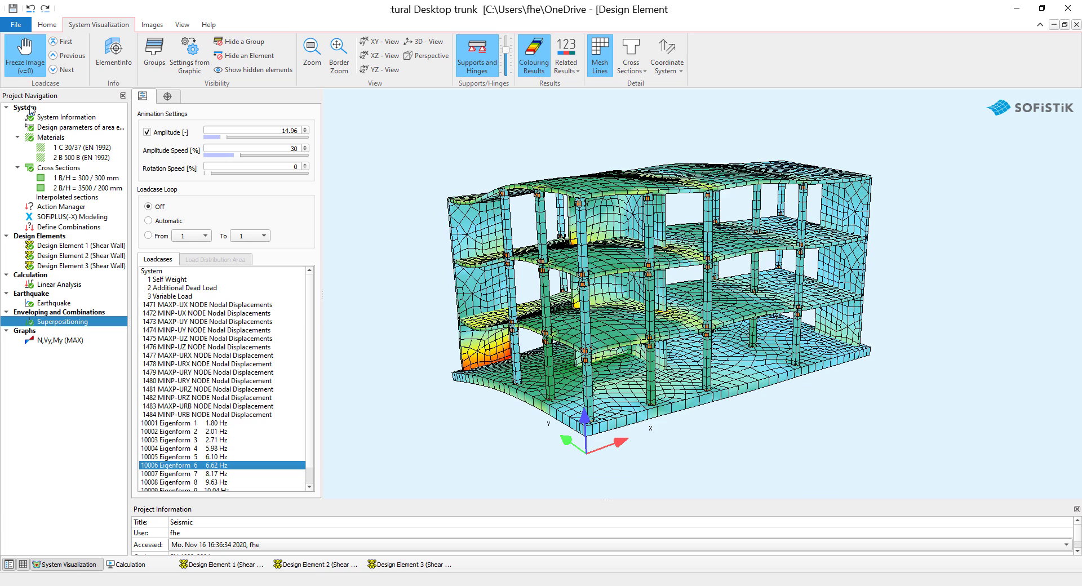
pyautogui.rightClick(55, 339)
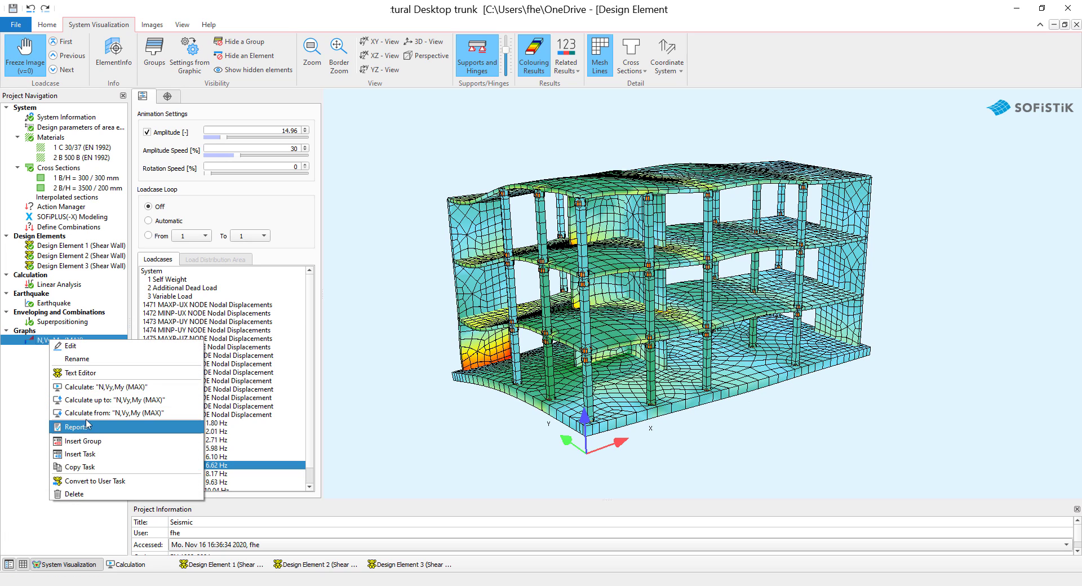
# Open the N,Vy,My (MAX) report and view the normal force Nx and bending moment Mz diagrams
pyautogui.click(77, 426)
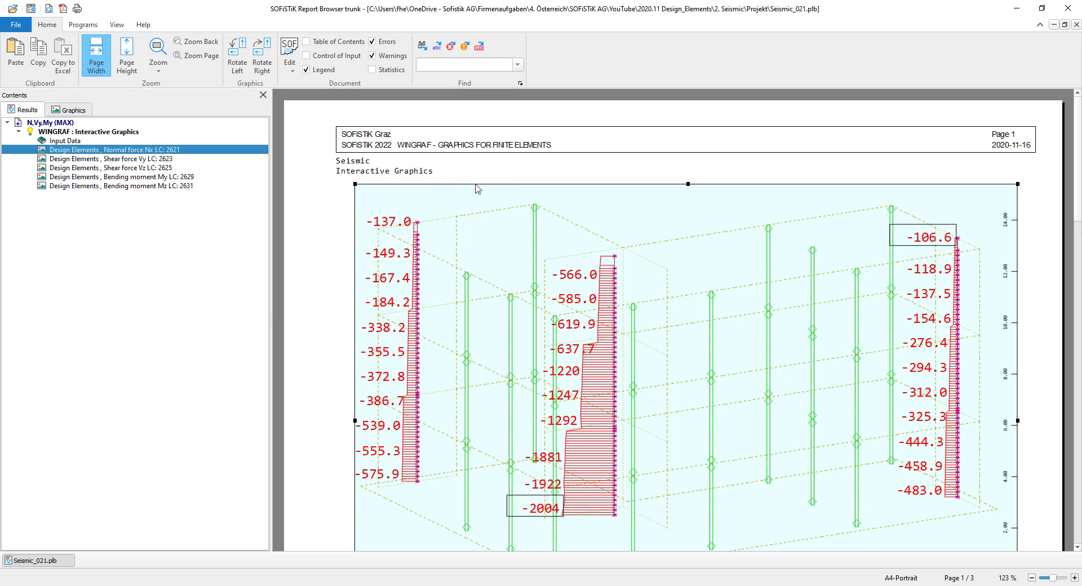
pyautogui.scroll(-3)
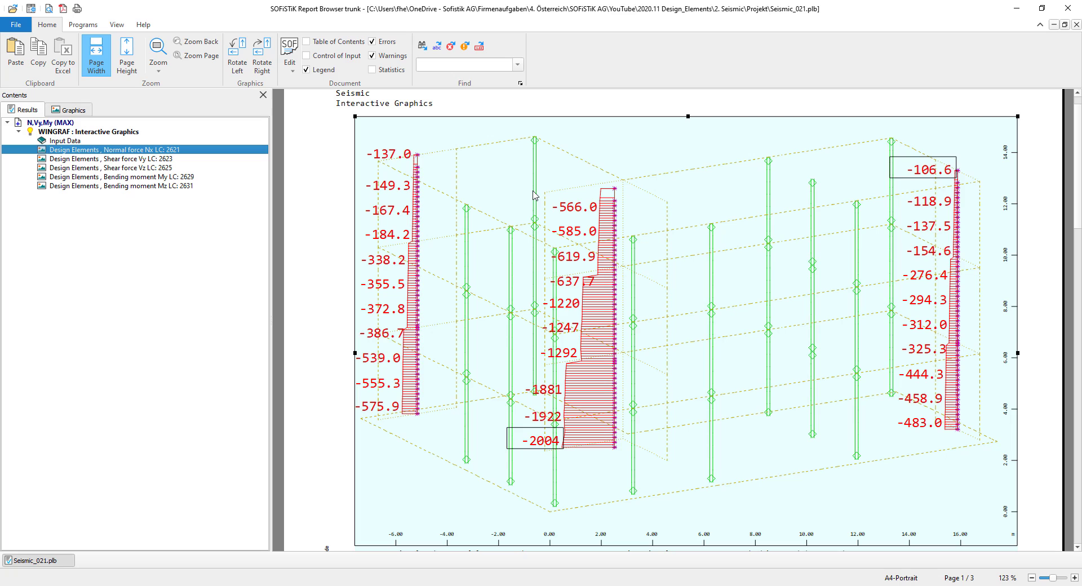
pyautogui.moveTo(581, 193)
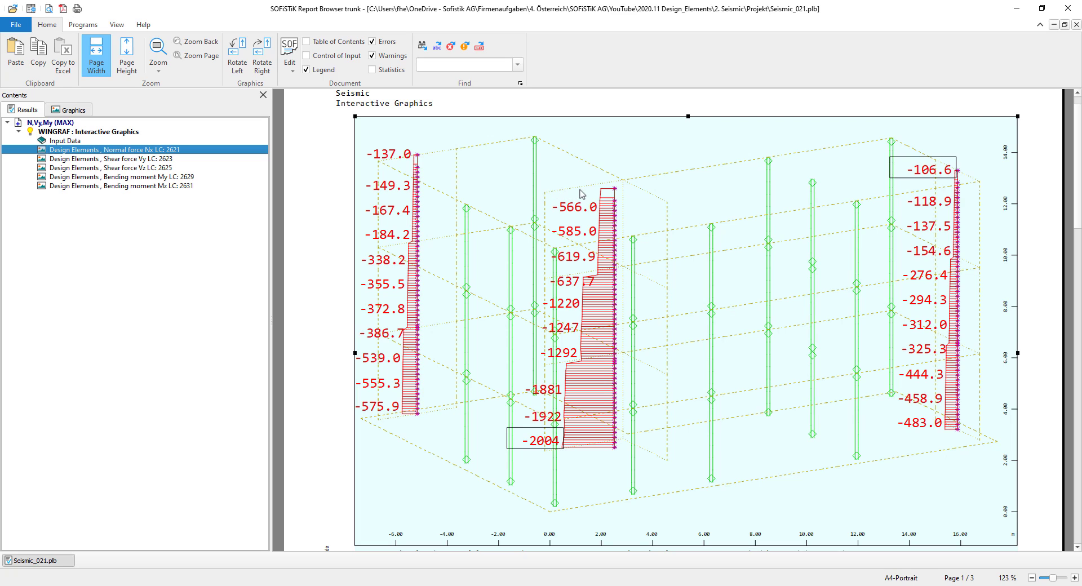
pyautogui.moveTo(613, 192)
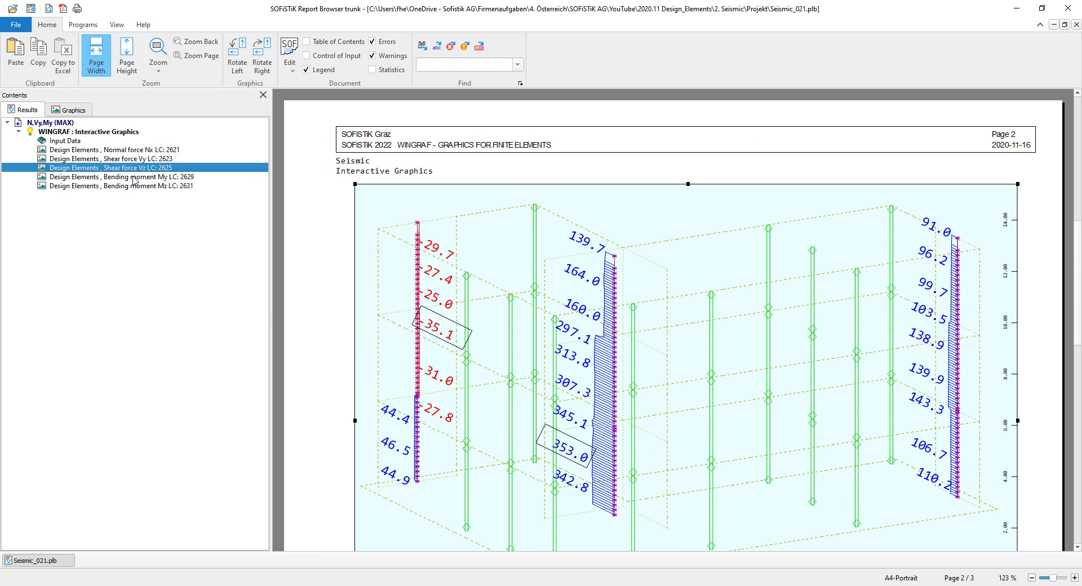
pyautogui.click(121, 185)
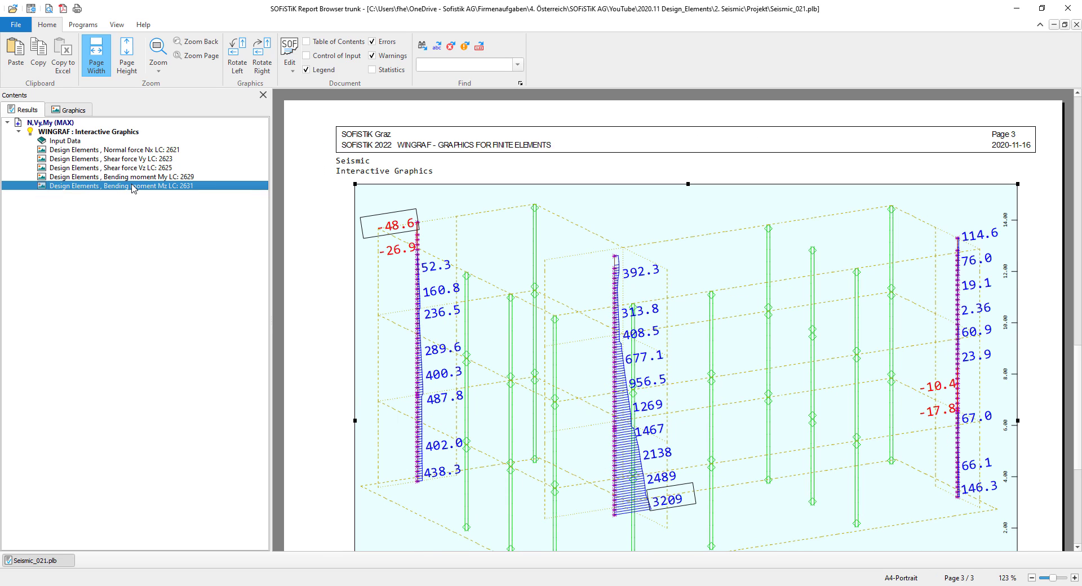
pyautogui.scroll(-3)
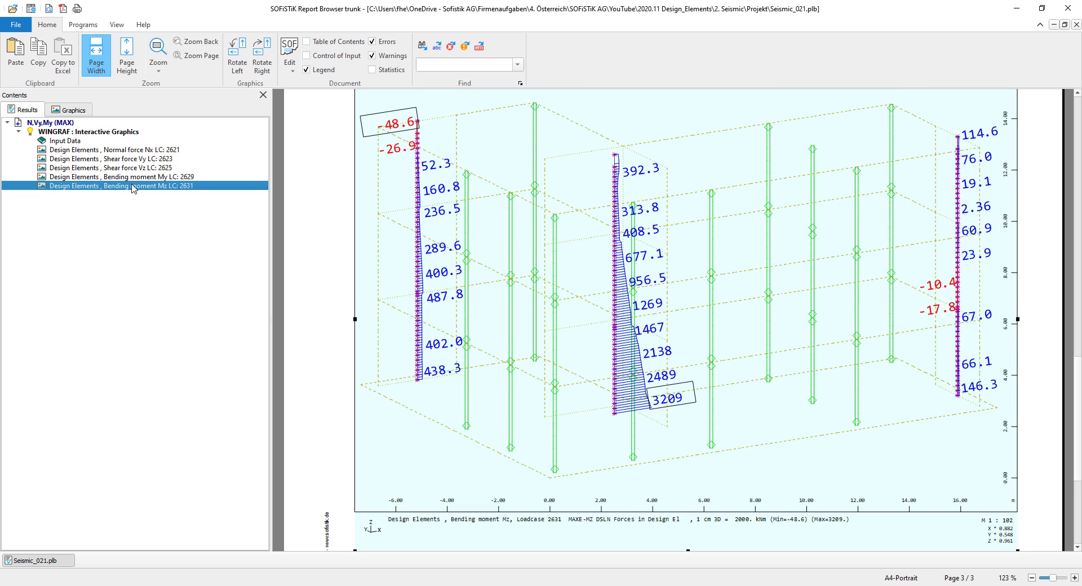
# View the bending moment My diagram, return to Nx, and close the report
pyautogui.click(113, 177)
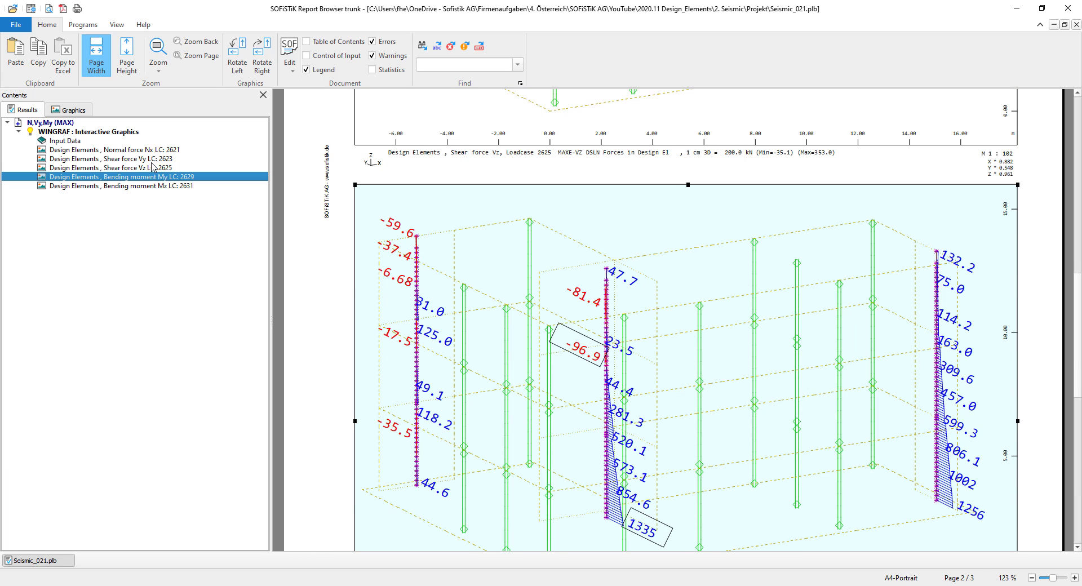
pyautogui.click(110, 148)
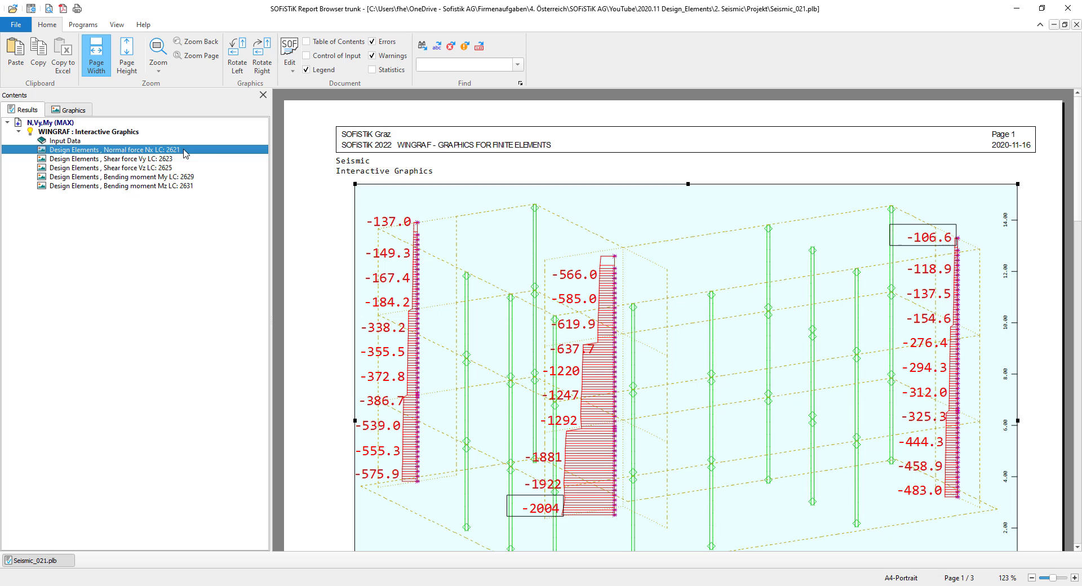
pyautogui.click(90, 131)
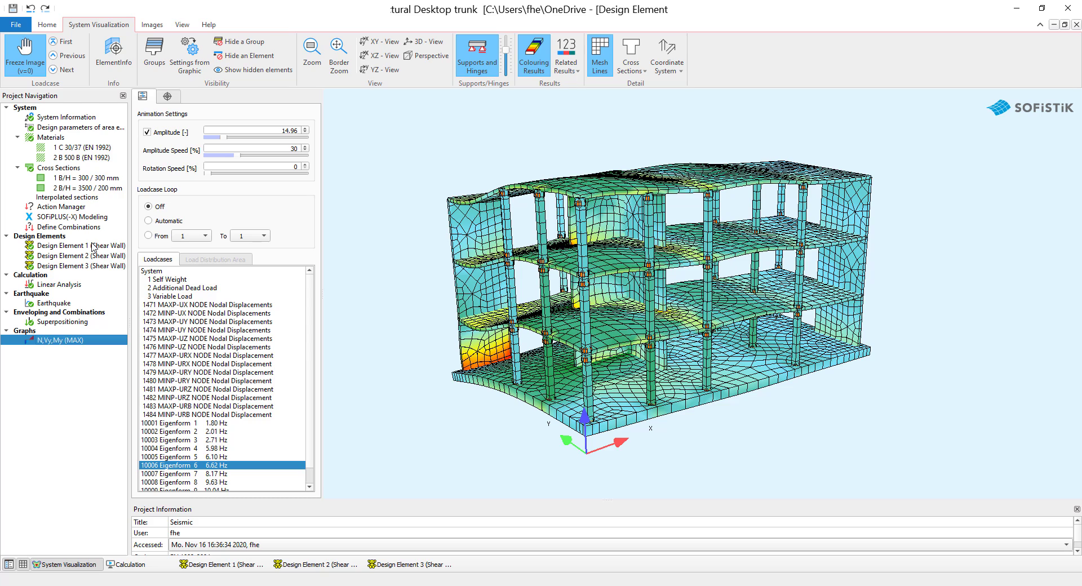
pyautogui.click(81, 245)
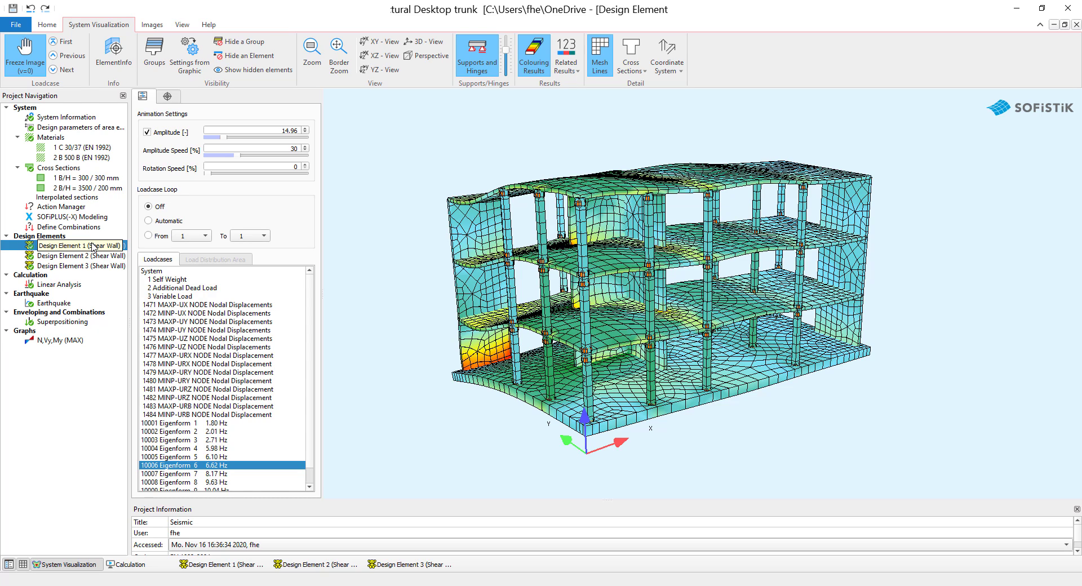
pyautogui.click(52, 303)
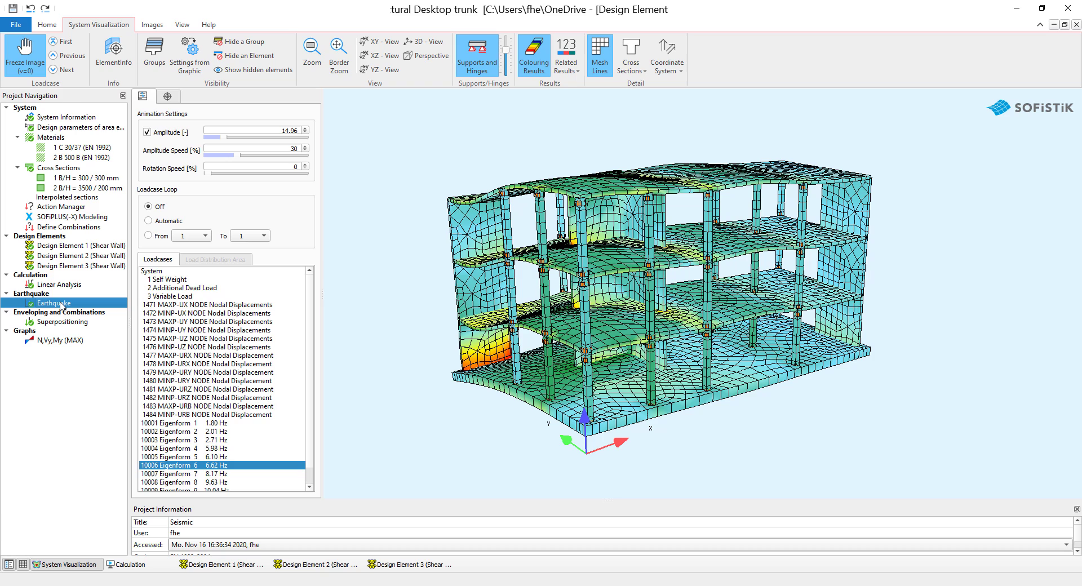